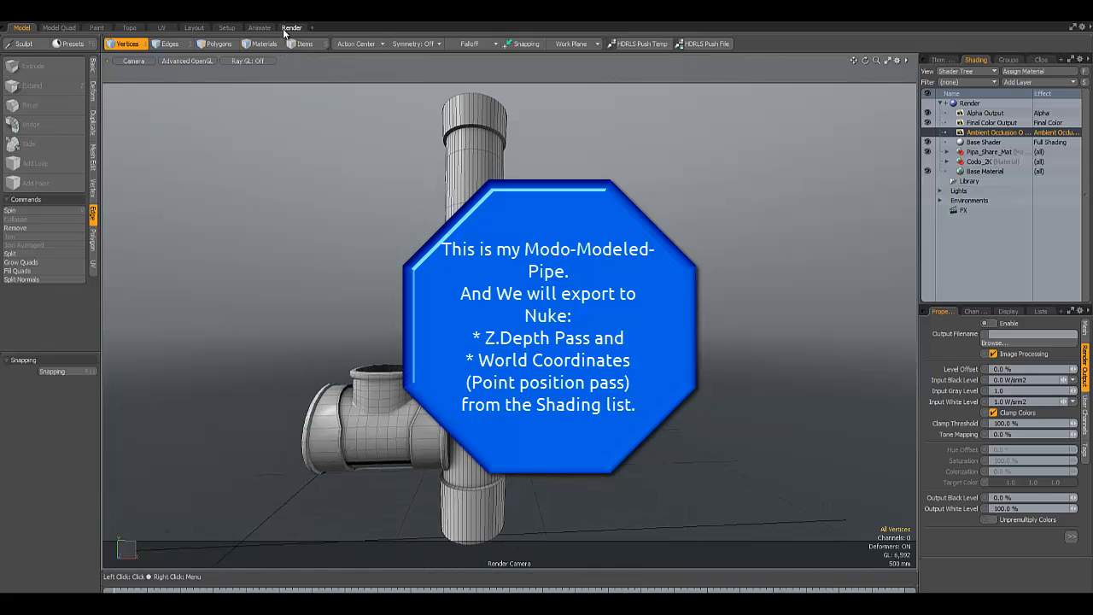
# Step: In Modo's Render layout, add a World Coordinates render output layer to the shader tree
pyautogui.click(292, 27)
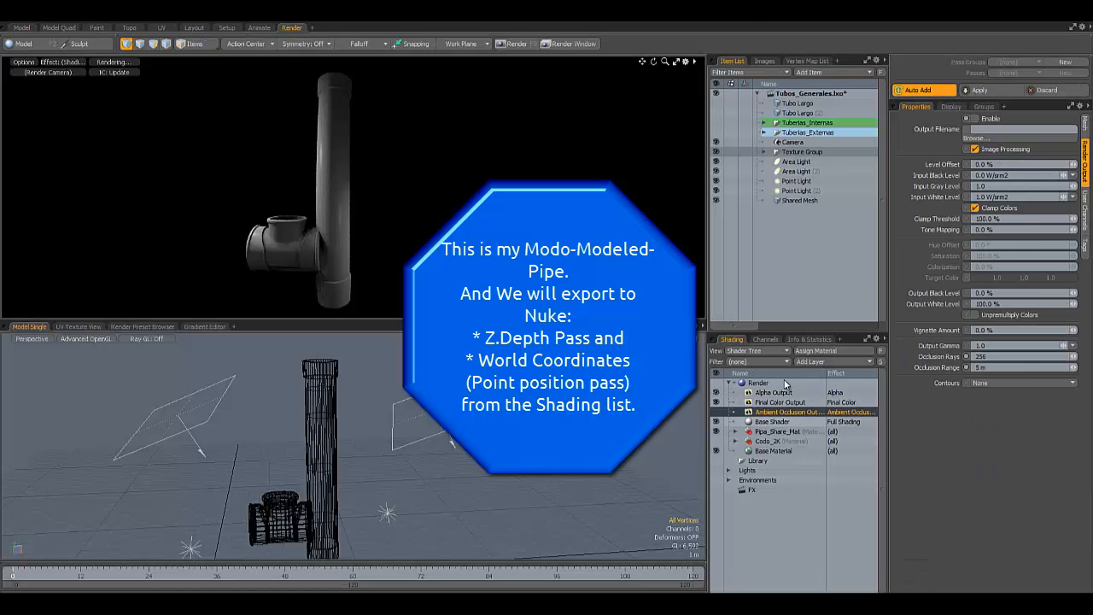
pyautogui.click(773, 392)
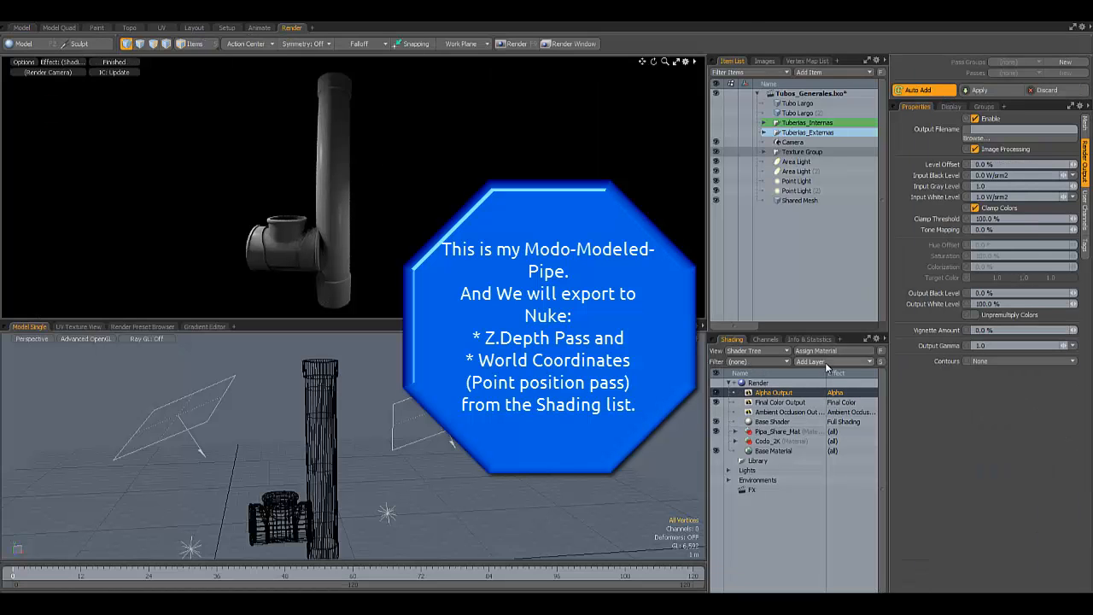
pyautogui.click(809, 361)
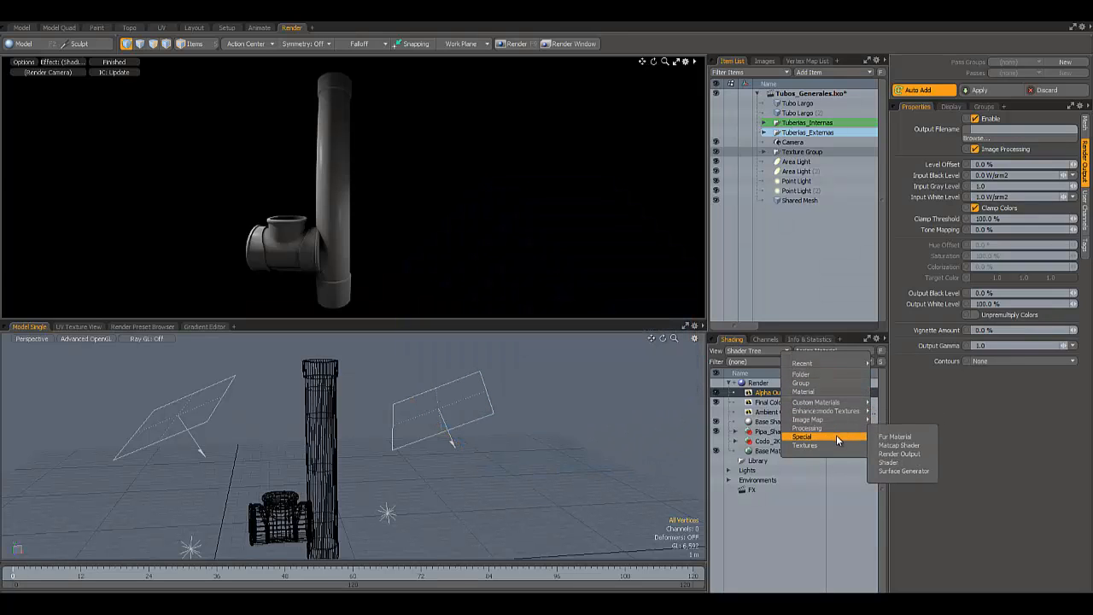
pyautogui.moveTo(901, 454)
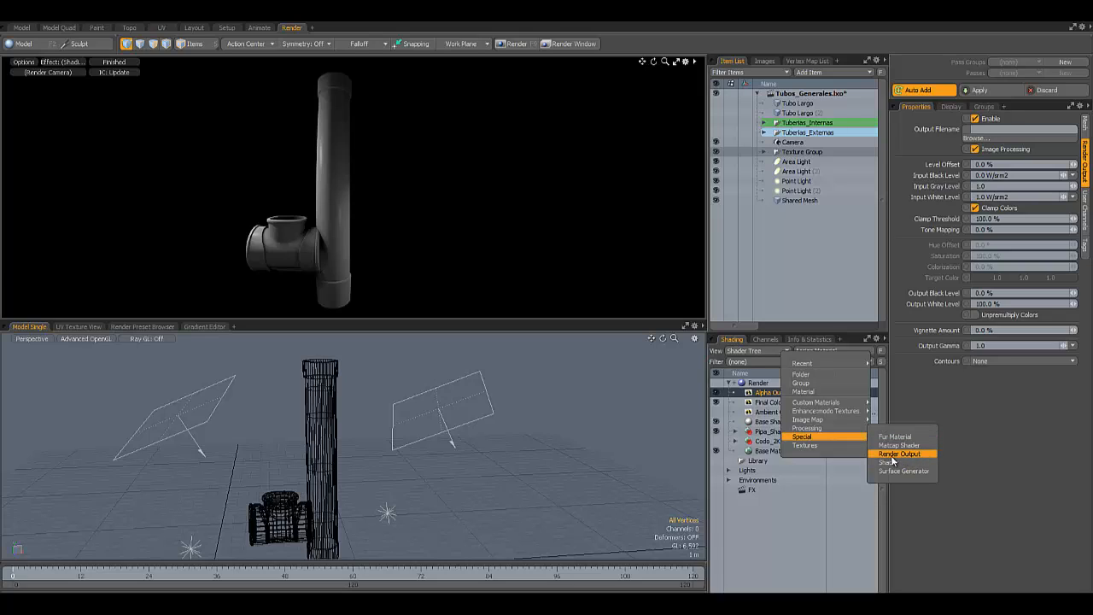
pyautogui.click(899, 453)
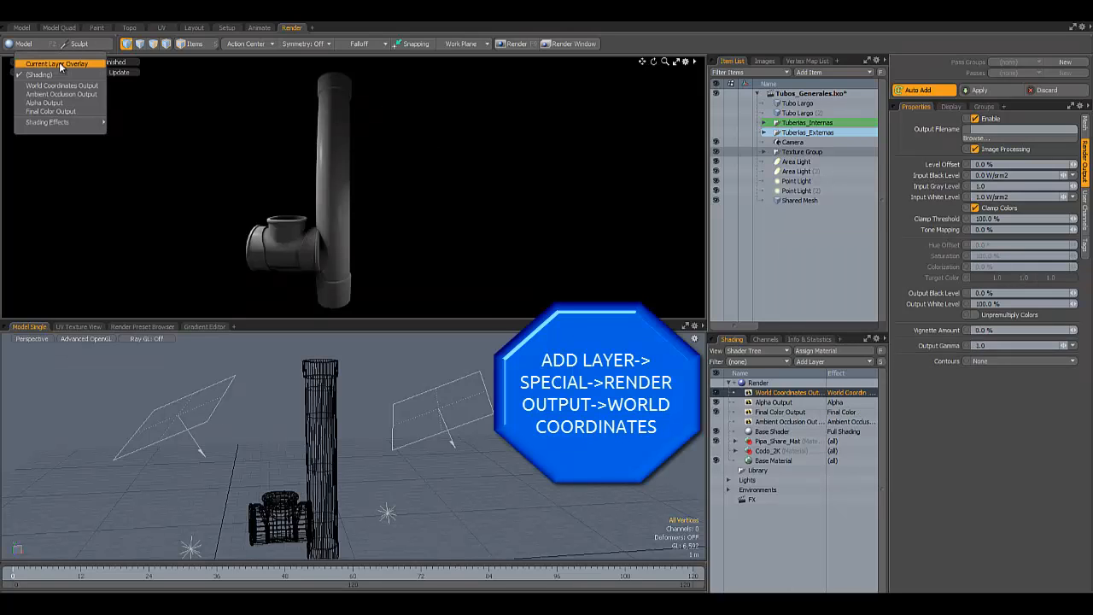
pyautogui.moveTo(62, 85)
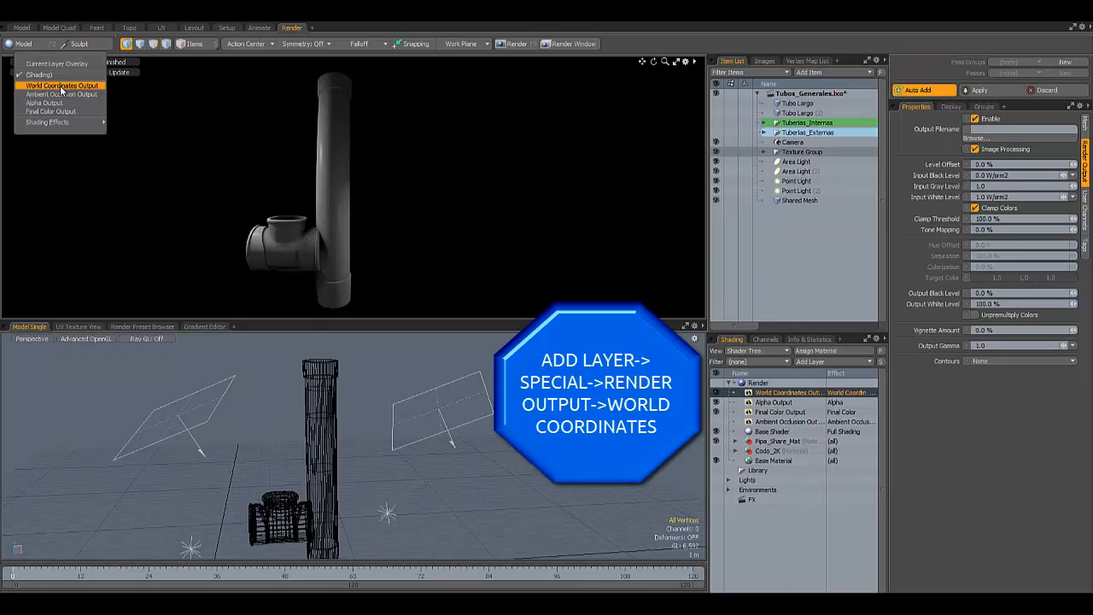
# Step: Preview the World Coordinates pass, then add a Geometric Normal render output layer
pyautogui.click(62, 84)
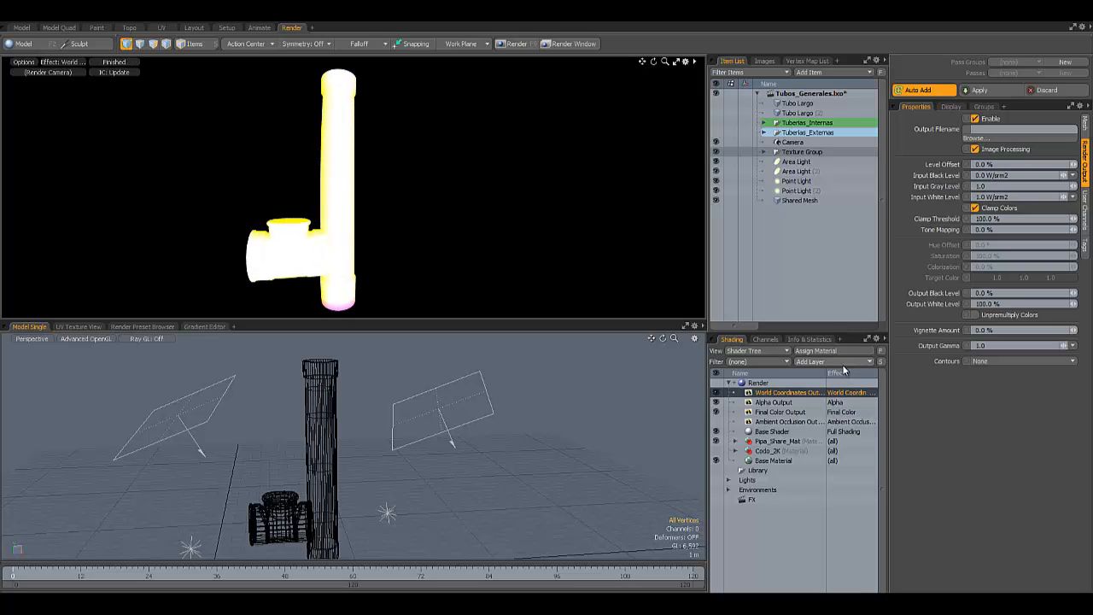
pyautogui.click(833, 362)
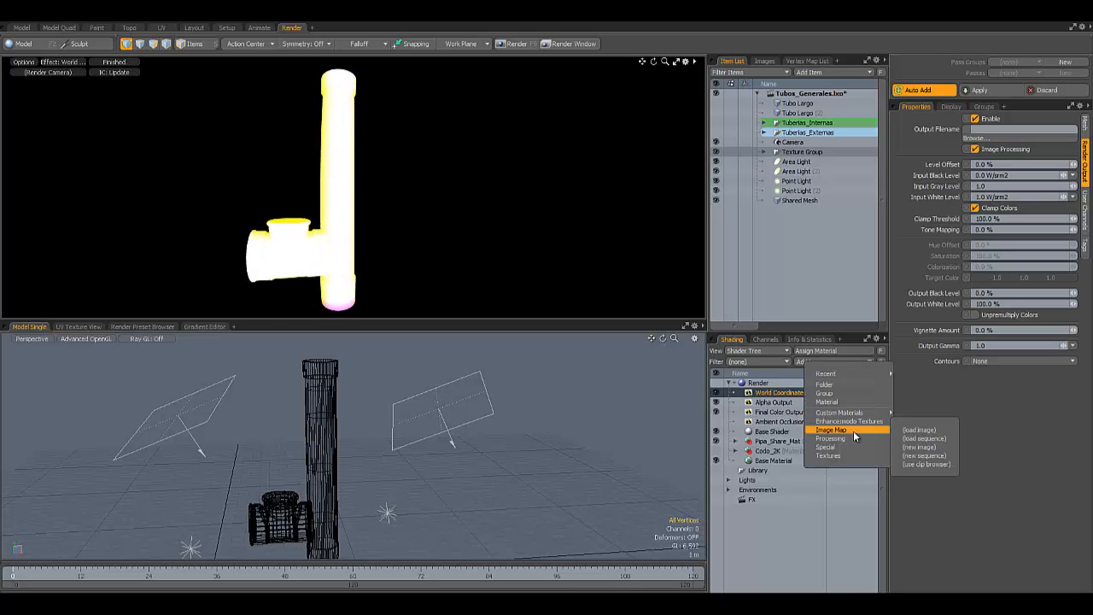
pyautogui.moveTo(825, 374)
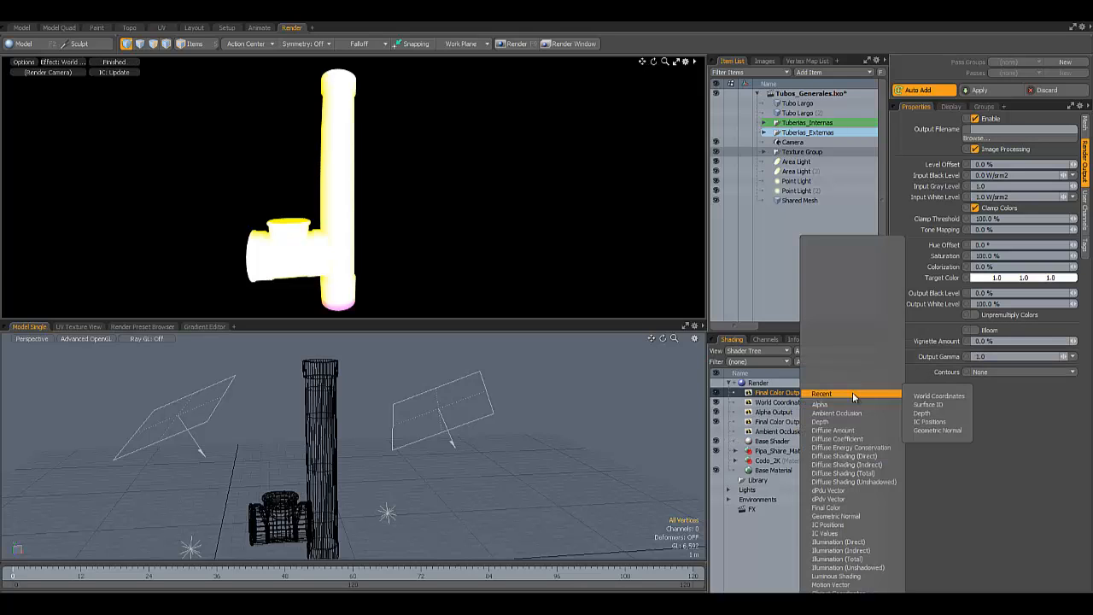
pyautogui.moveTo(858, 551)
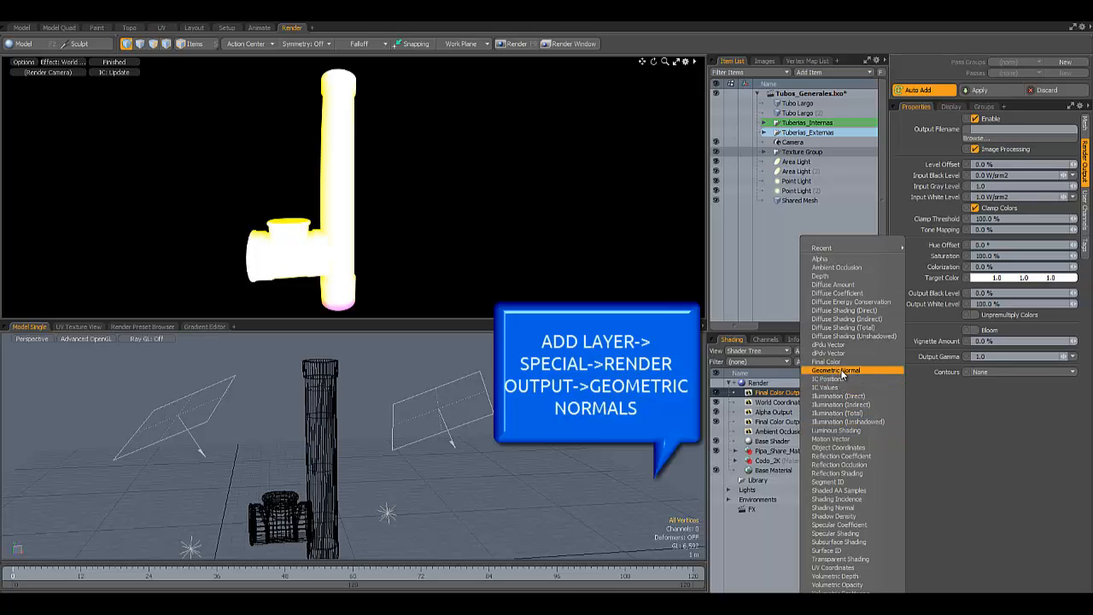
pyautogui.click(835, 371)
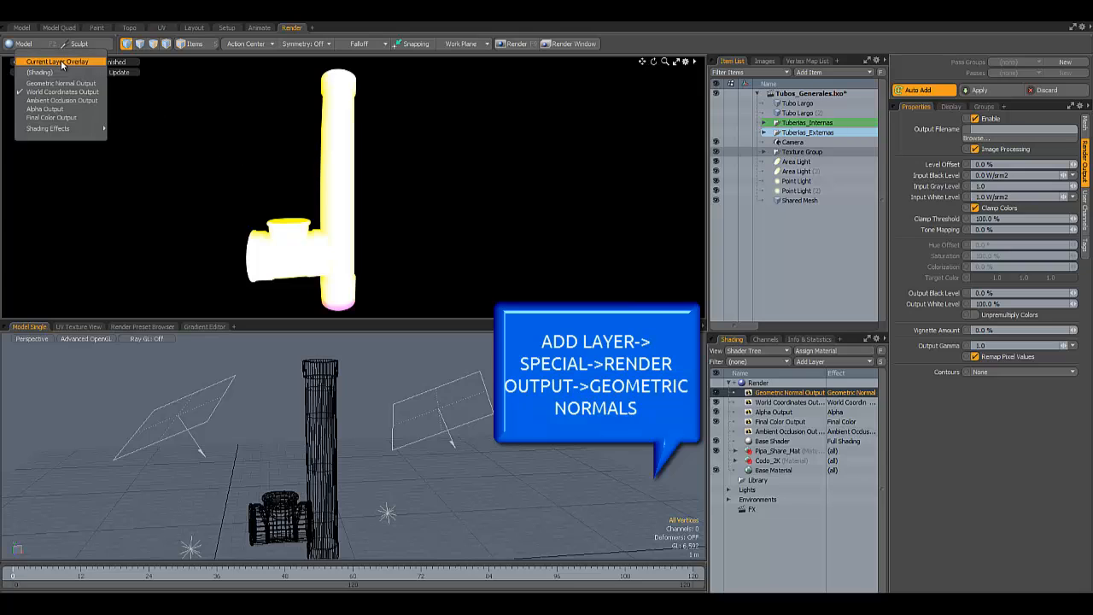
pyautogui.moveTo(62, 100)
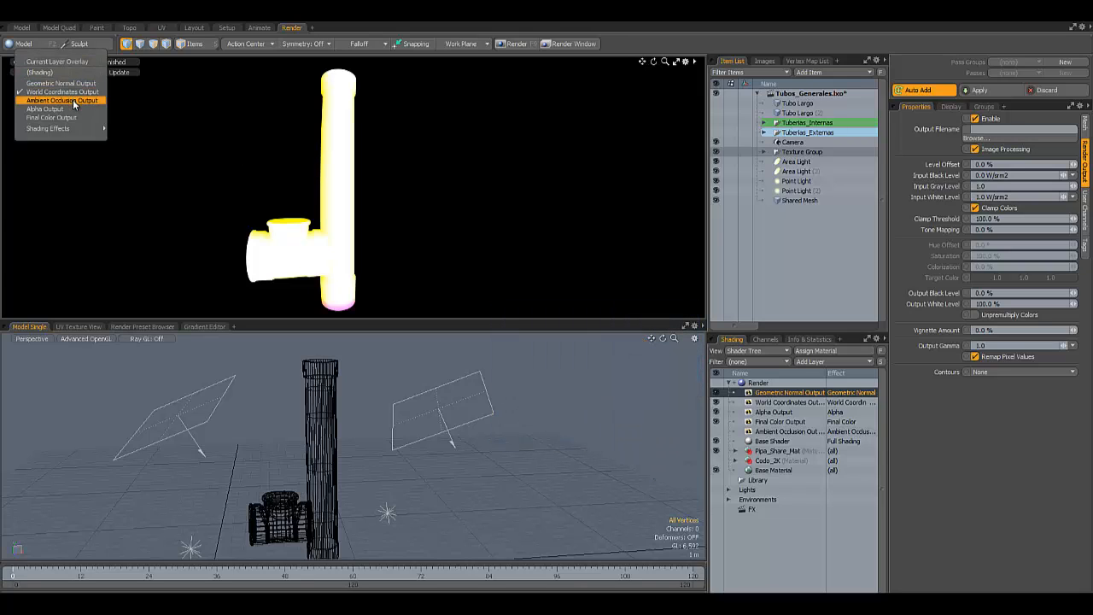
pyautogui.click(61, 100)
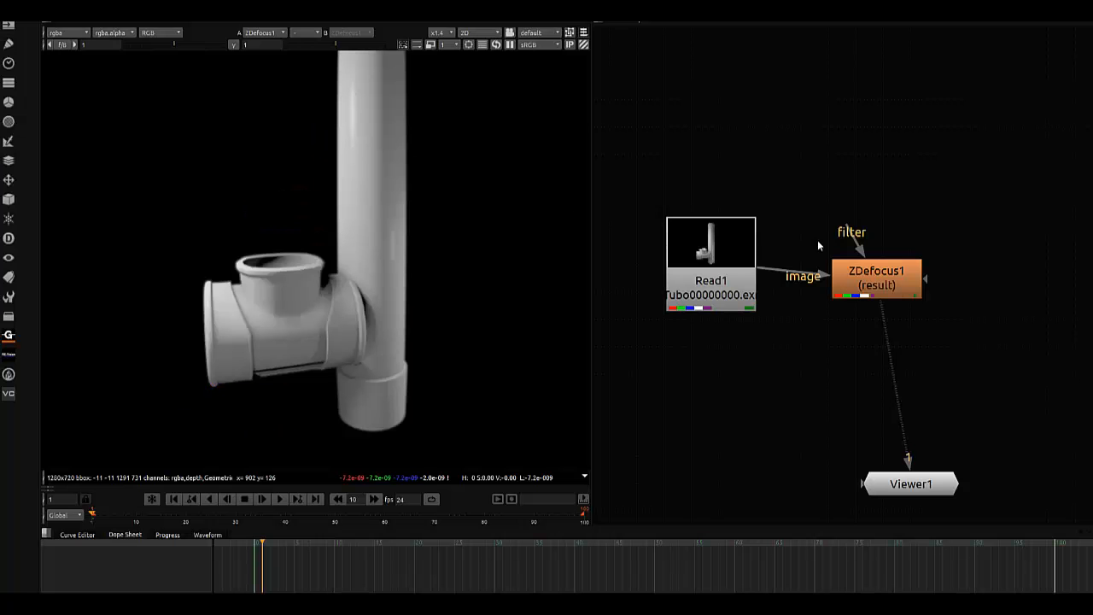
pyautogui.moveTo(252, 141)
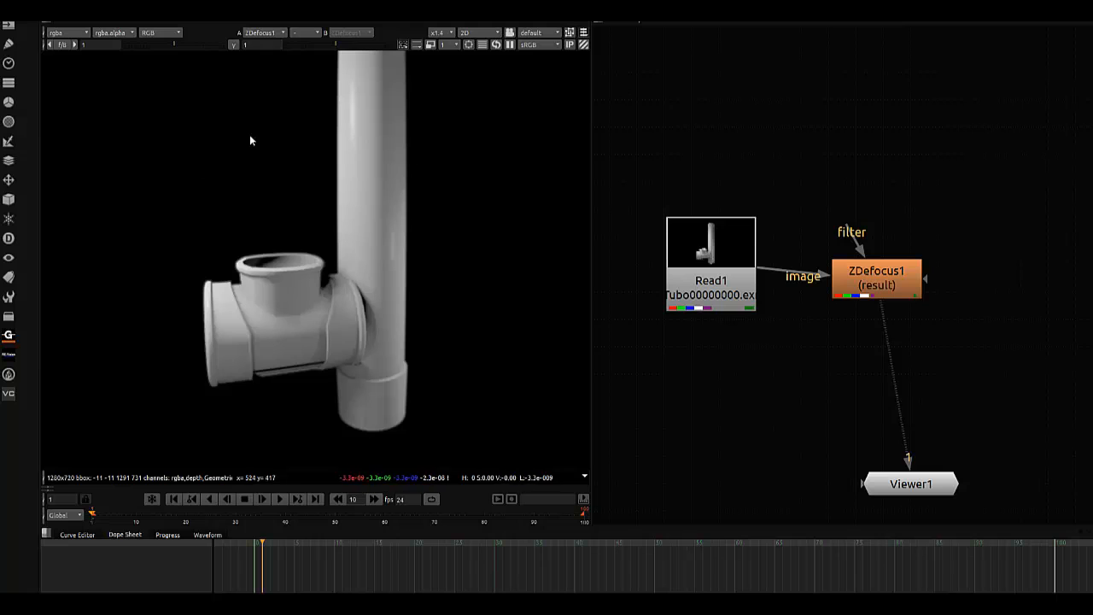
pyautogui.click(67, 32)
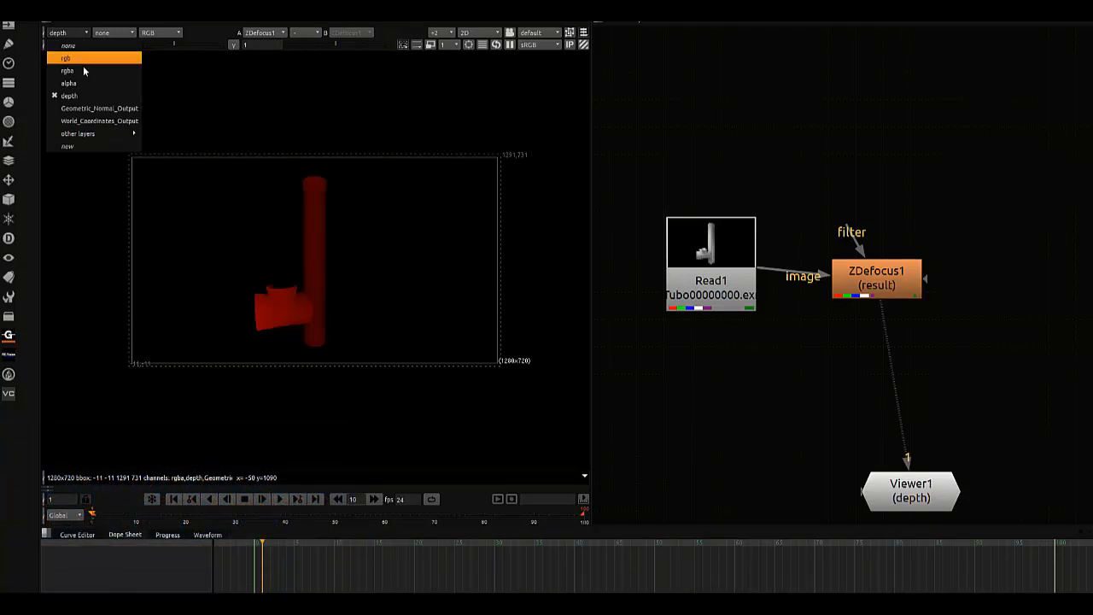
pyautogui.click(99, 107)
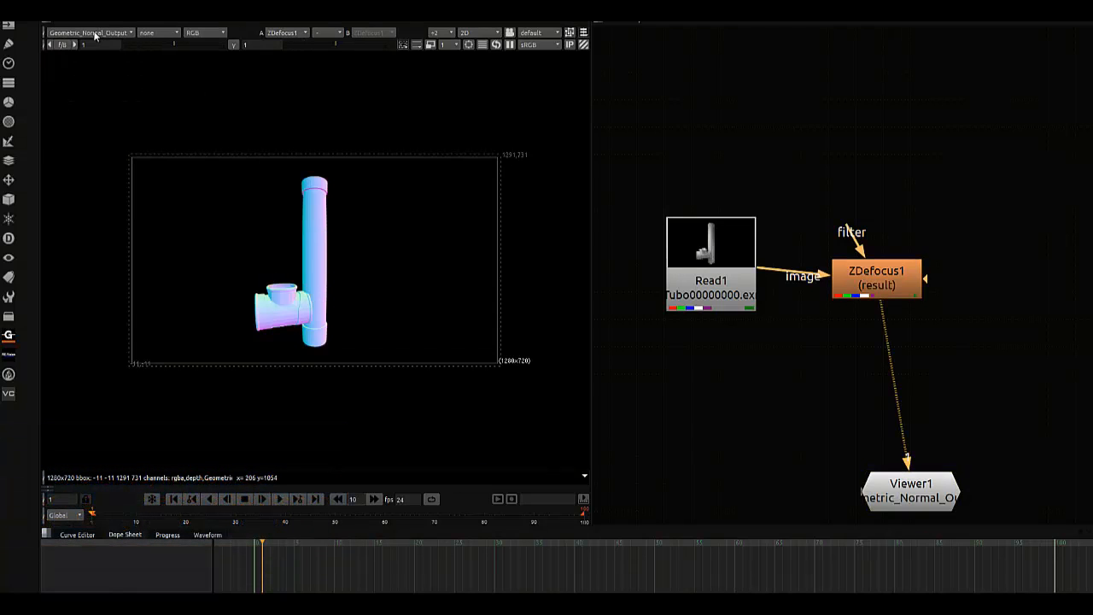
pyautogui.click(90, 33)
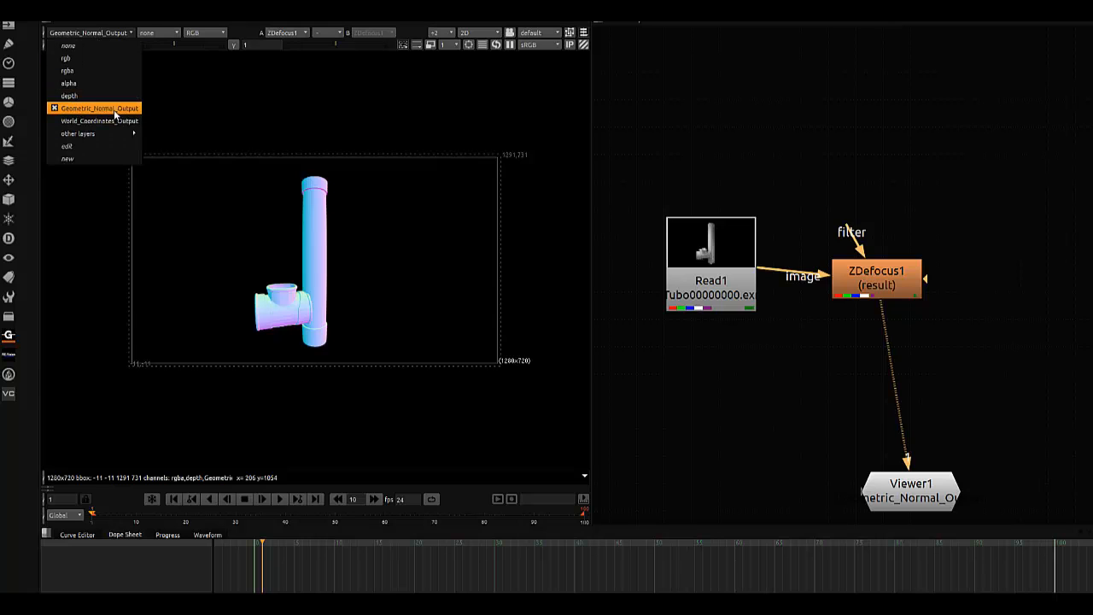
pyautogui.click(99, 120)
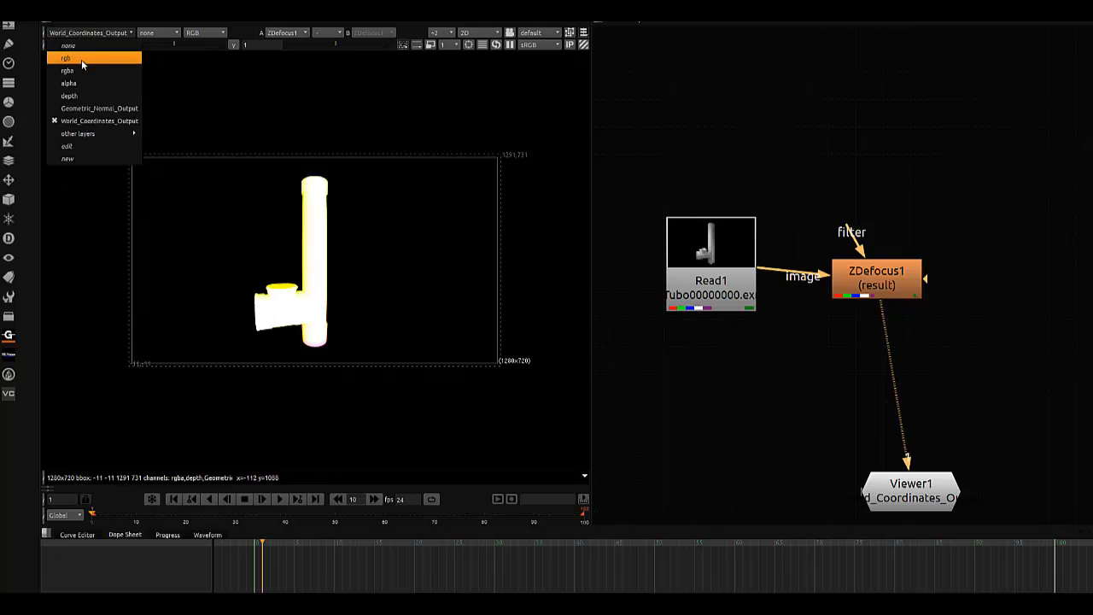
pyautogui.click(66, 58)
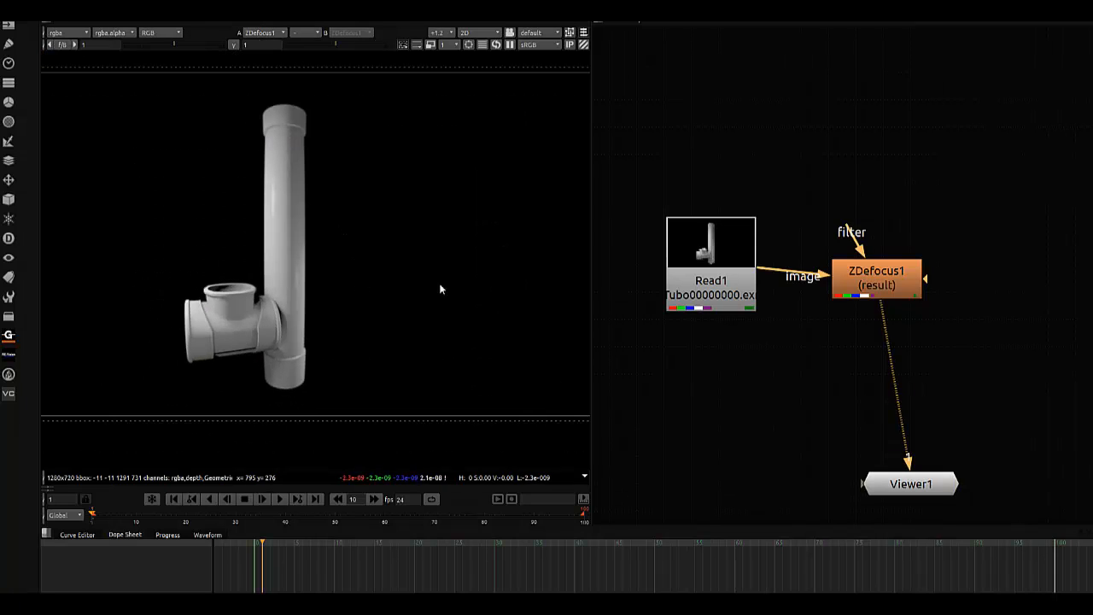
# Step: Set ZDefocus1's blur size to 4.5 and its output to focal plane setup
pyautogui.doubleClick(878, 277)
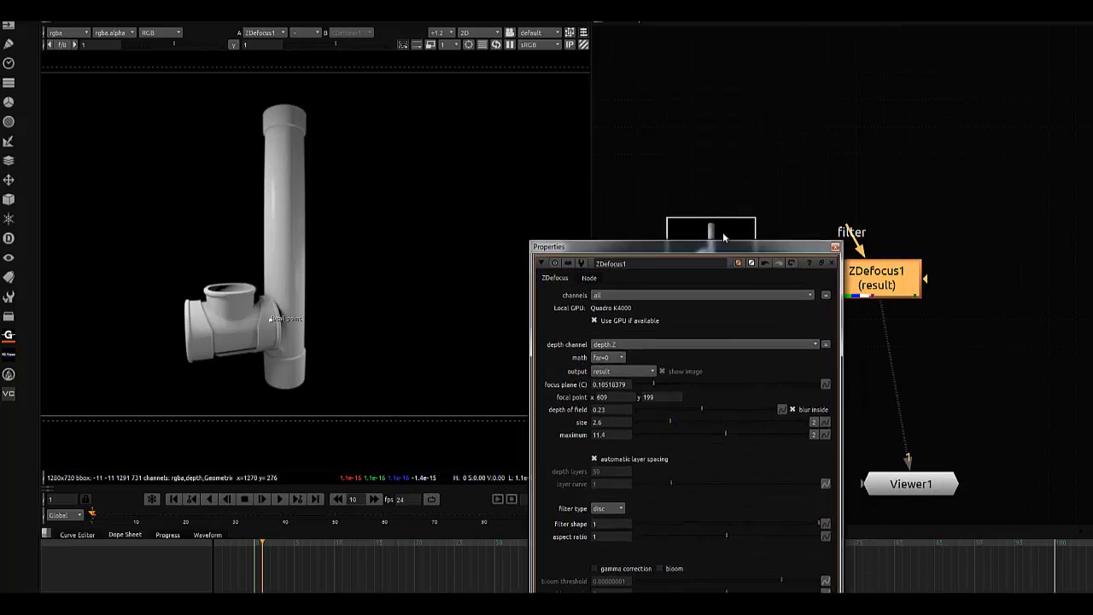
pyautogui.moveTo(683, 246); pyautogui.dragTo(525, 103)
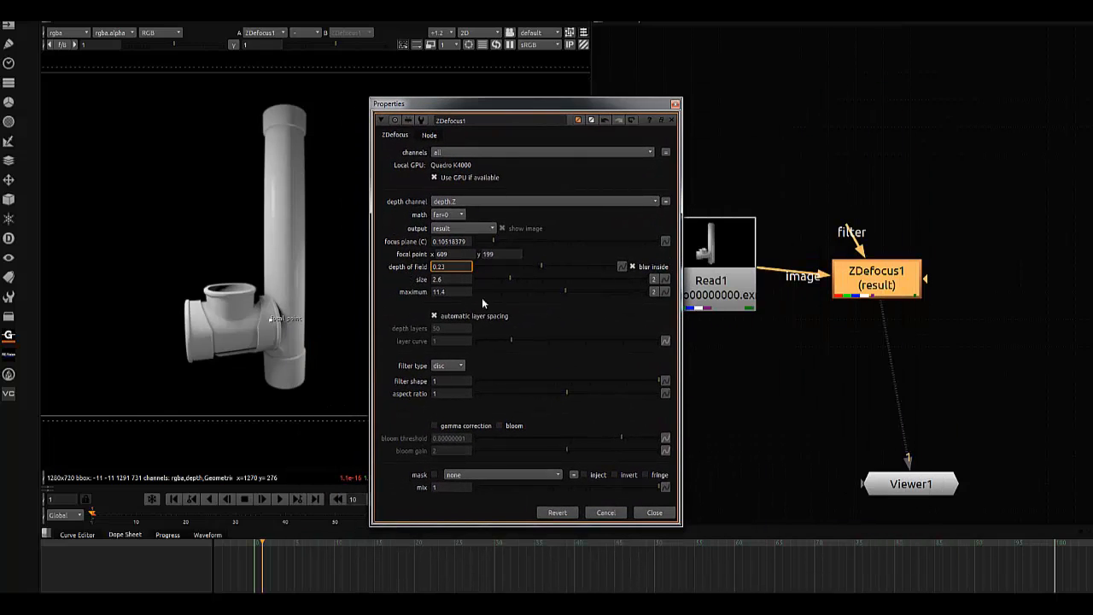
pyautogui.moveTo(529, 280)
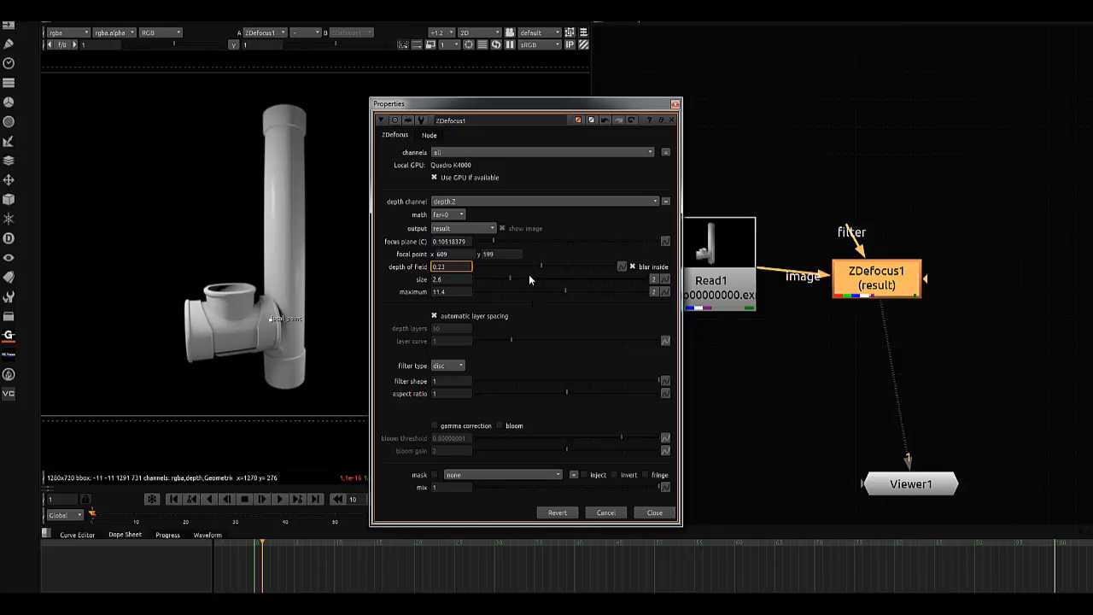
pyautogui.moveTo(510, 280); pyautogui.dragTo(529, 280)
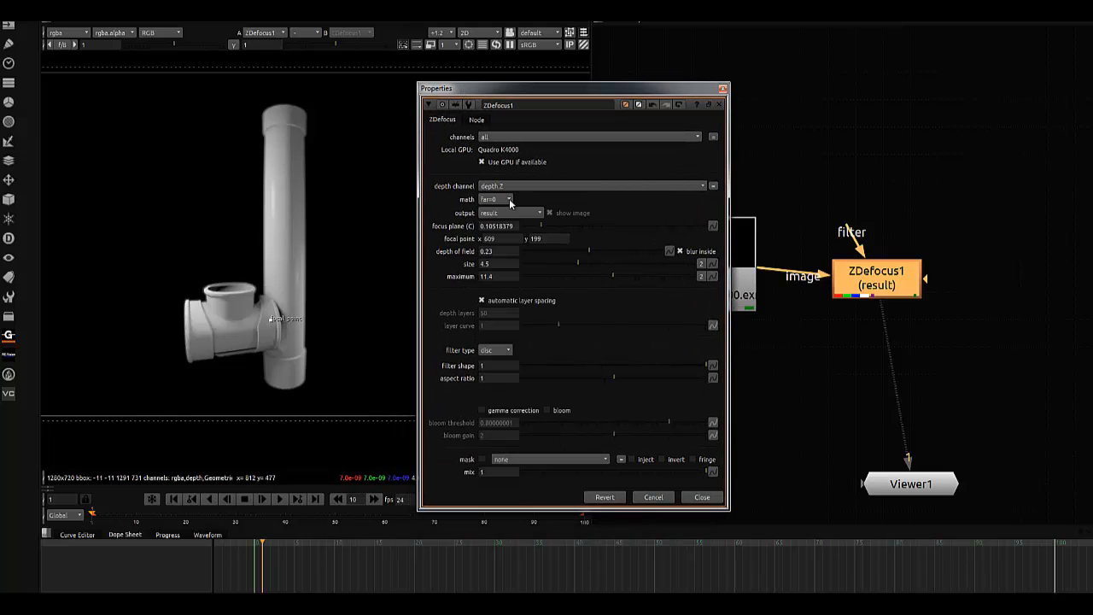
pyautogui.click(510, 213)
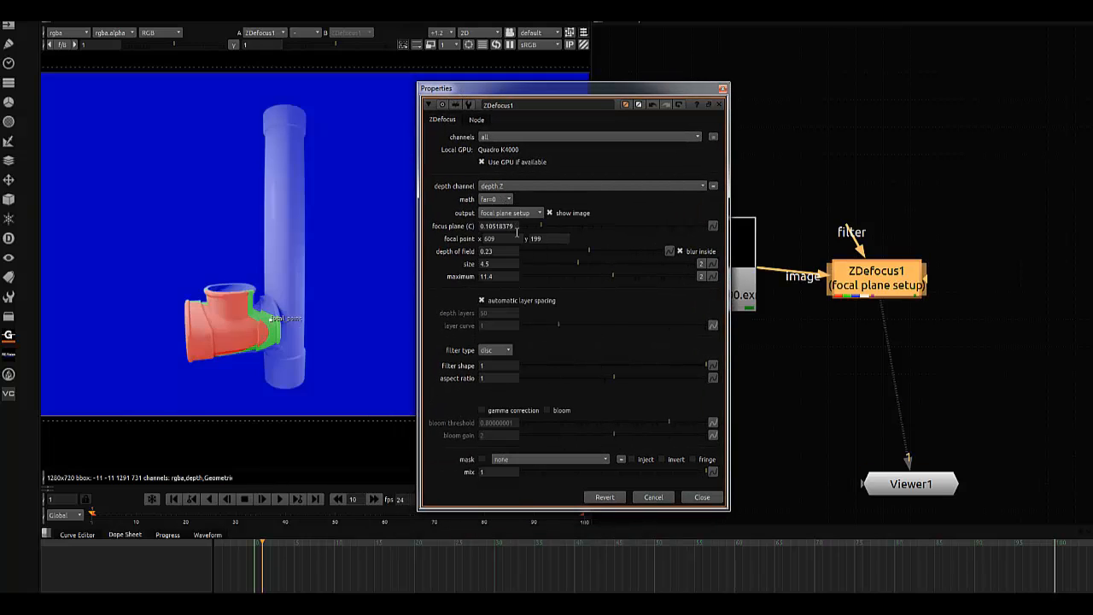
pyautogui.moveTo(282, 319); pyautogui.dragTo(231, 329)
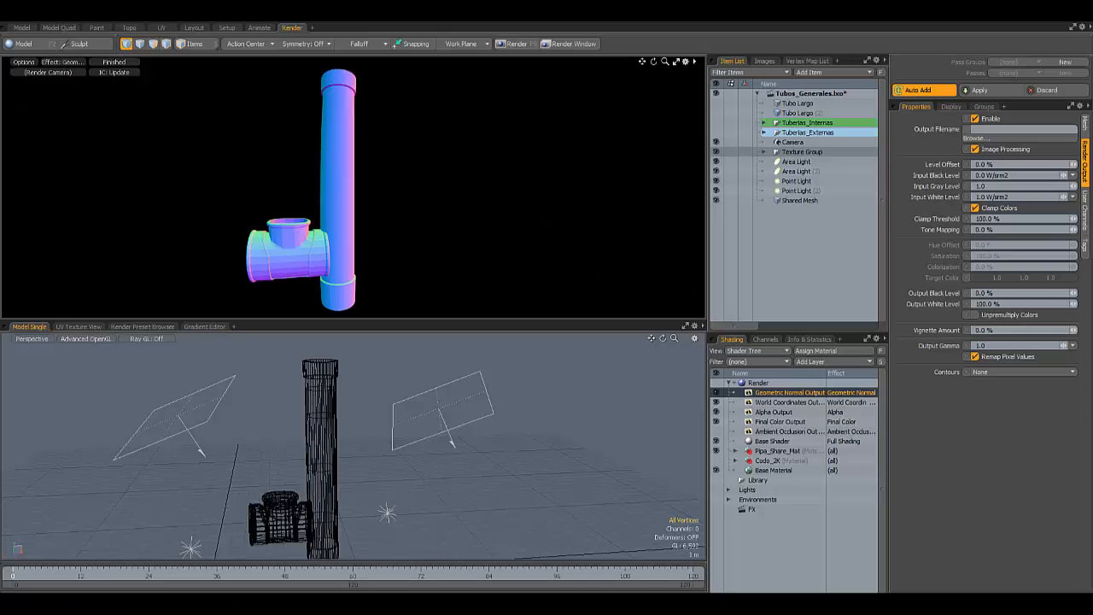
pyautogui.moveTo(630, 268)
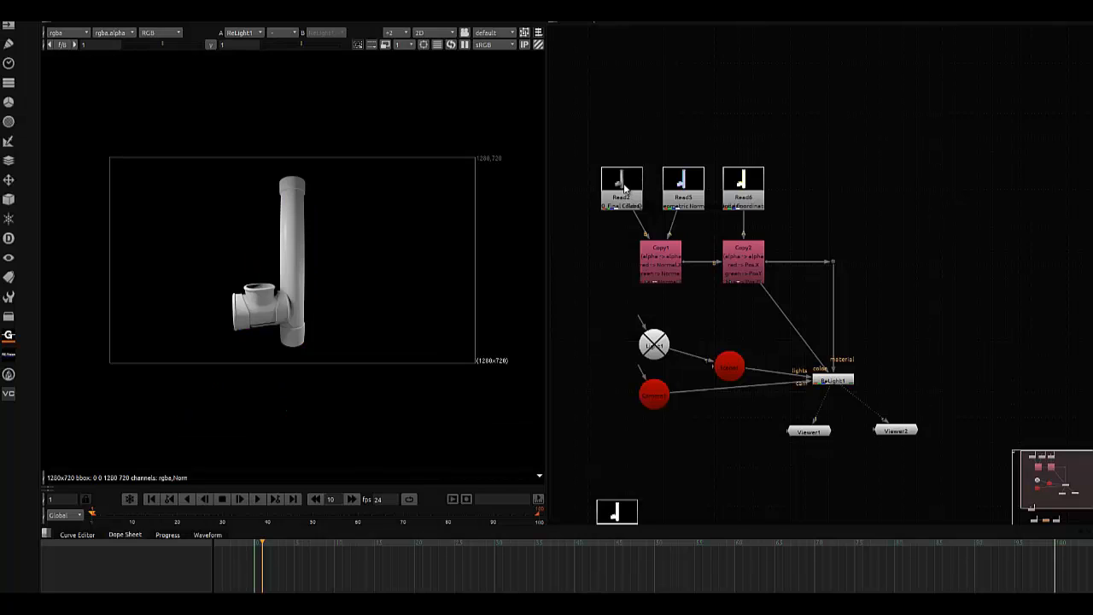
# Step: Rename the final colour Read node to COLOR_PASS
pyautogui.click(622, 186)
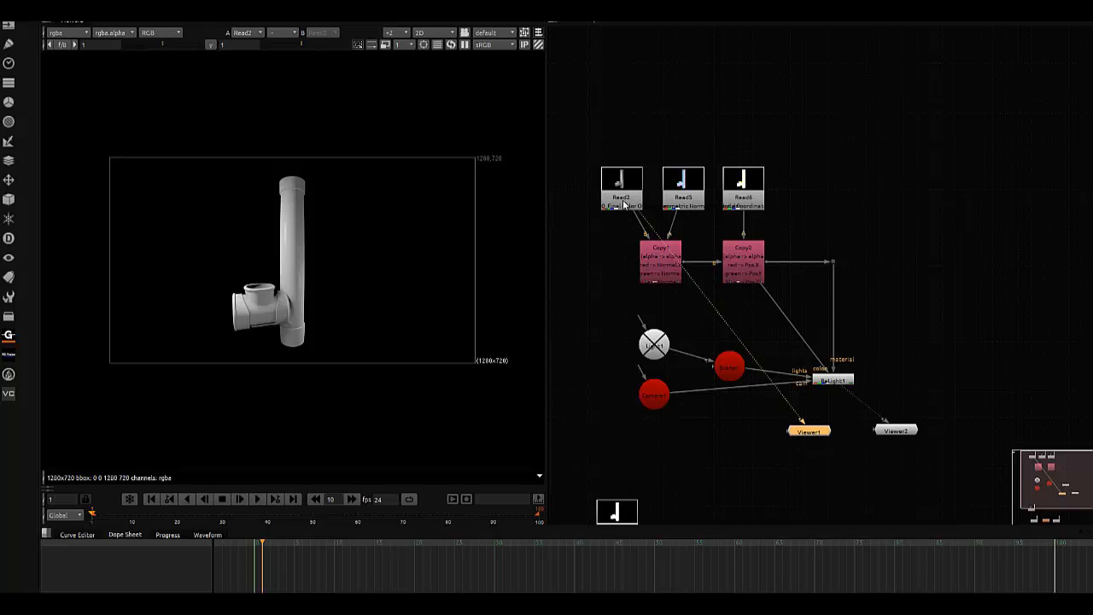
pyautogui.click(809, 431)
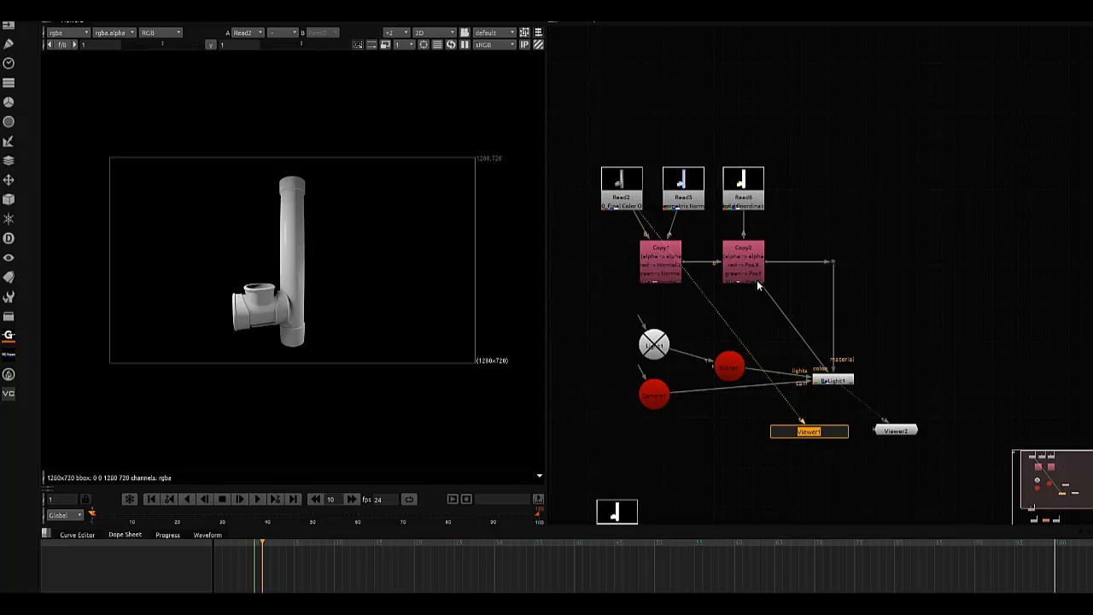
pyautogui.doubleClick(622, 179)
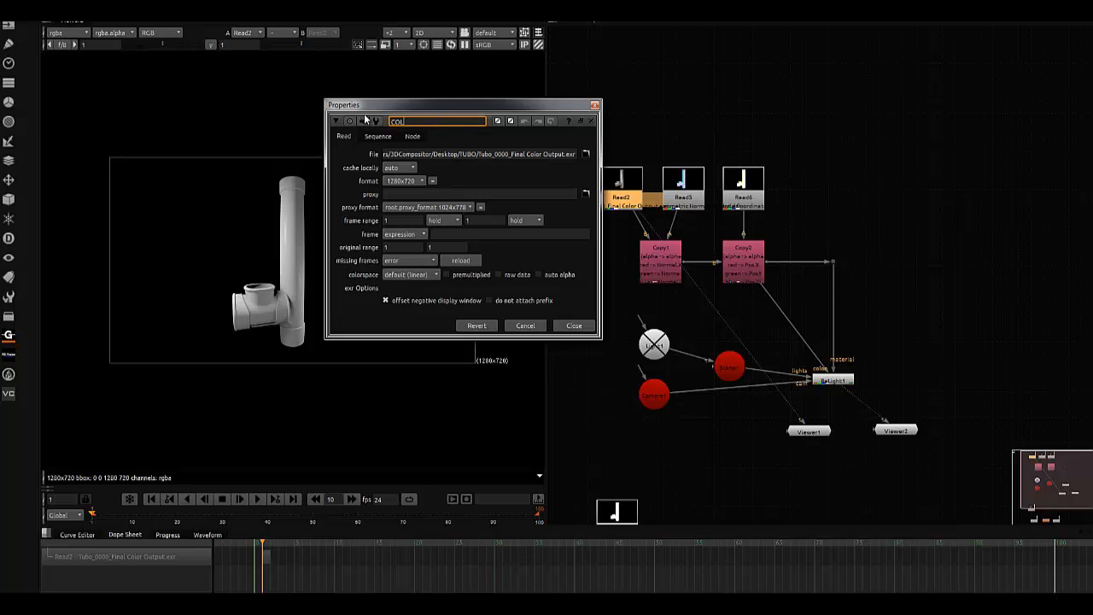
pyautogui.write('COLOR PASS')
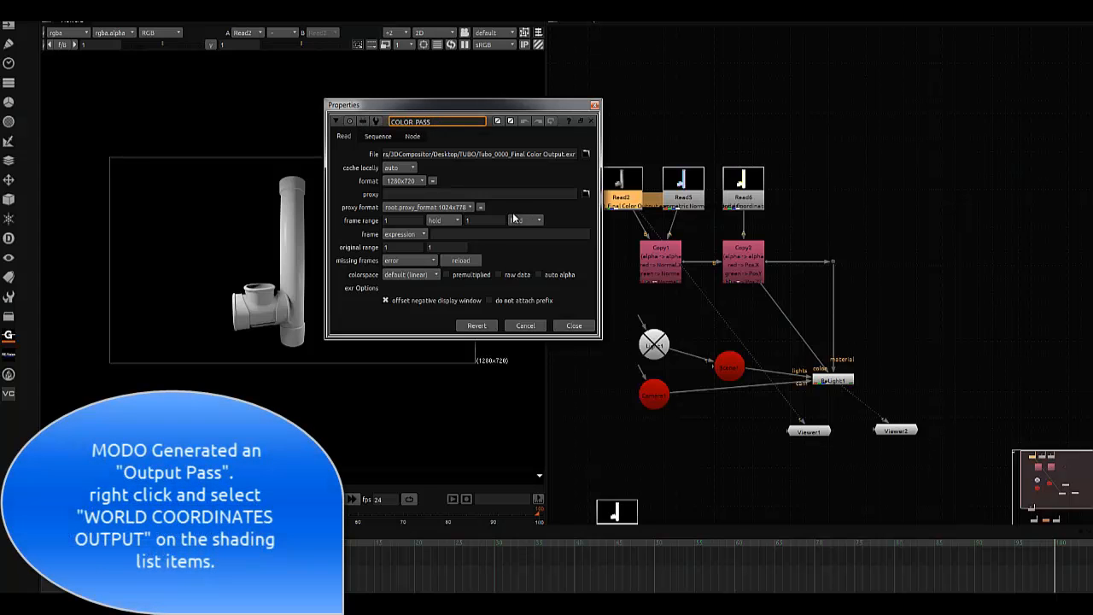
pyautogui.click(573, 325)
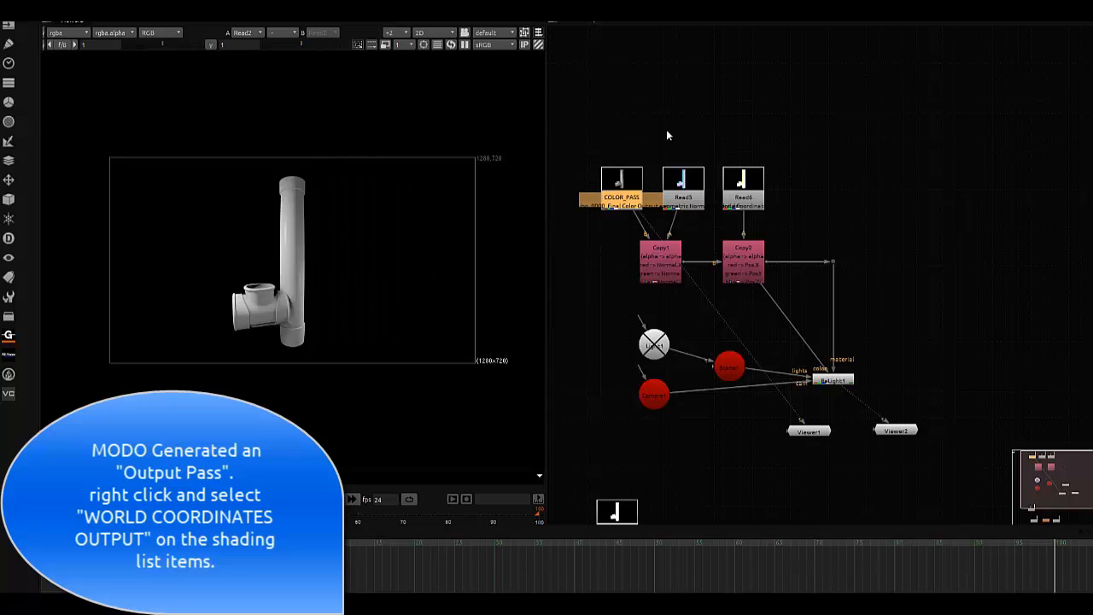
# Step: Move the WORLD_PASS Read node higher in the graph and check its settings
pyautogui.click(682, 188)
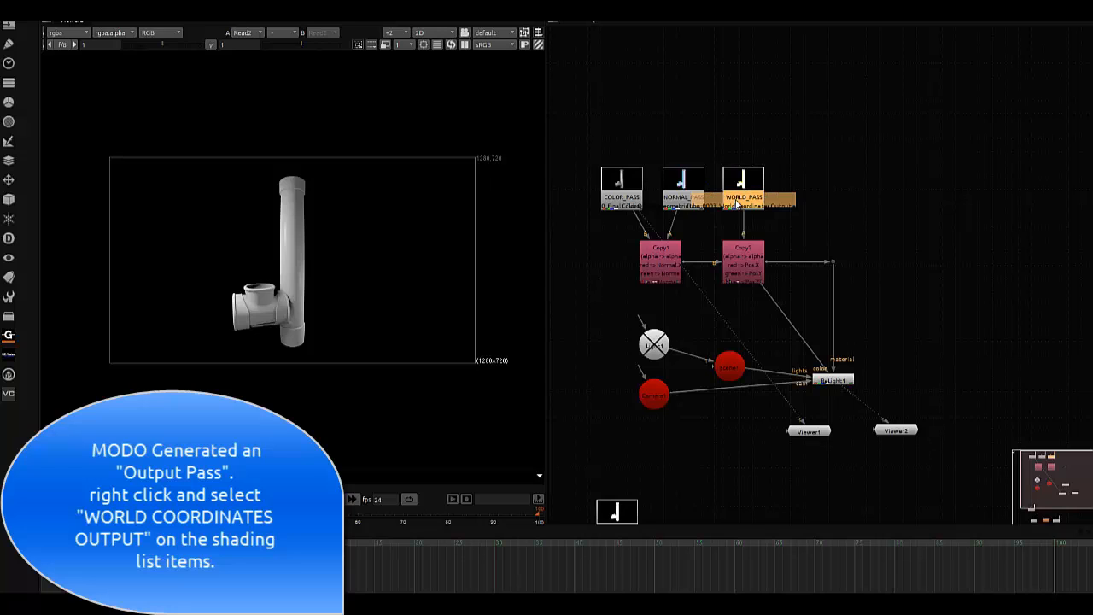
pyautogui.moveTo(743, 188); pyautogui.dragTo(760, 153)
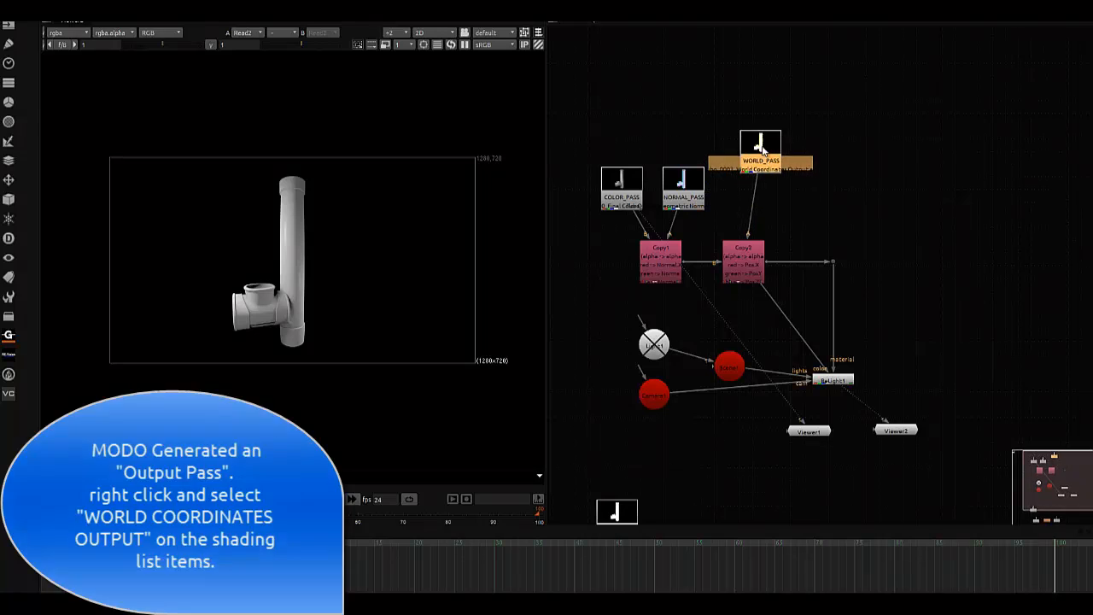
pyautogui.doubleClick(759, 143)
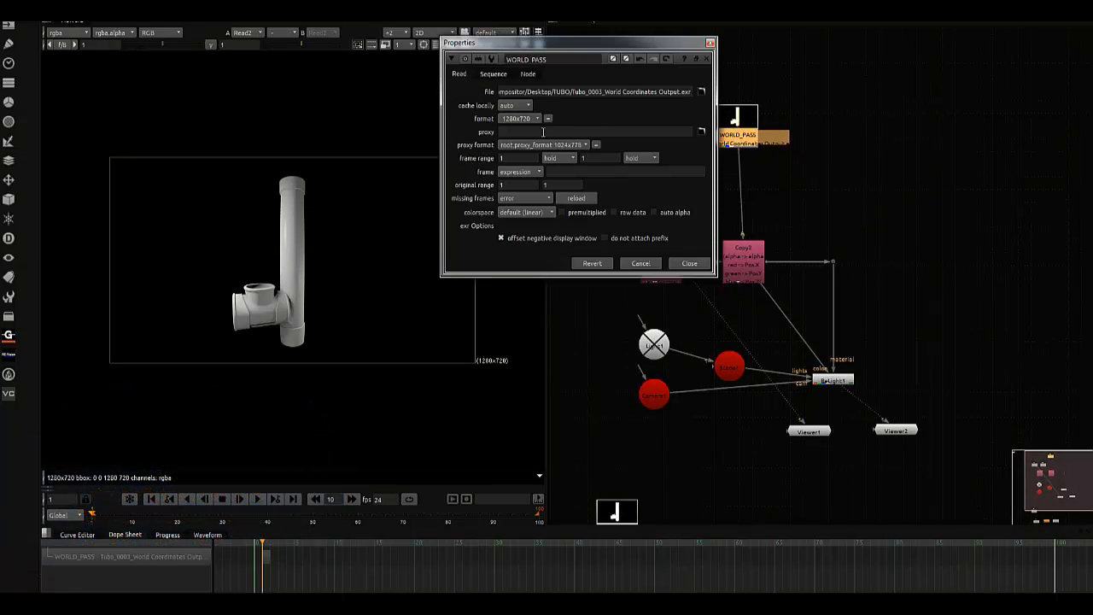
pyautogui.click(689, 264)
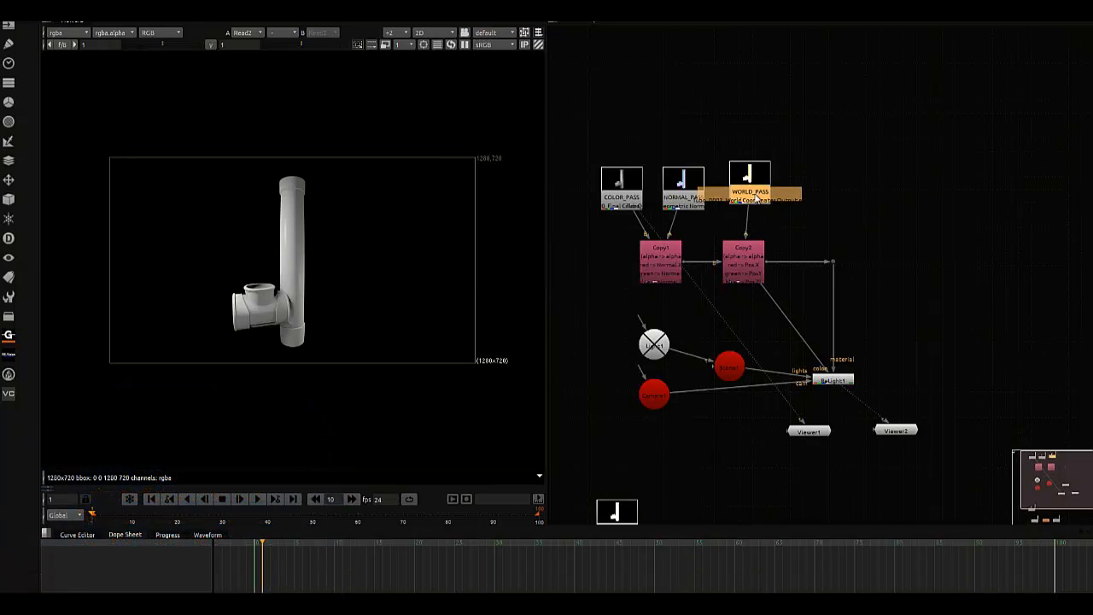
pyautogui.click(68, 32)
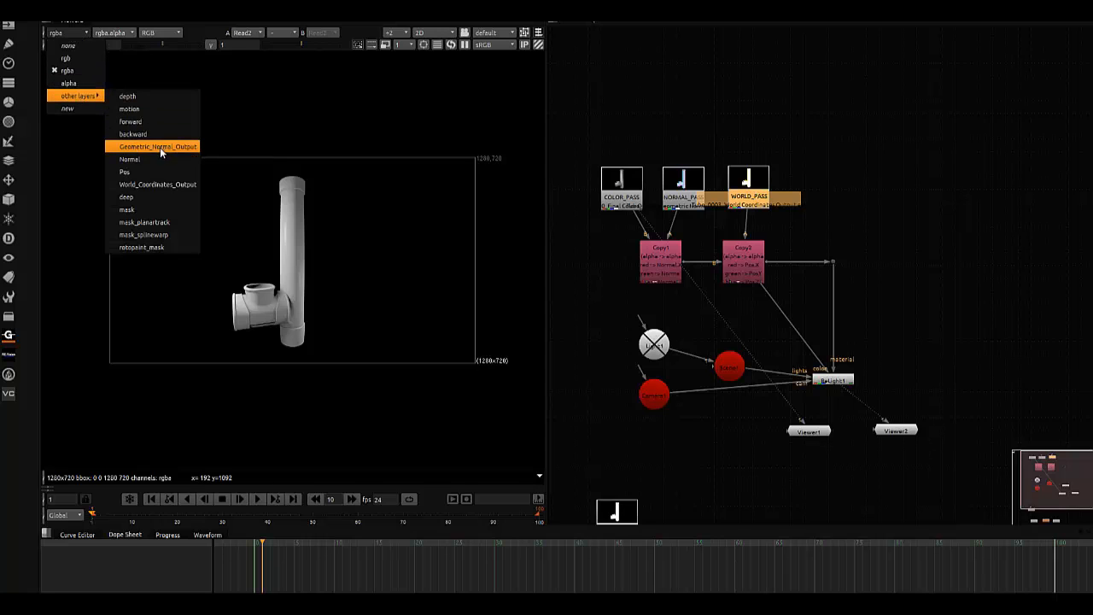
pyautogui.moveTo(125, 171)
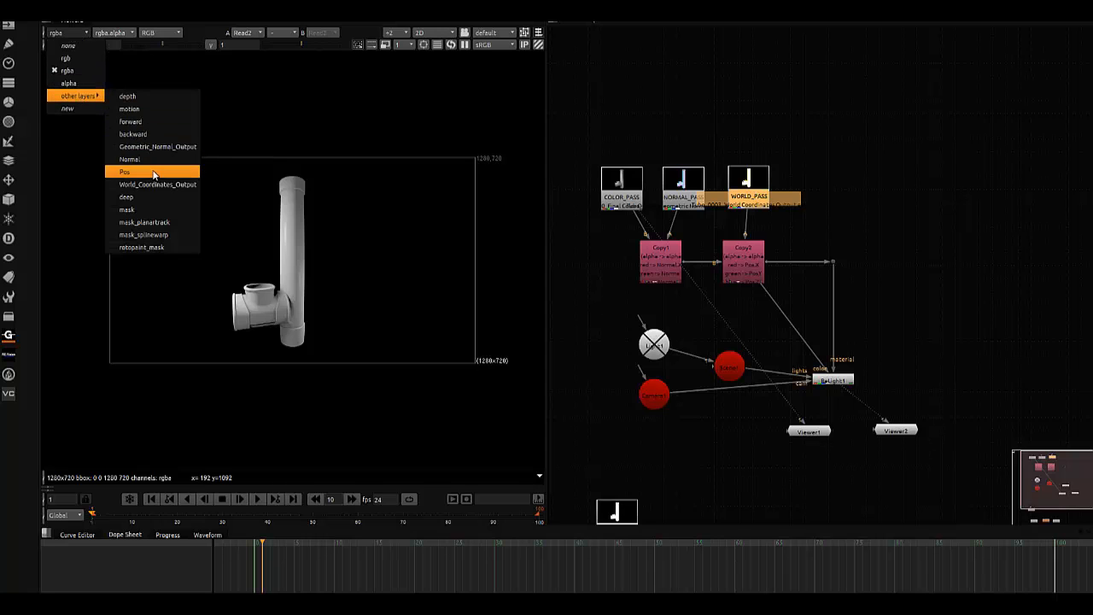
# Step: Set the viewer layer back to rgb after browsing the Normal and Pos layers
pyautogui.click(157, 185)
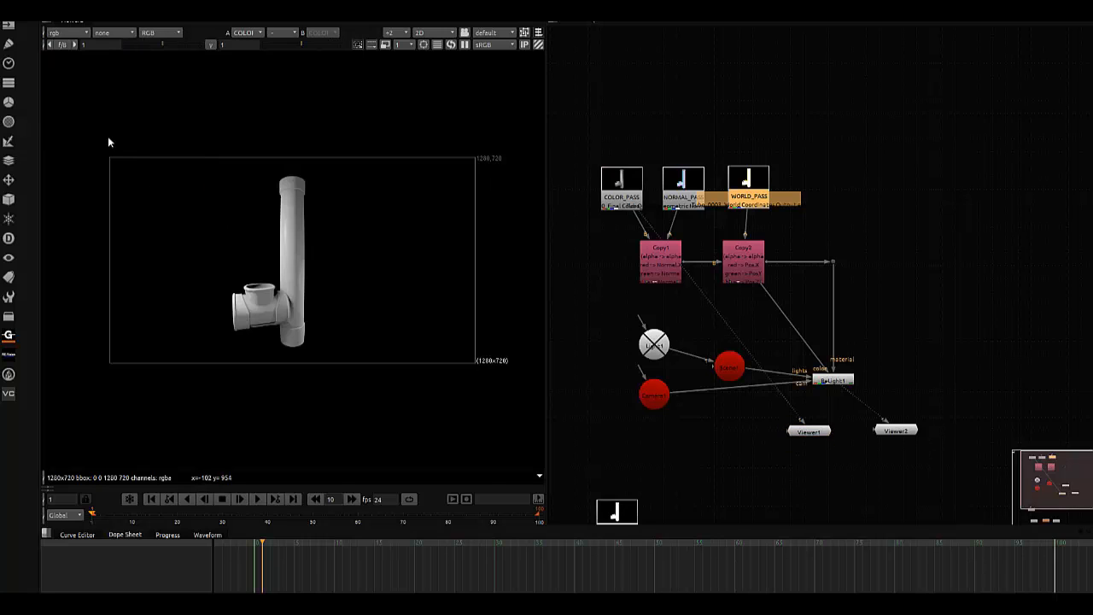
pyautogui.click(659, 265)
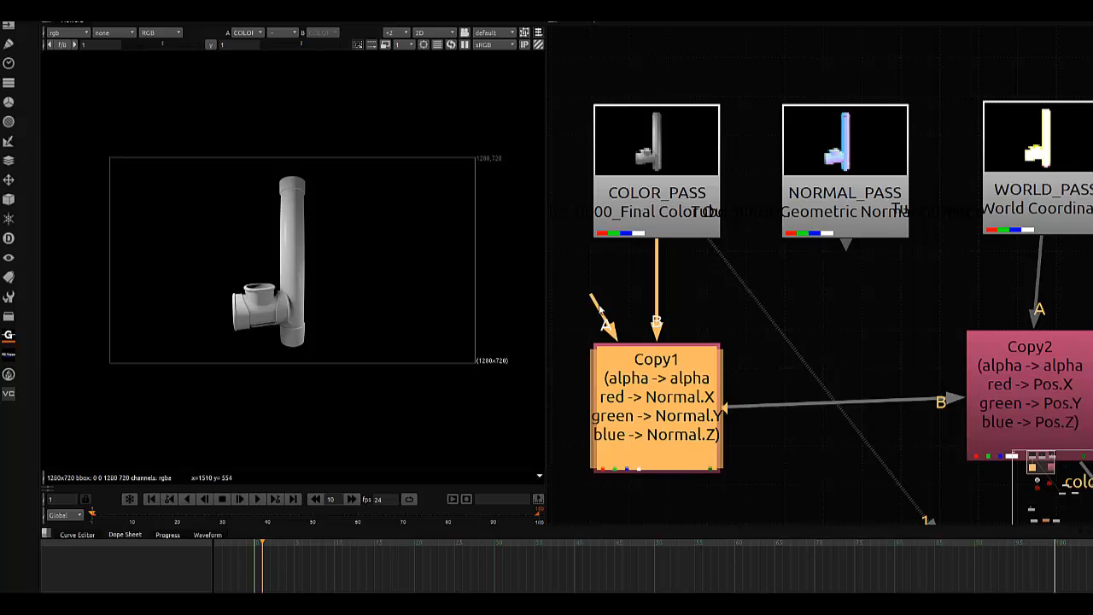
# Step: Connect NORMAL_PASS to Copy1's A input and pick rgba.red and rgba.green as sources
pyautogui.moveTo(656, 396); pyautogui.dragTo(703, 357)
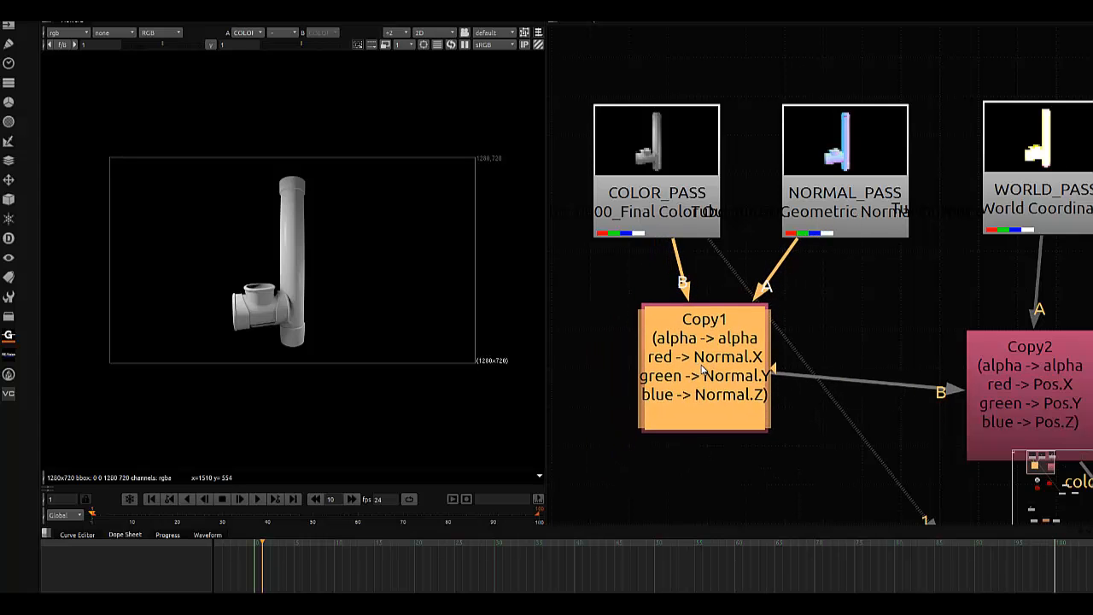
pyautogui.doubleClick(703, 359)
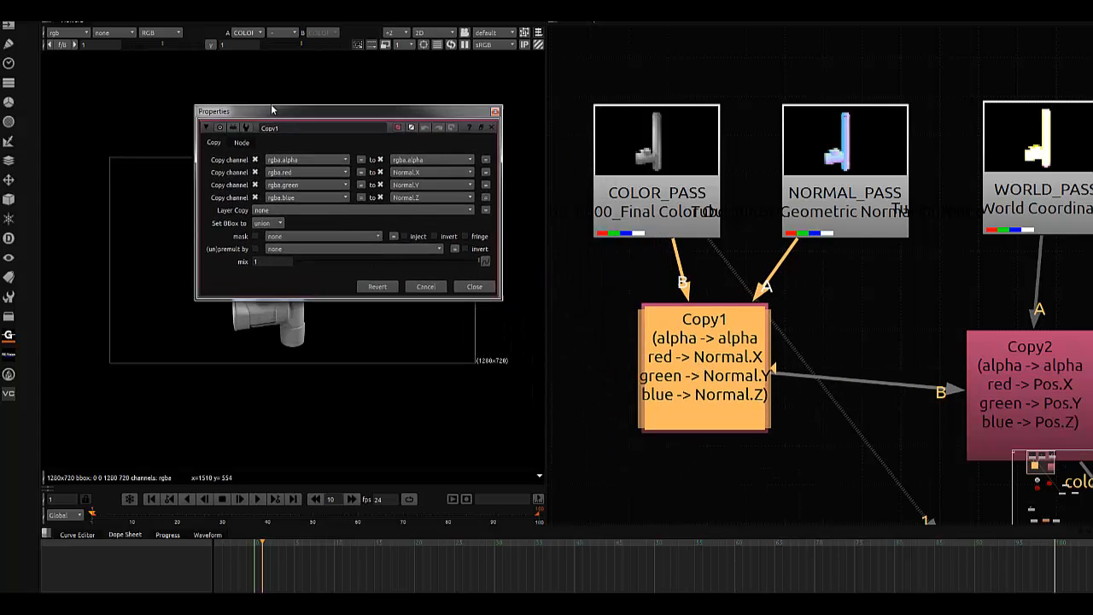
pyautogui.click(256, 186)
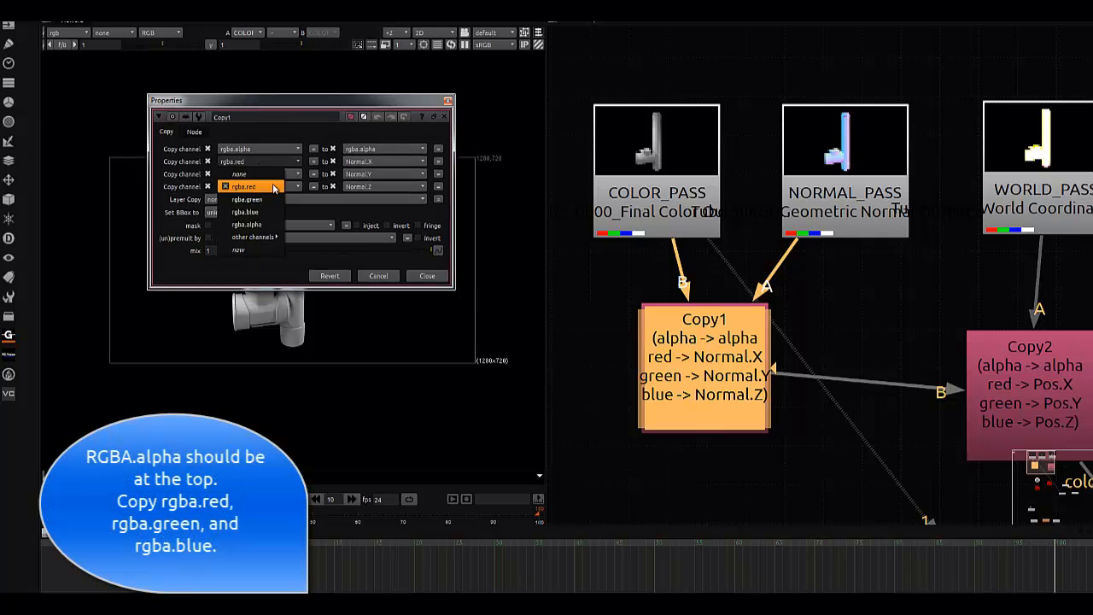
pyautogui.click(248, 199)
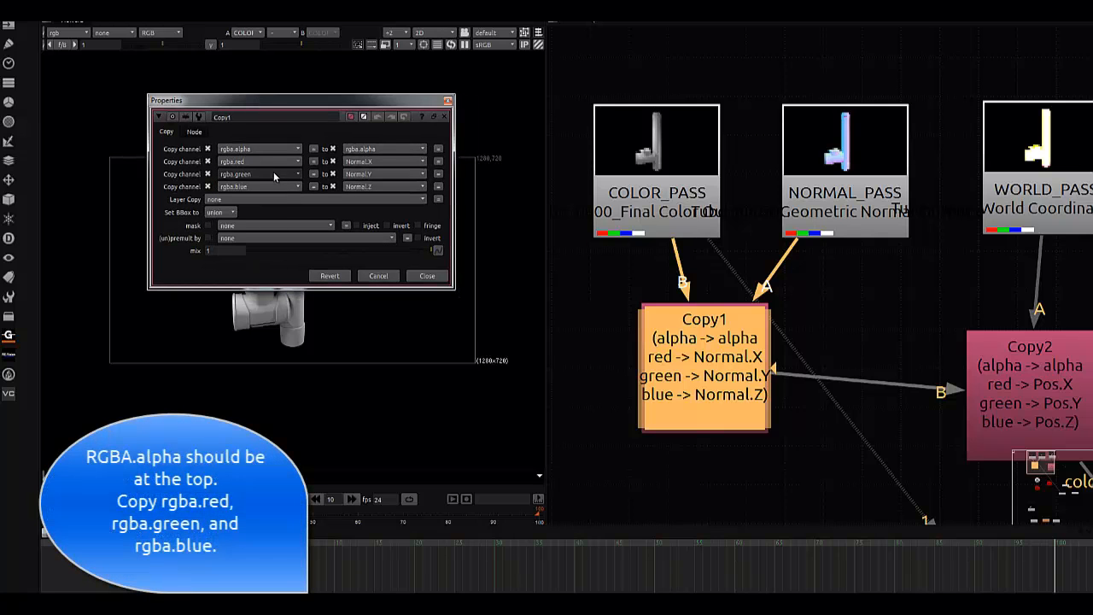
pyautogui.click(287, 173)
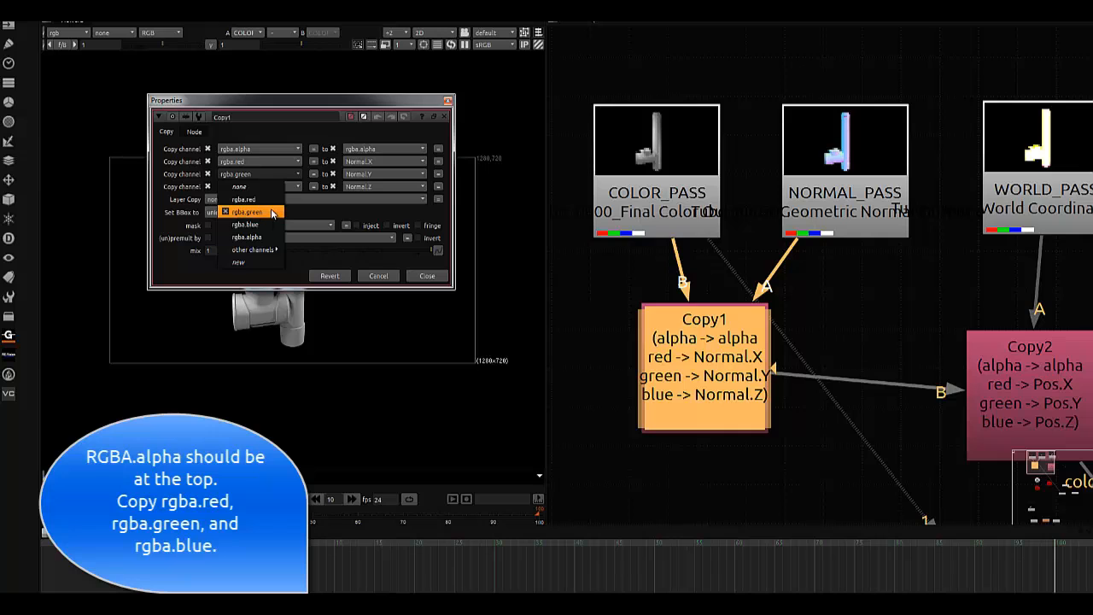
pyautogui.click(246, 237)
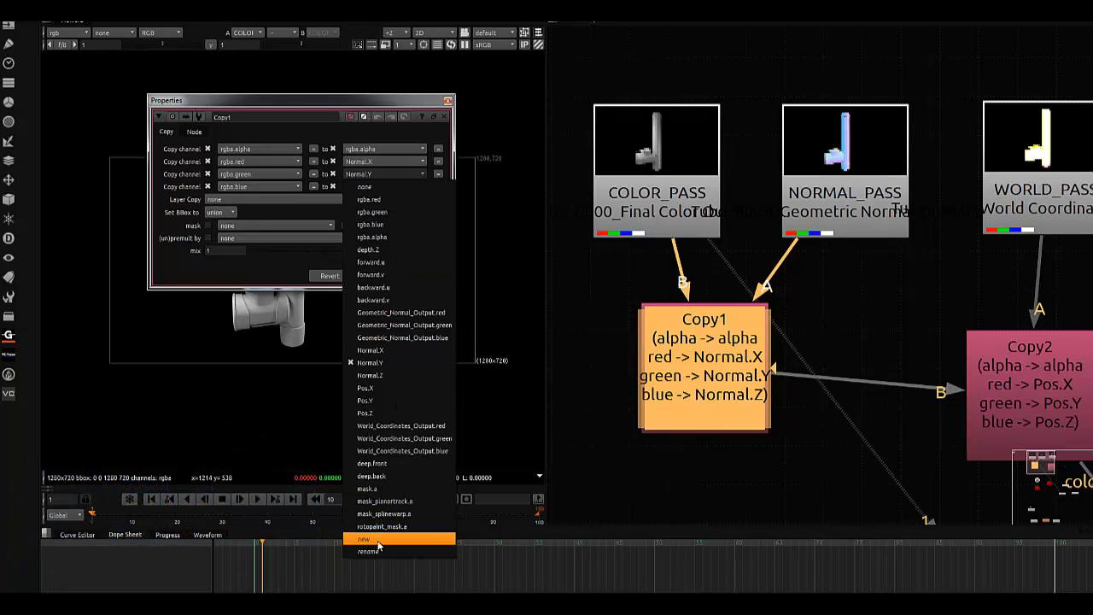
pyautogui.moveTo(372, 300)
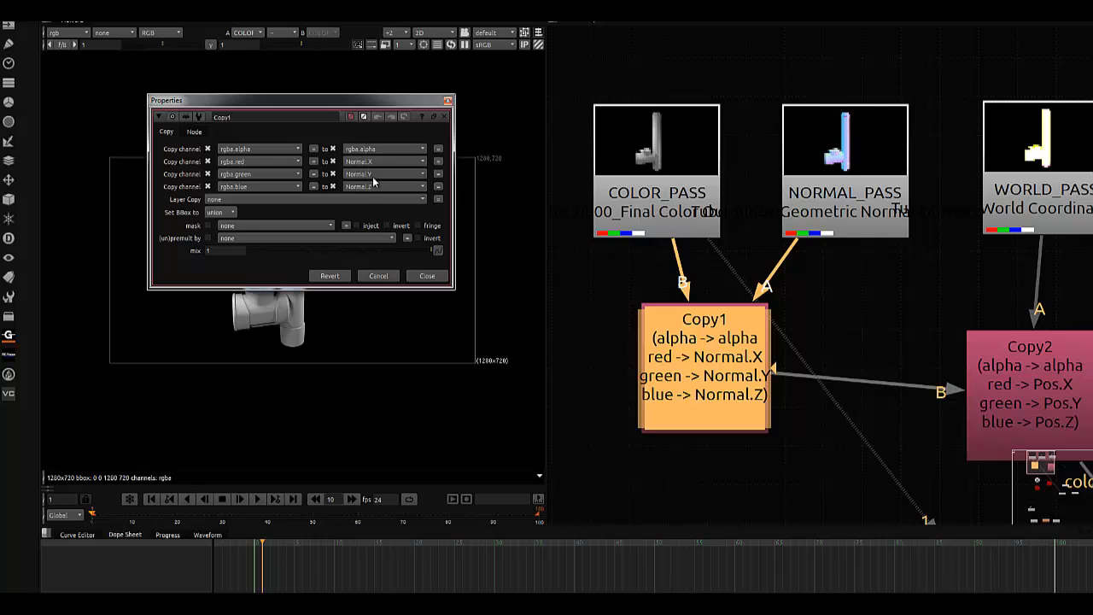
# Step: Create the Normal channel and send red, green, blue into Normal.X, Y, Z
pyautogui.click(385, 186)
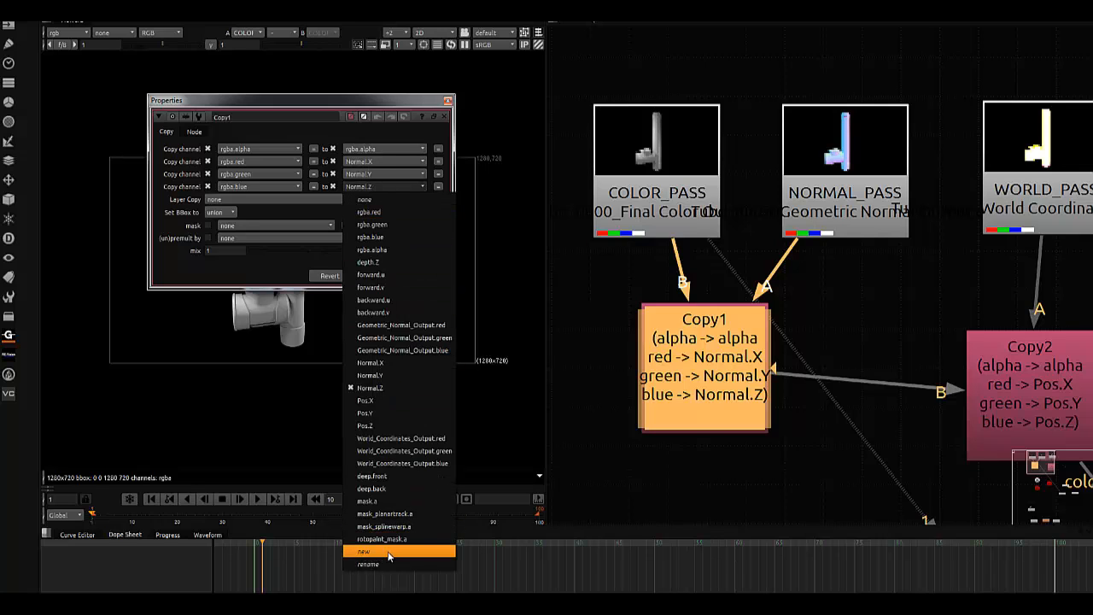
pyautogui.click(362, 551)
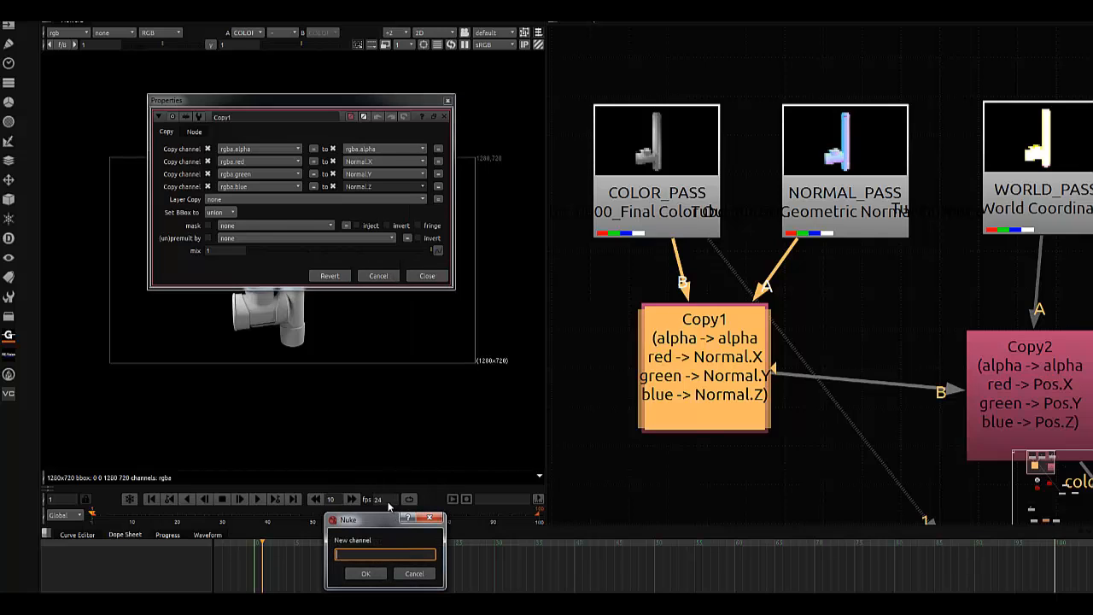
pyautogui.write('Normal')
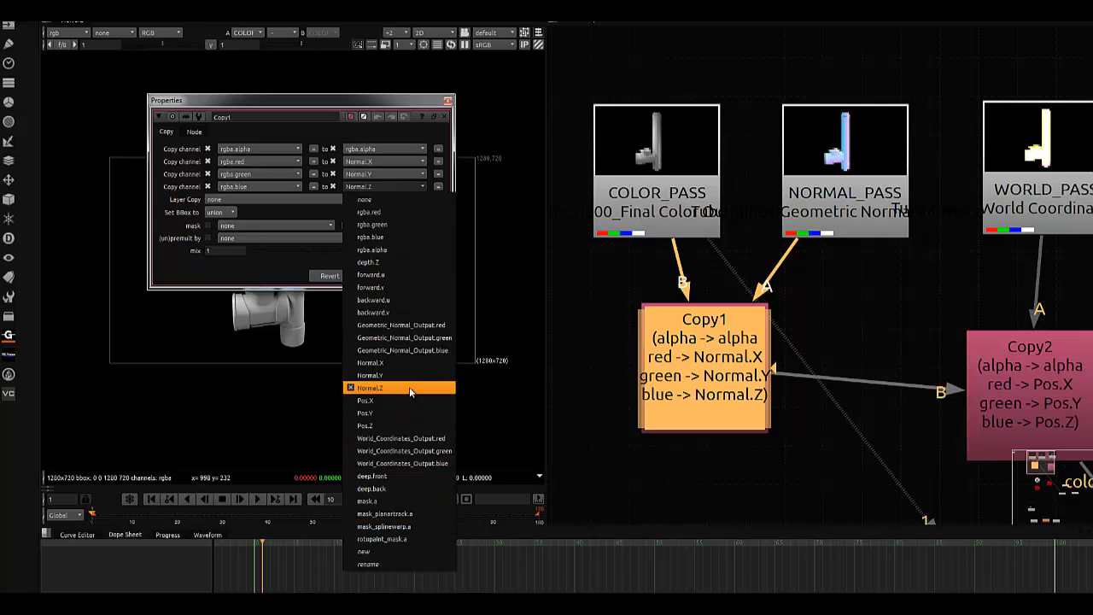
pyautogui.moveTo(474, 381)
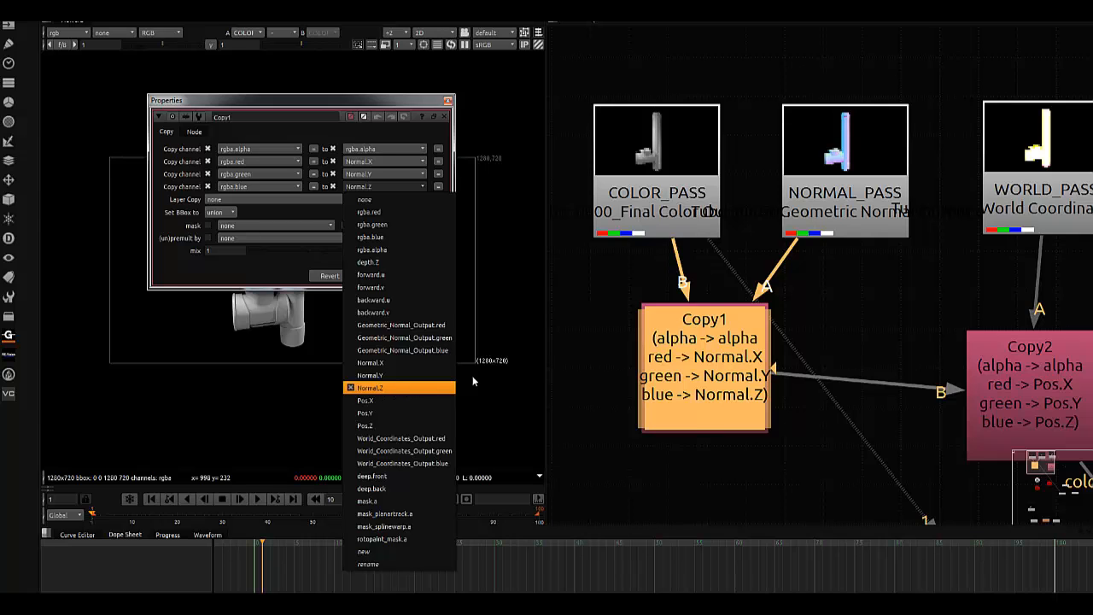
pyautogui.click(369, 387)
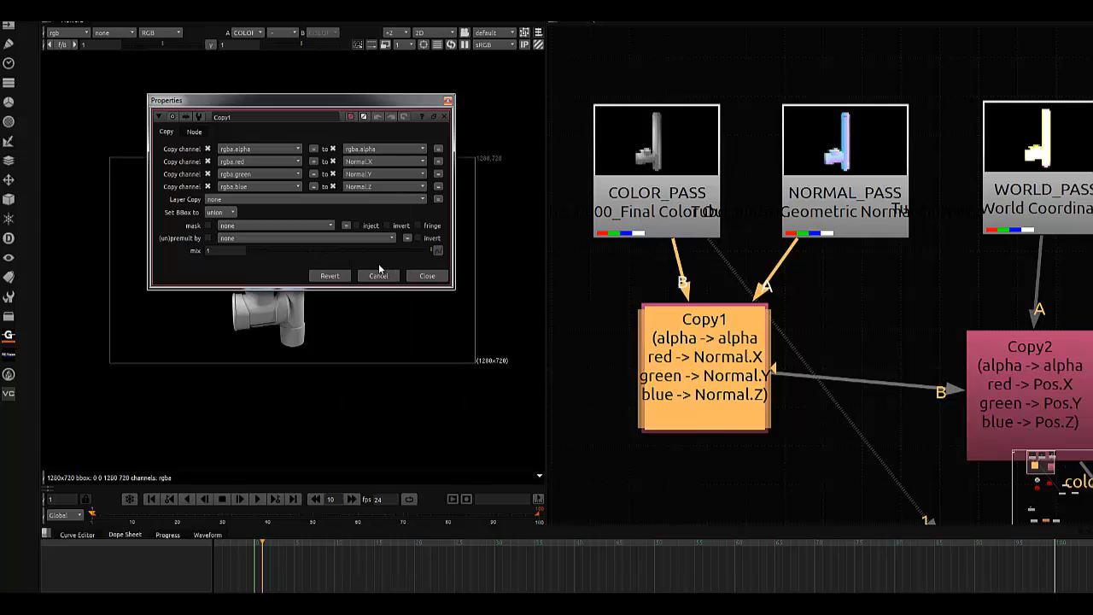
pyautogui.click(428, 275)
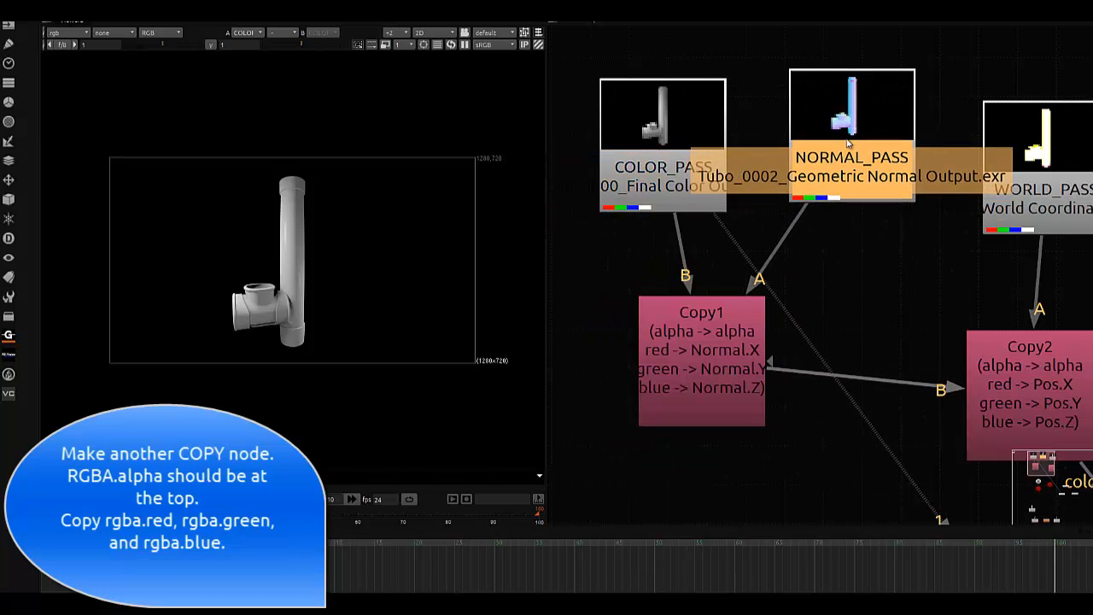
pyautogui.moveTo(846, 293)
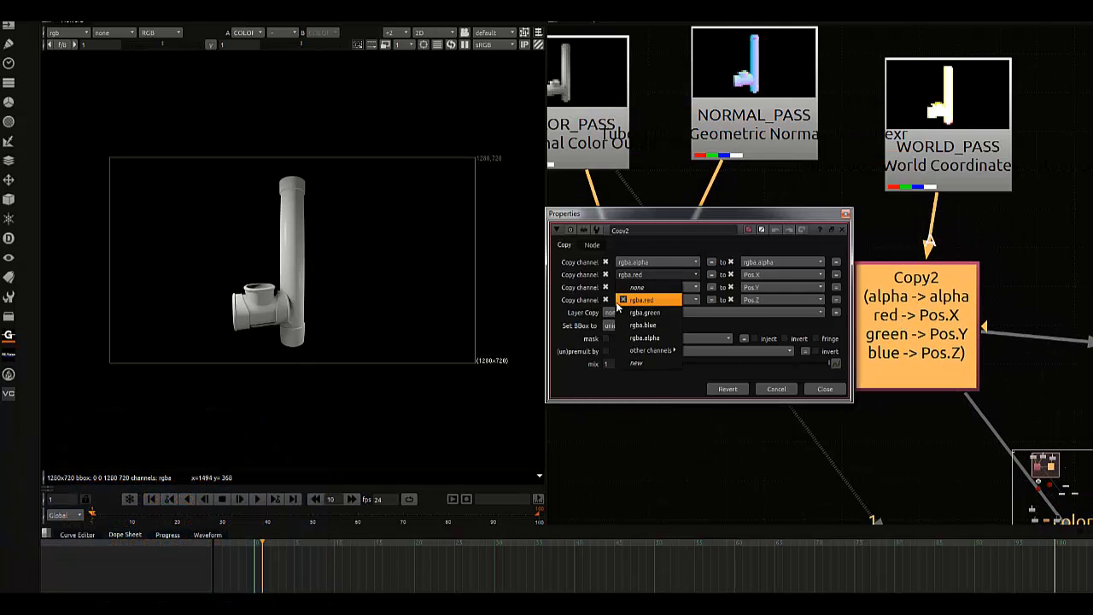
# Step: Map Copy2's red, green and blue into new Pos.X, Pos.Y and Pos.Z channels
pyautogui.click(645, 325)
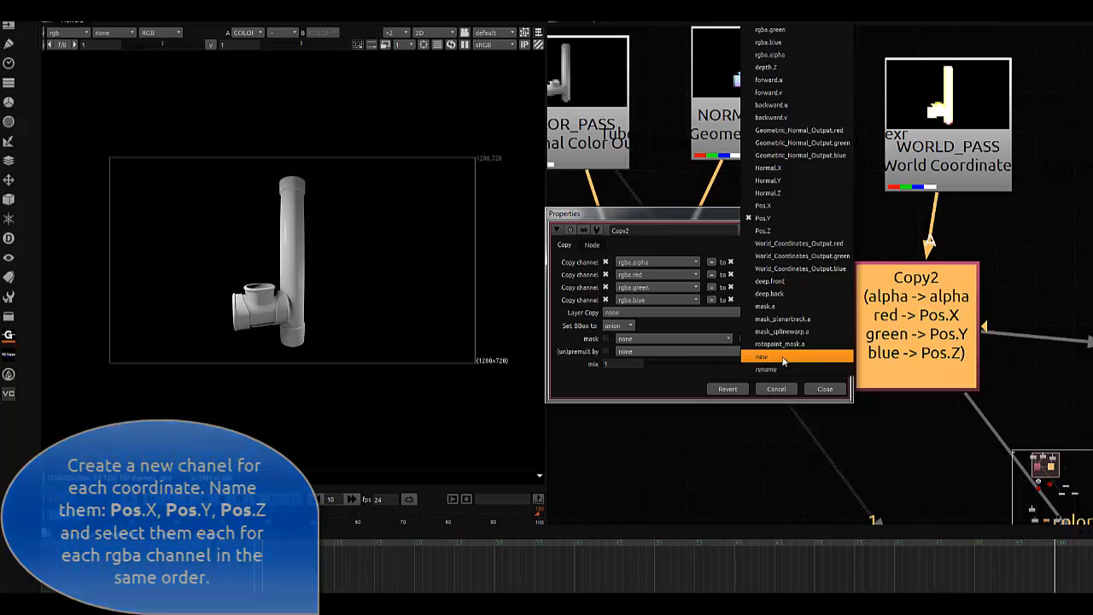
pyautogui.click(762, 356)
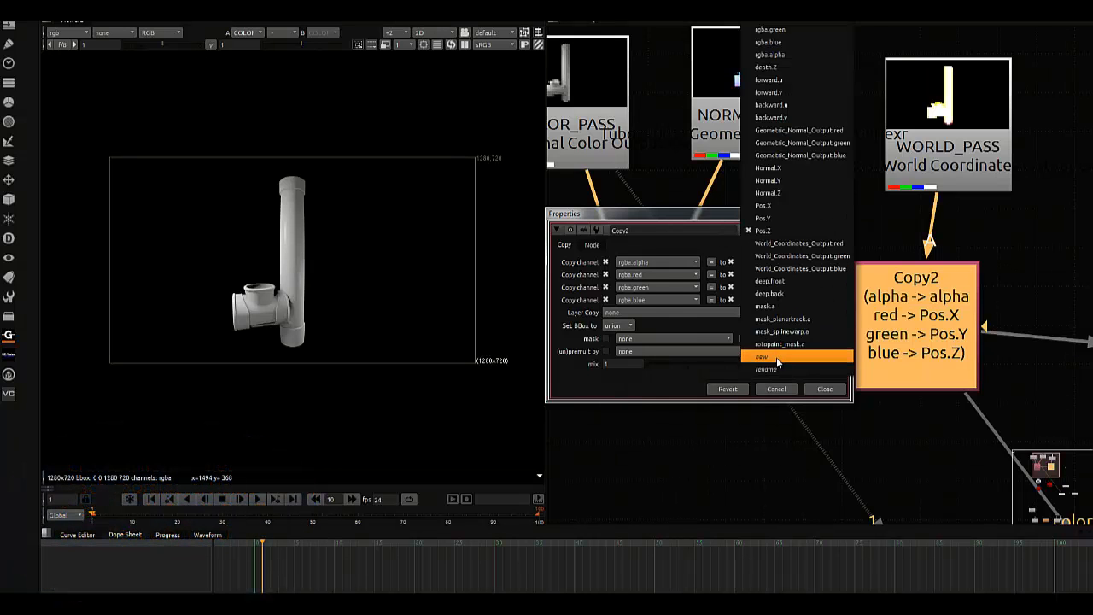
pyautogui.click(761, 356)
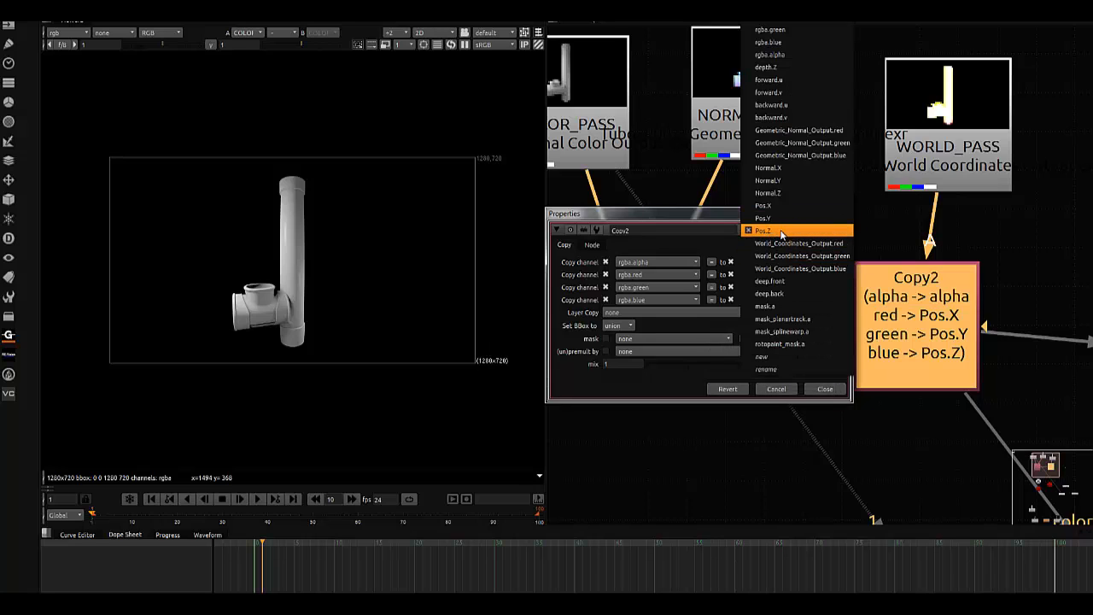
pyautogui.click(763, 231)
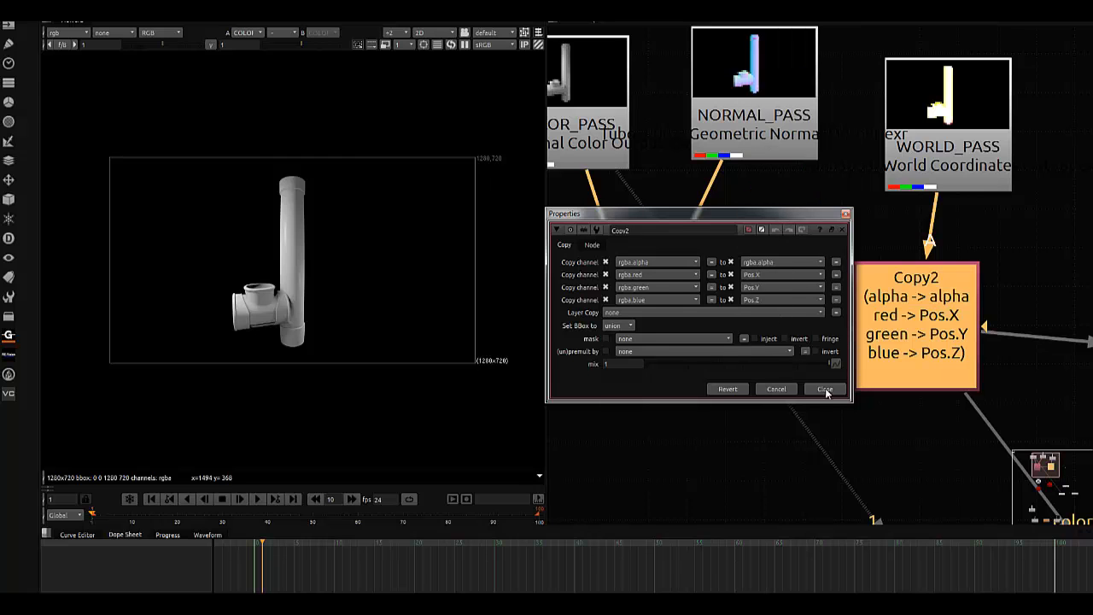
pyautogui.click(823, 389)
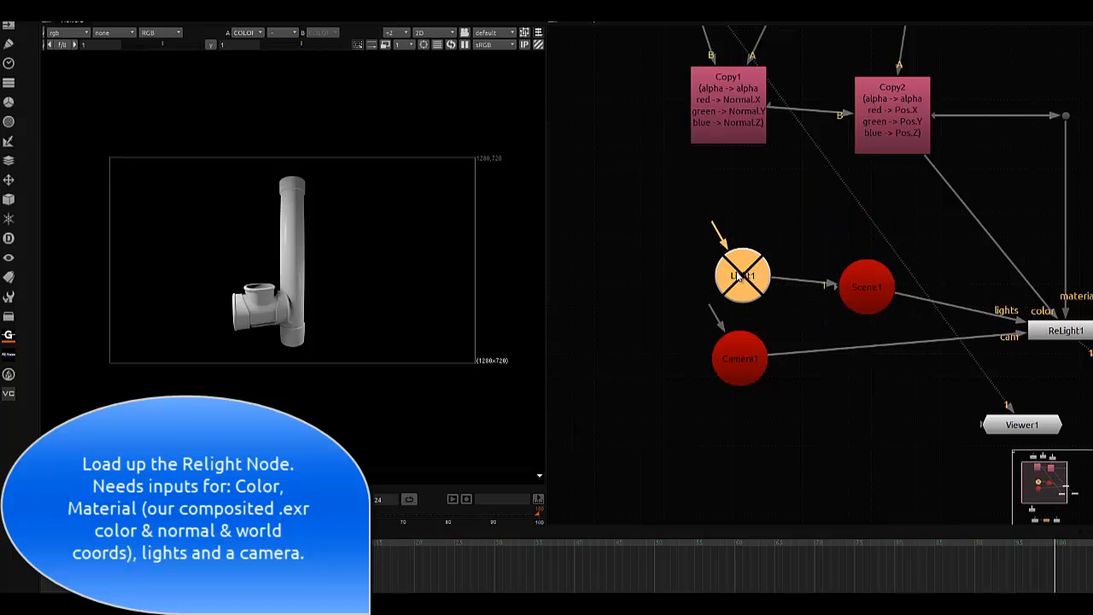
# Step: Wire ReLight1 to Copy2, Scene1's lights and Camera1, and show it in Viewer1
pyautogui.click(740, 356)
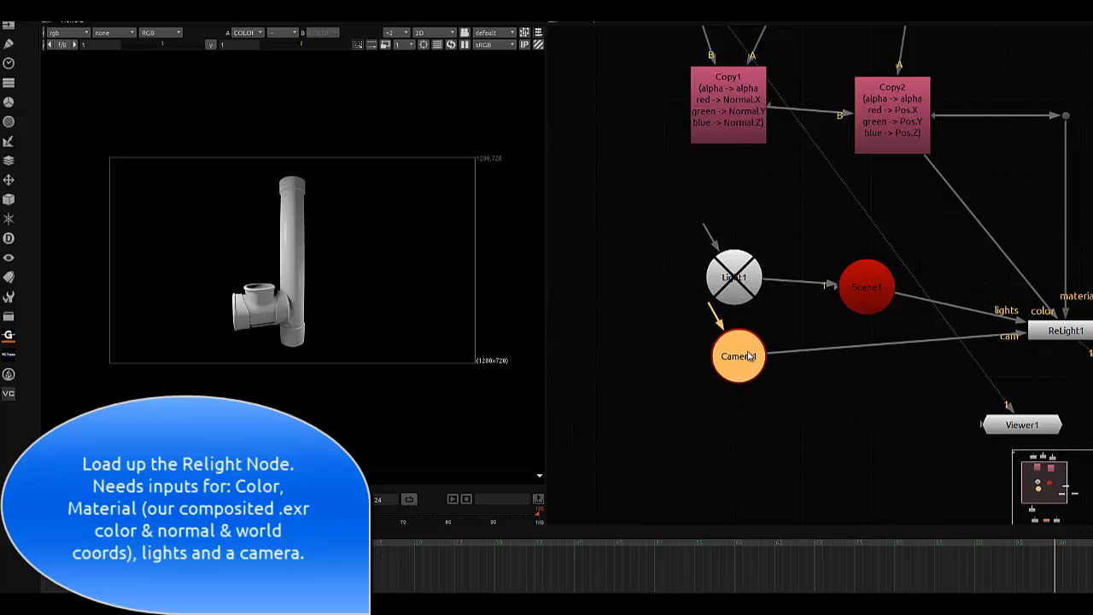
pyautogui.moveTo(833, 378)
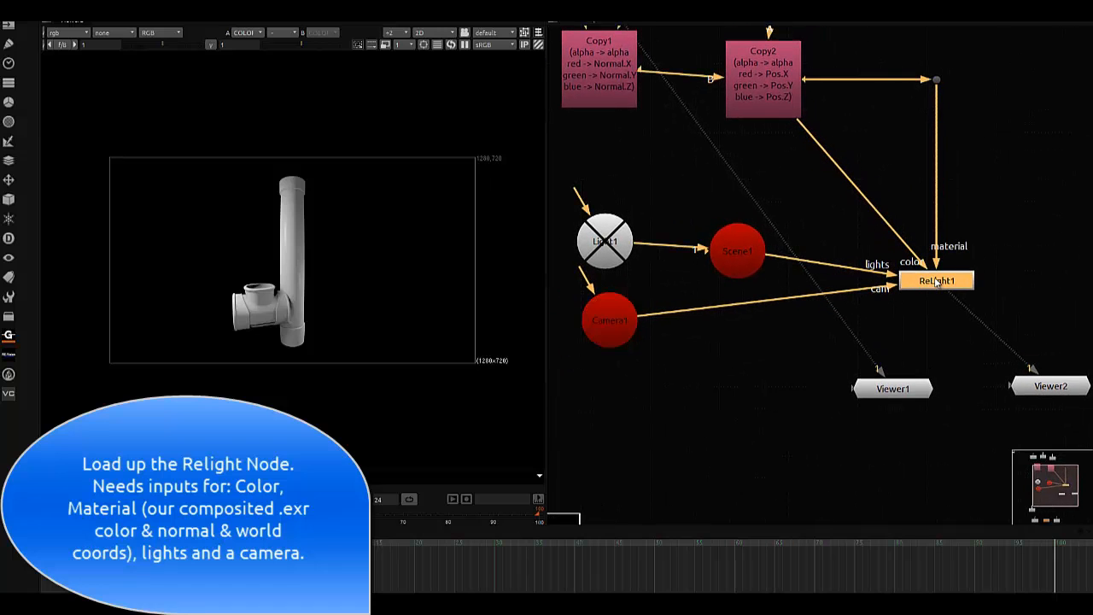
pyautogui.moveTo(937, 280); pyautogui.dragTo(932, 295)
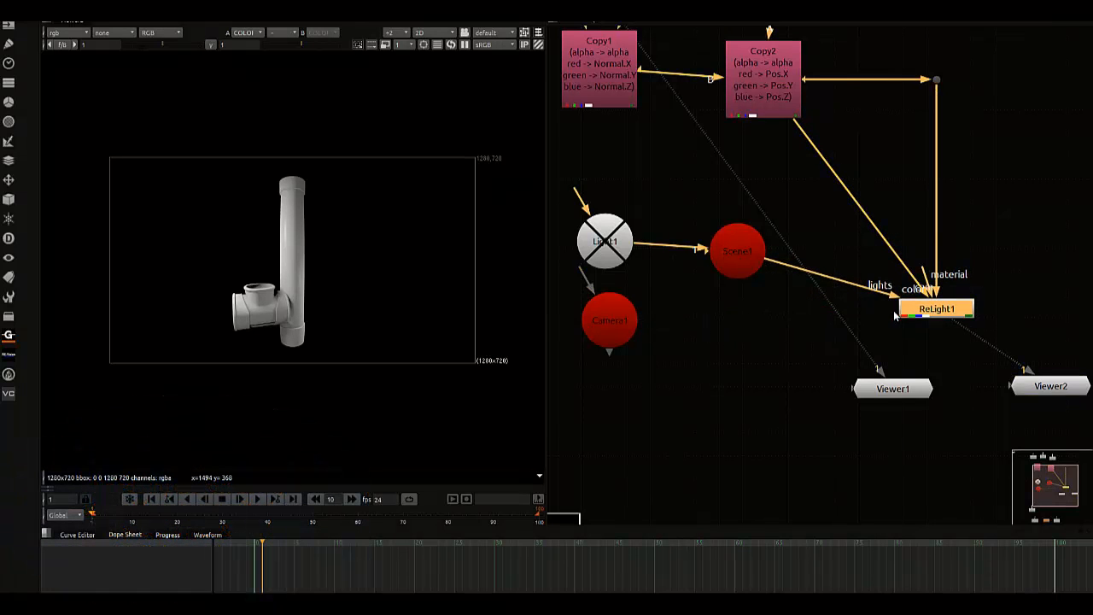
pyautogui.moveTo(938, 309); pyautogui.dragTo(921, 287)
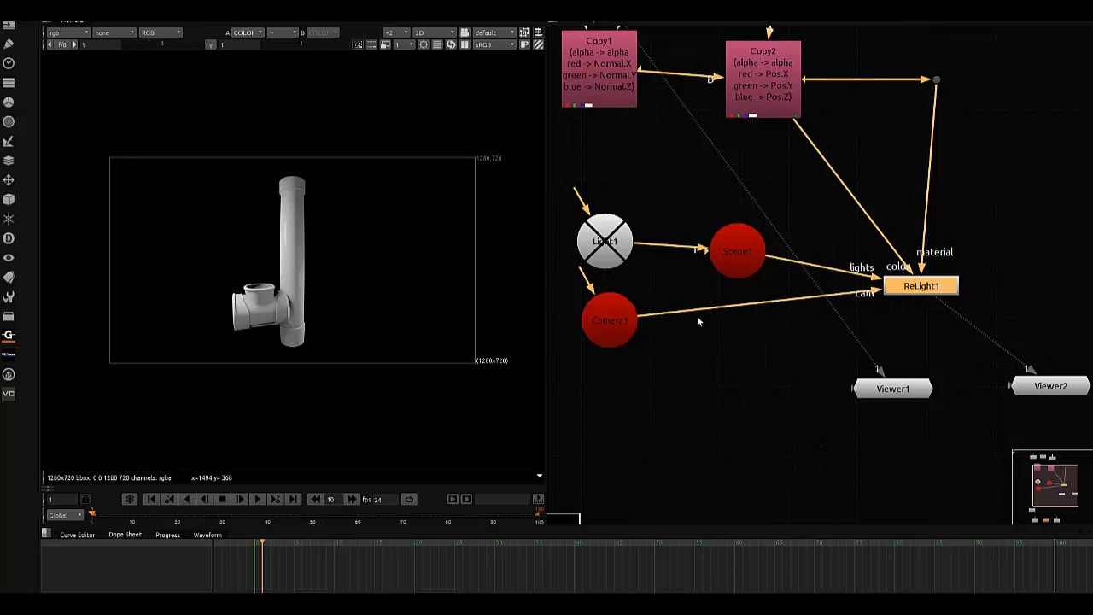
pyautogui.moveTo(921, 286); pyautogui.dragTo(923, 319)
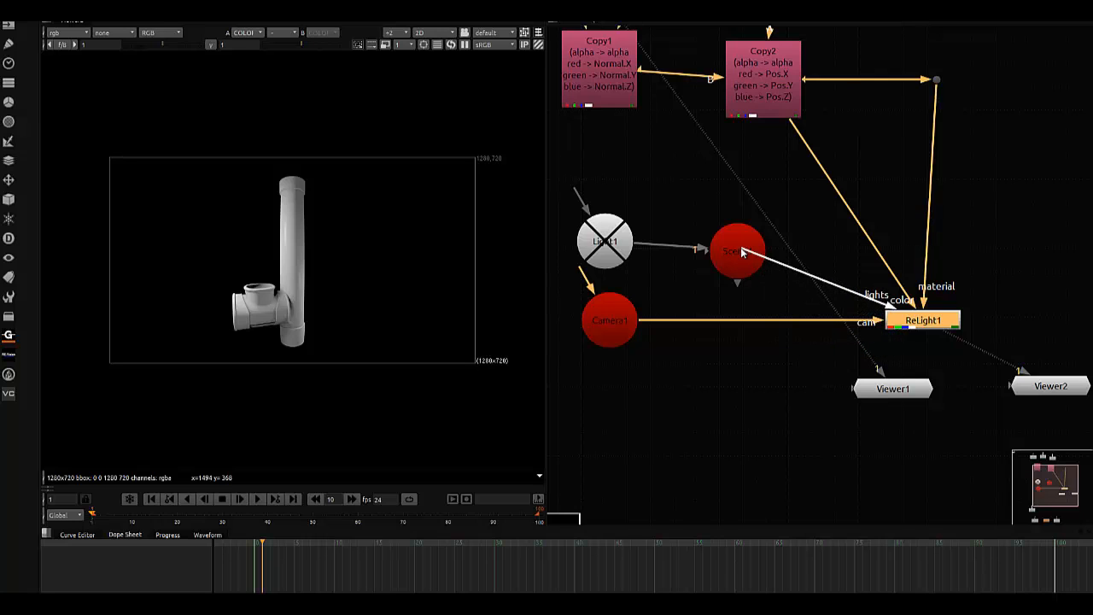
pyautogui.click(737, 242)
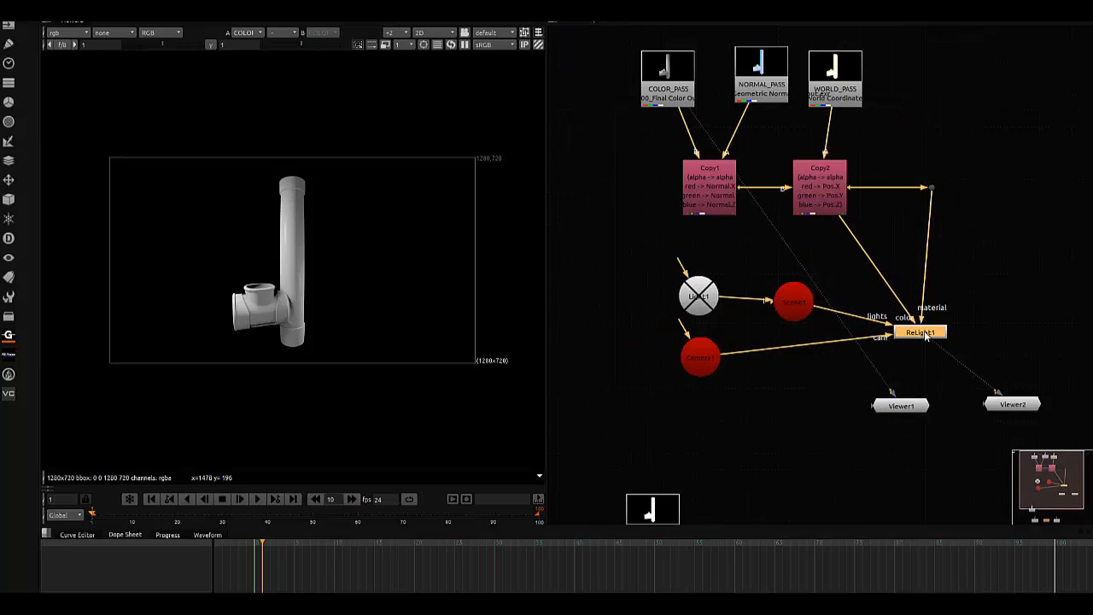
pyautogui.moveTo(921, 332); pyautogui.dragTo(925, 337)
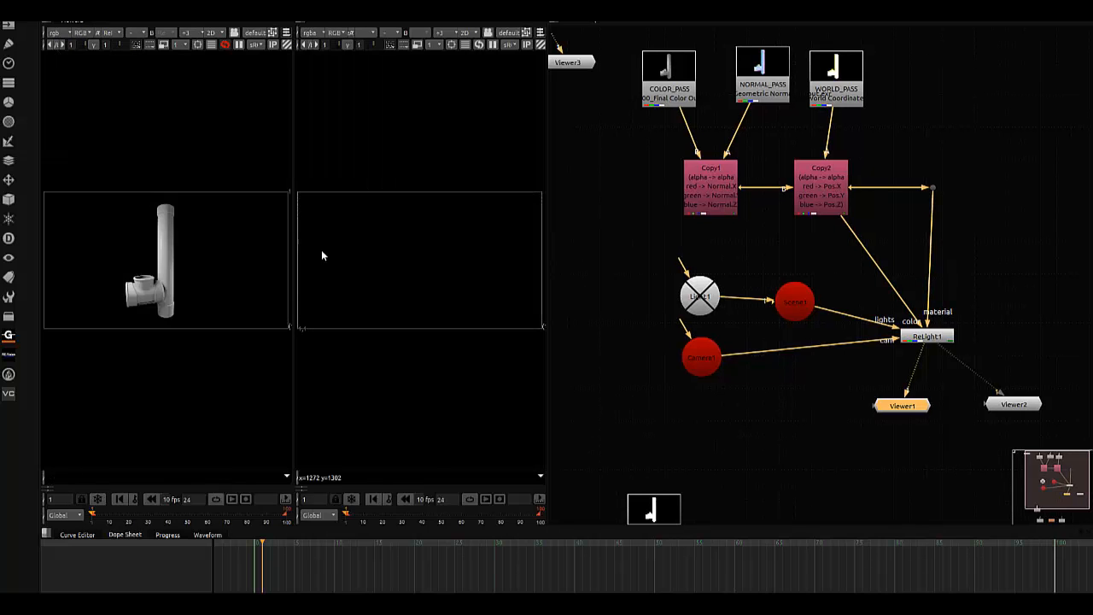
pyautogui.moveTo(300, 160)
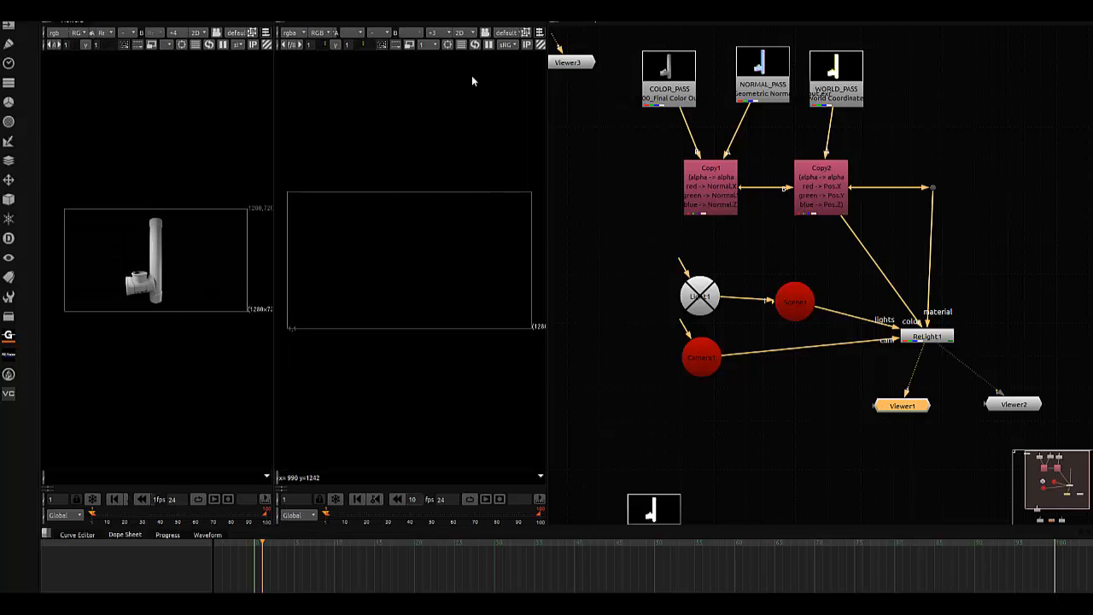
# Step: Switch the second viewer to 3D and adjust Camera1's translate z value
pyautogui.click(460, 44)
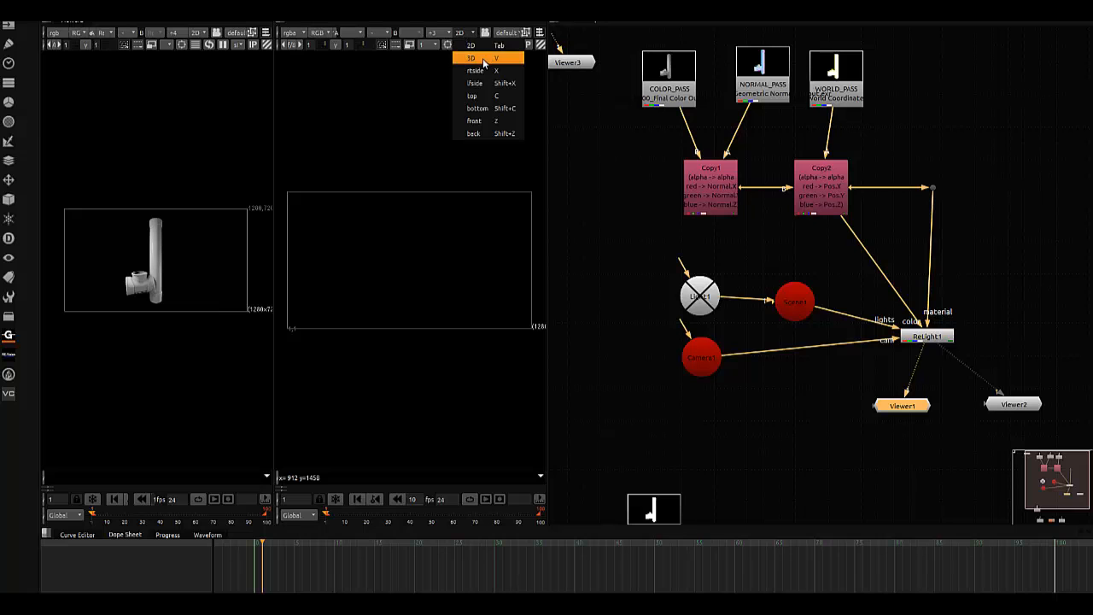
pyautogui.click(471, 58)
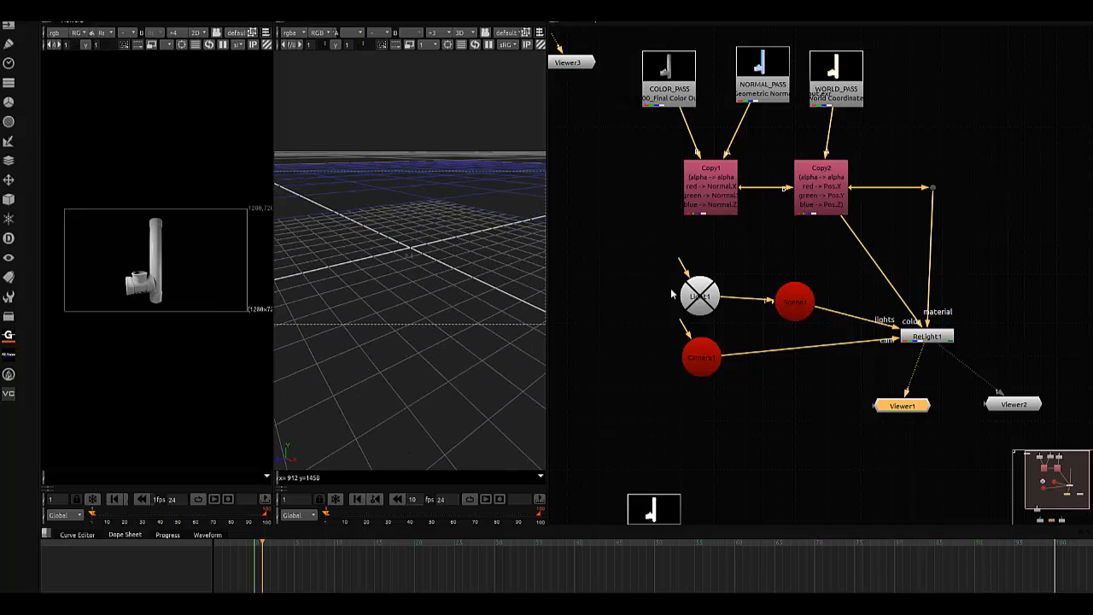
pyautogui.doubleClick(701, 357)
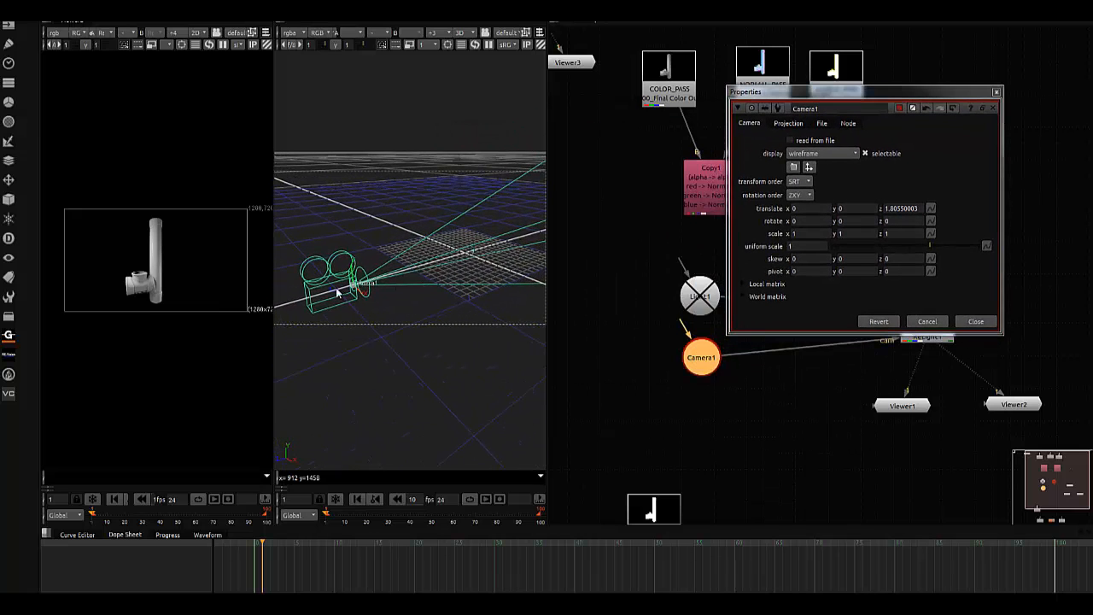
pyautogui.moveTo(341, 282); pyautogui.dragTo(444, 248)
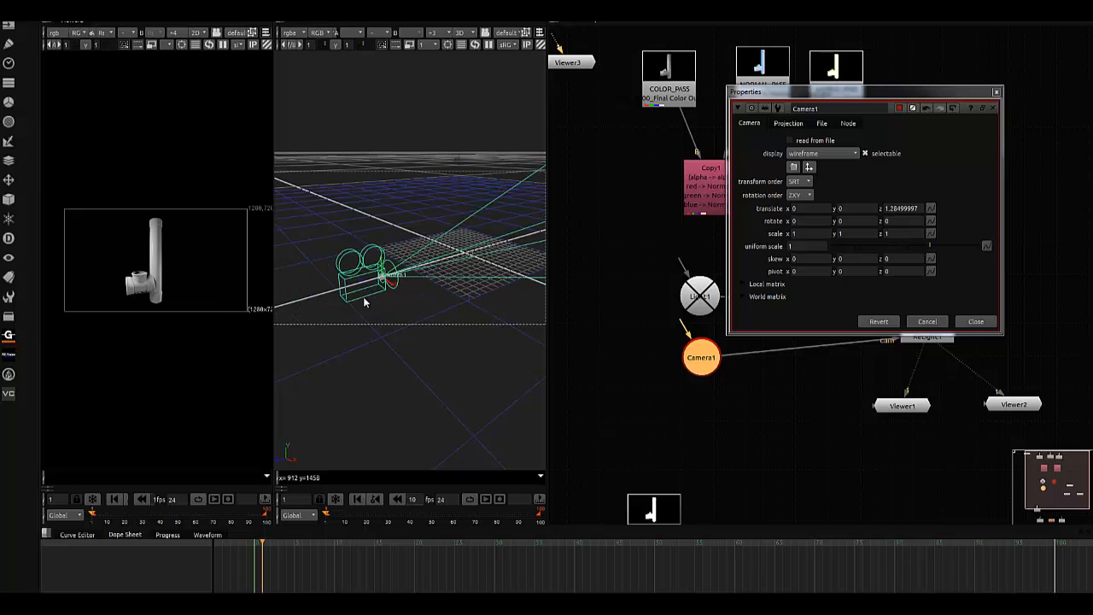
pyautogui.tripleClick(901, 209)
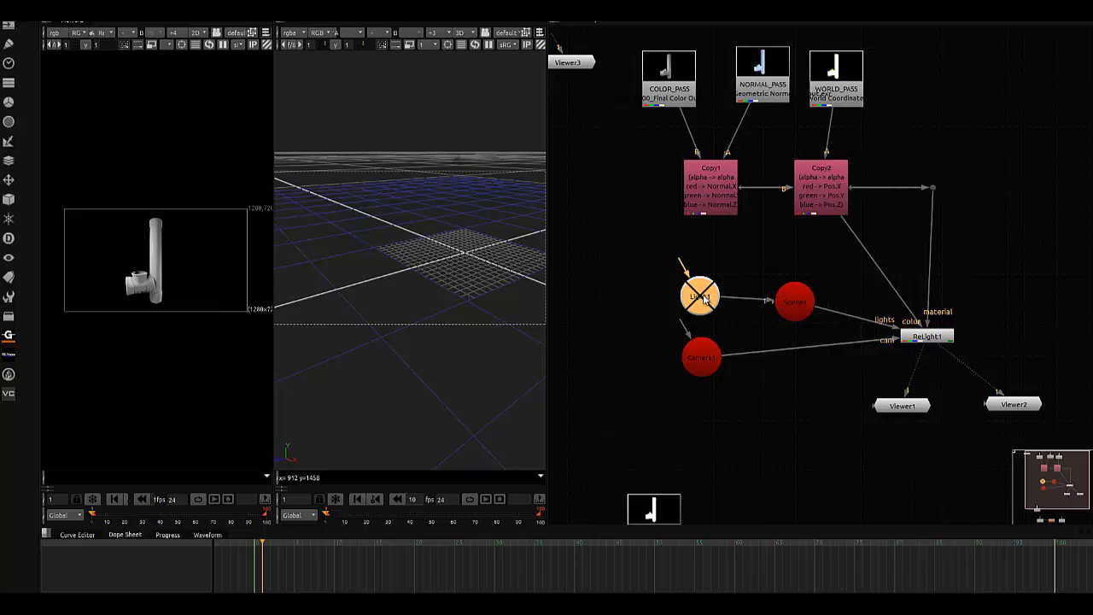
pyautogui.click(700, 296)
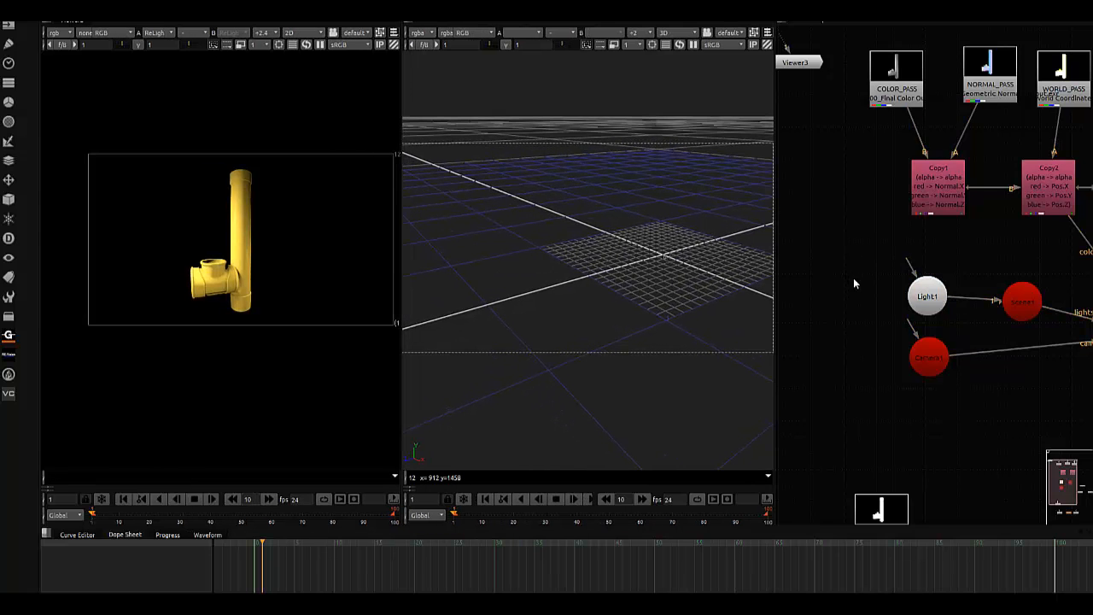
# Step: Drag Light1 around the pipe in the 3D viewer, lowering it and moving it to zero depth
pyautogui.doubleClick(927, 295)
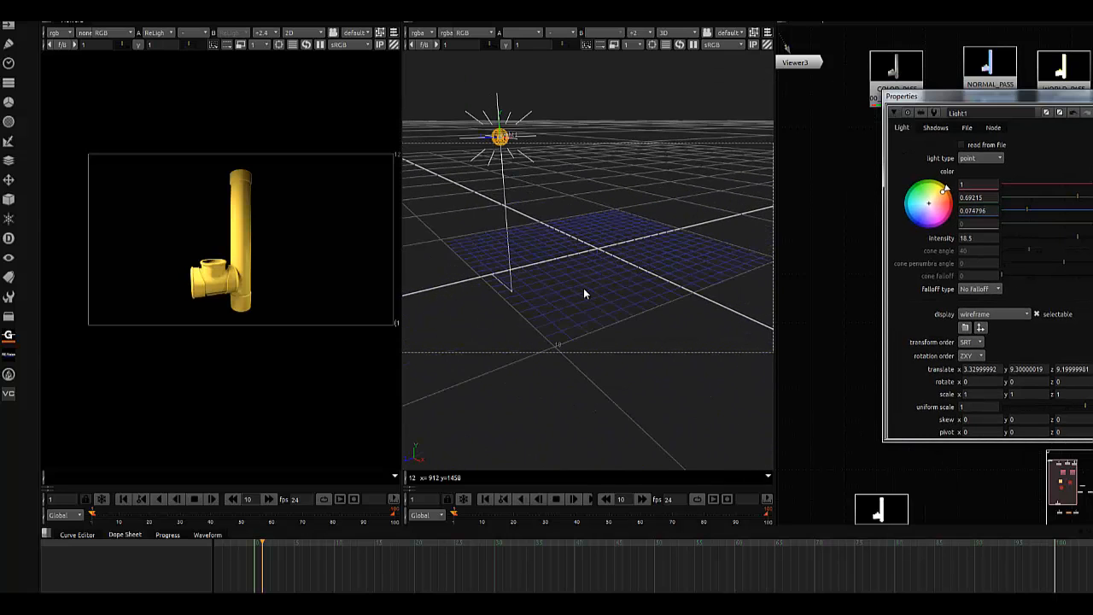
pyautogui.moveTo(500, 137); pyautogui.dragTo(568, 139)
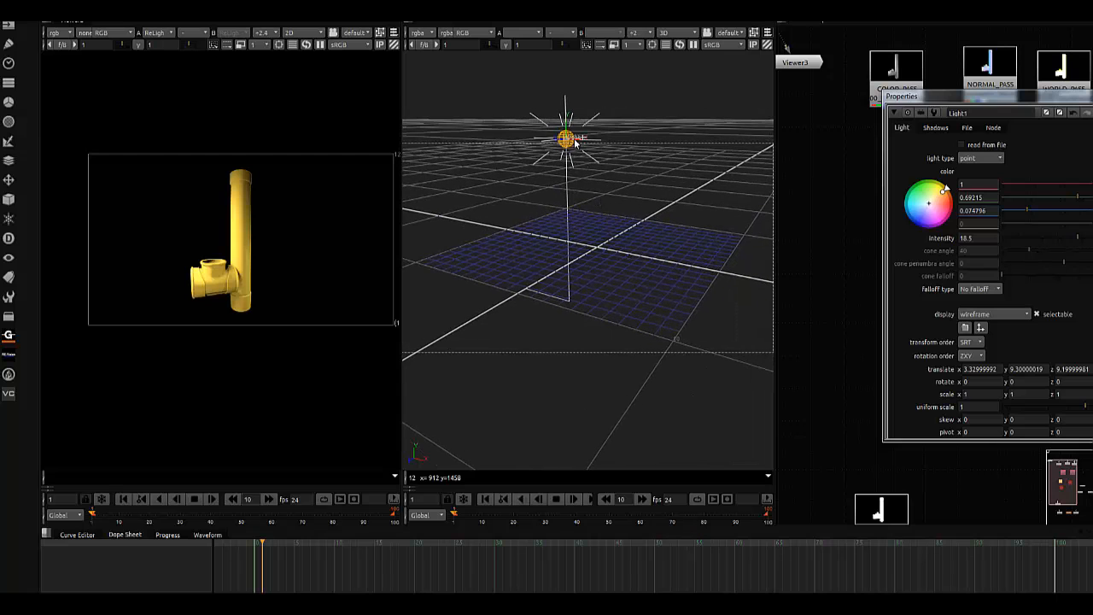
pyautogui.moveTo(566, 139); pyautogui.dragTo(568, 248)
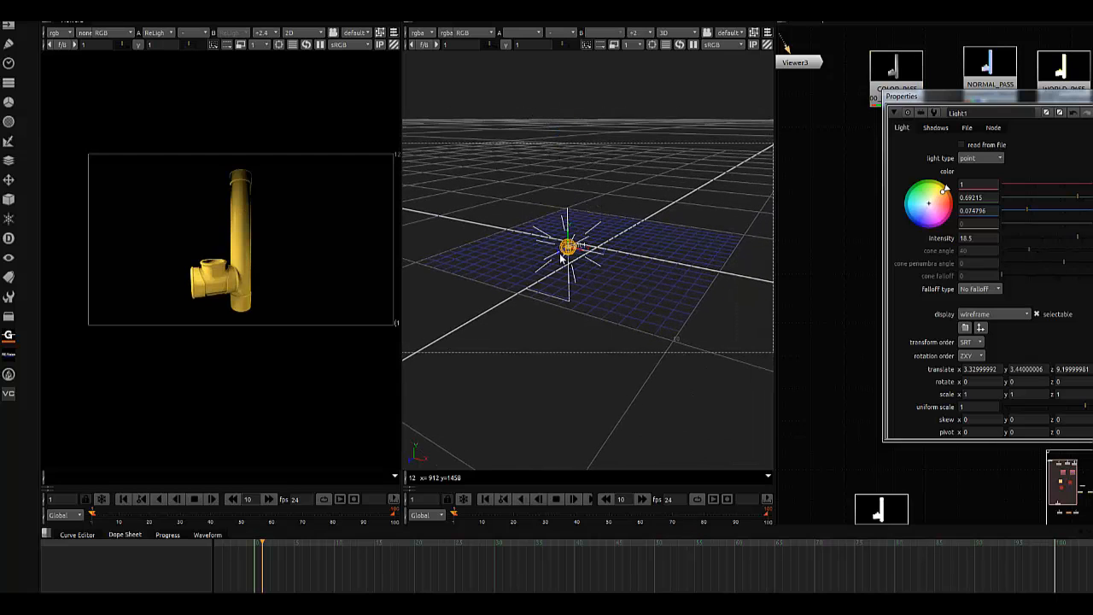
pyautogui.moveTo(568, 247); pyautogui.dragTo(495, 230)
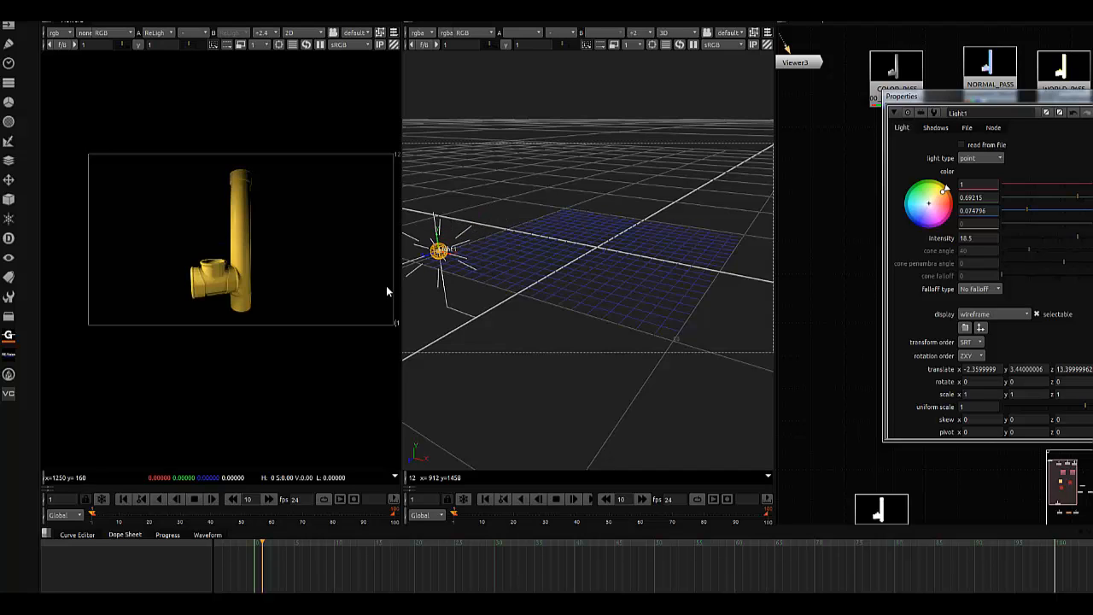
pyautogui.moveTo(436, 251); pyautogui.dragTo(551, 211)
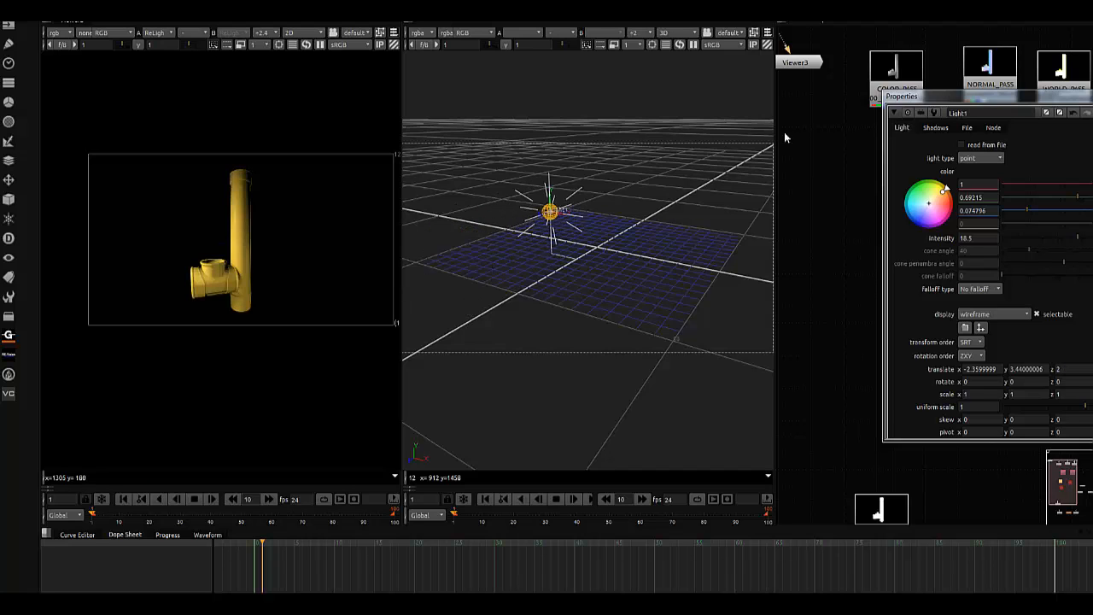
pyautogui.moveTo(551, 212); pyautogui.dragTo(572, 205)
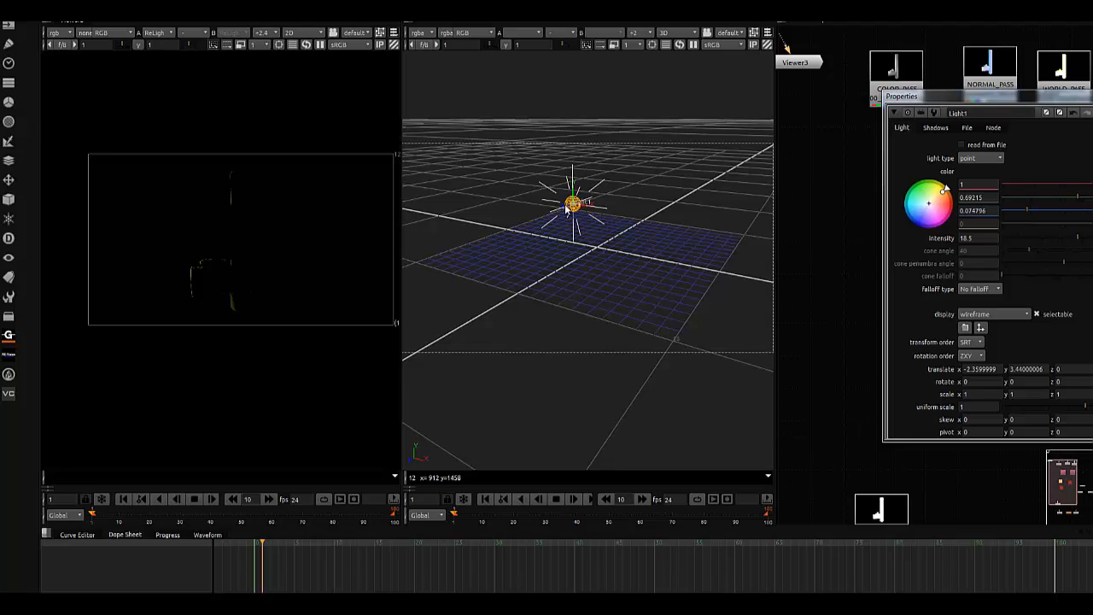
# Step: Shift the light along x, lower its intensity and make its colour a paler orange
pyautogui.moveTo(574, 205); pyautogui.dragTo(551, 212)
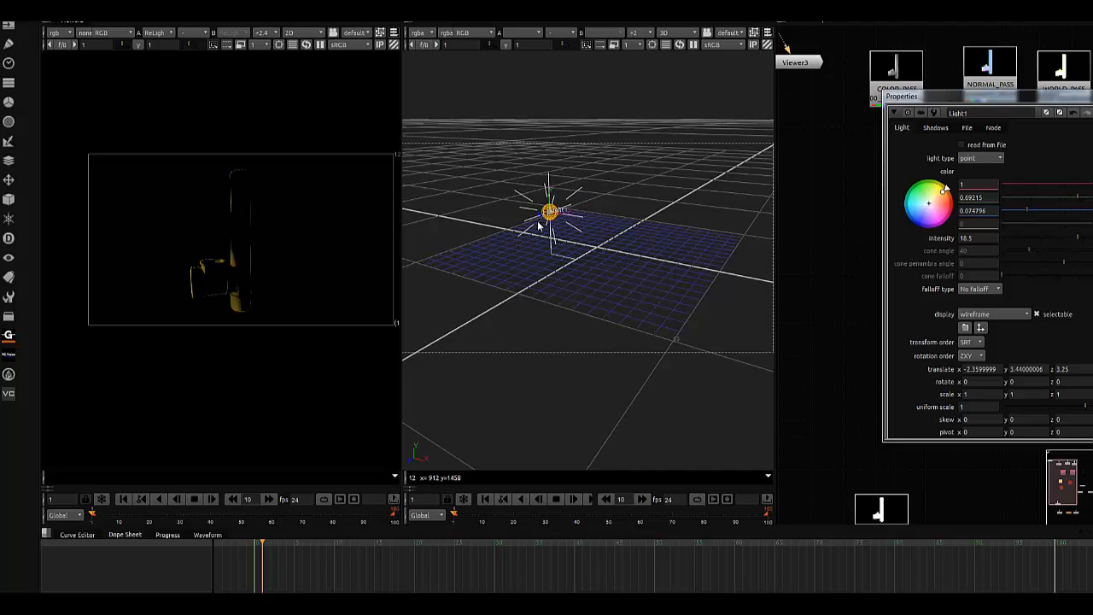
pyautogui.moveTo(547, 212); pyautogui.dragTo(675, 231)
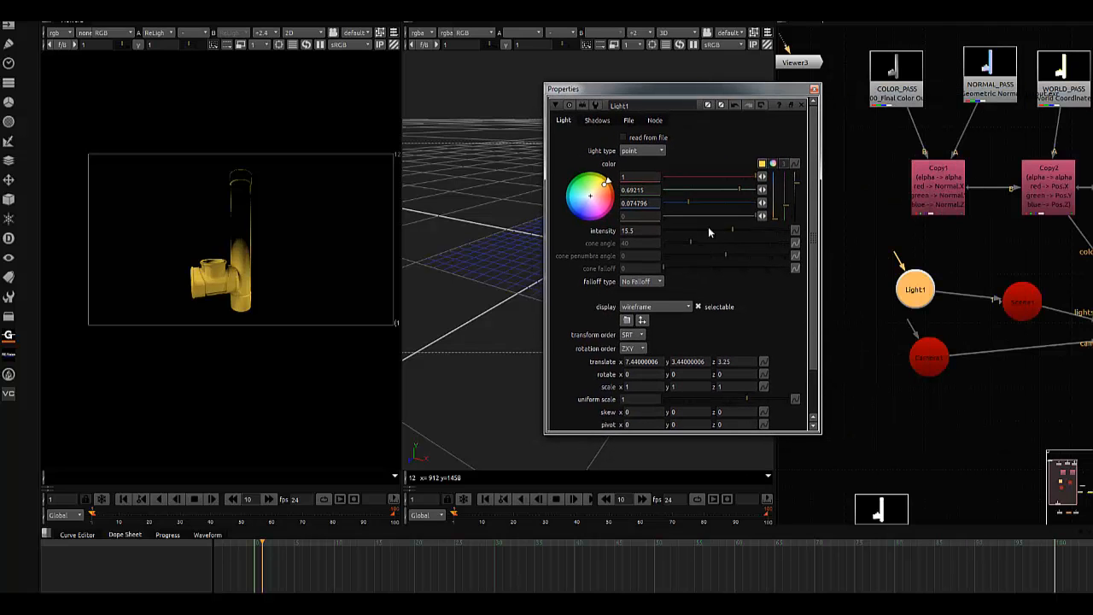
pyautogui.moveTo(733, 230); pyautogui.dragTo(683, 230)
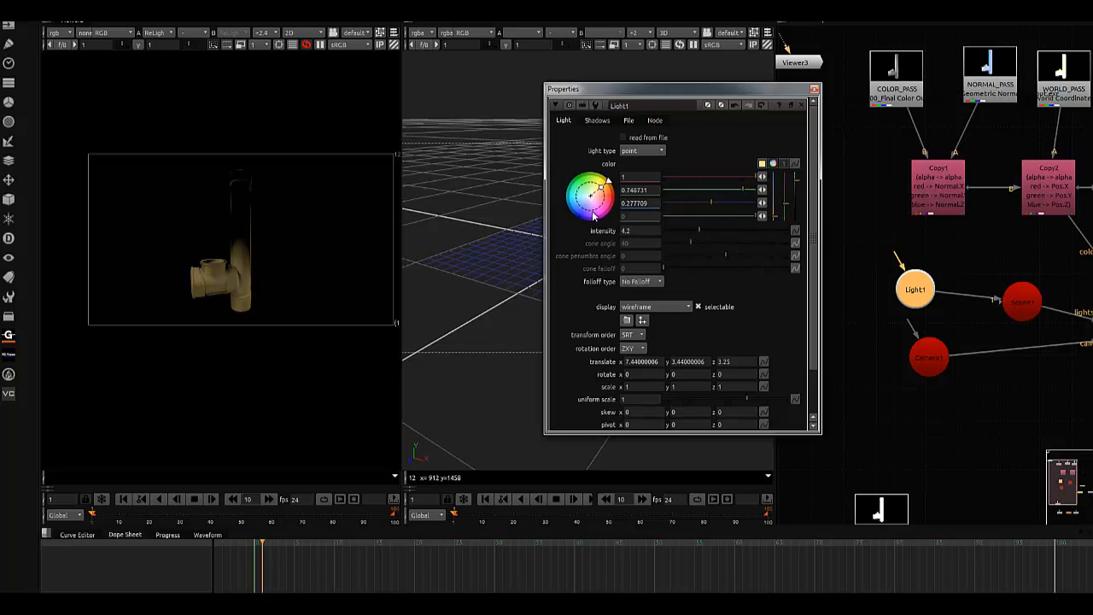
pyautogui.click(581, 212)
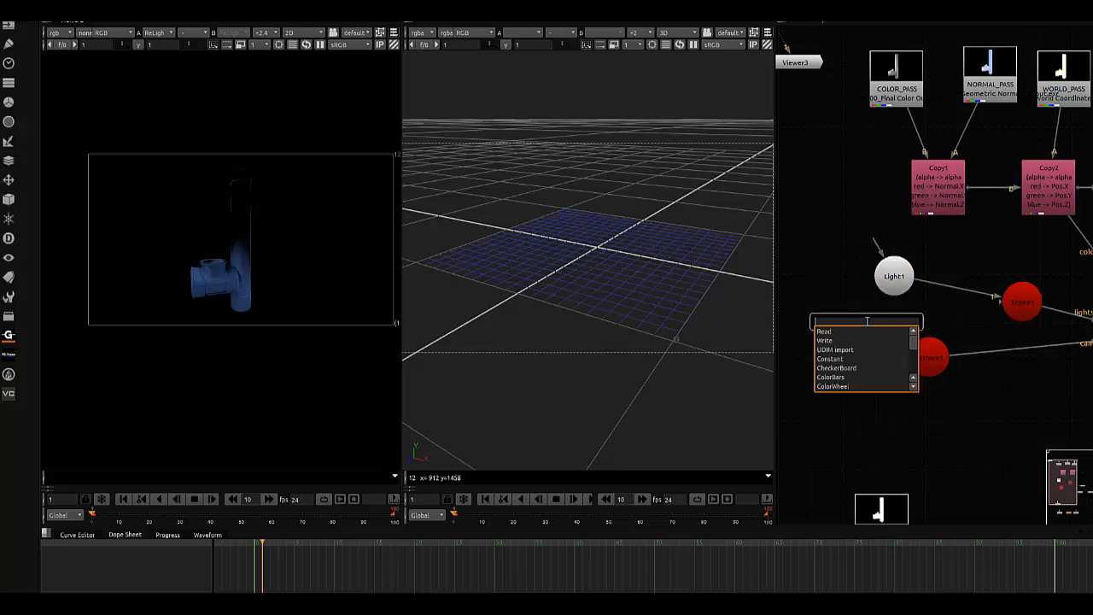
# Step: Add a new Light node and name it RED_LIGHT
pyautogui.write('light')
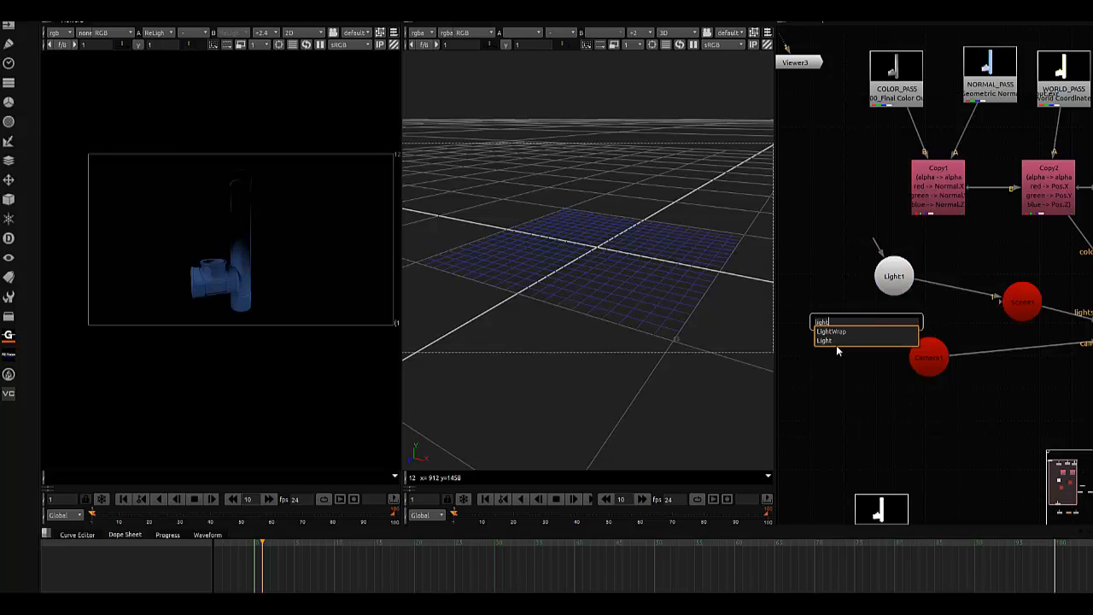
pyautogui.click(824, 340)
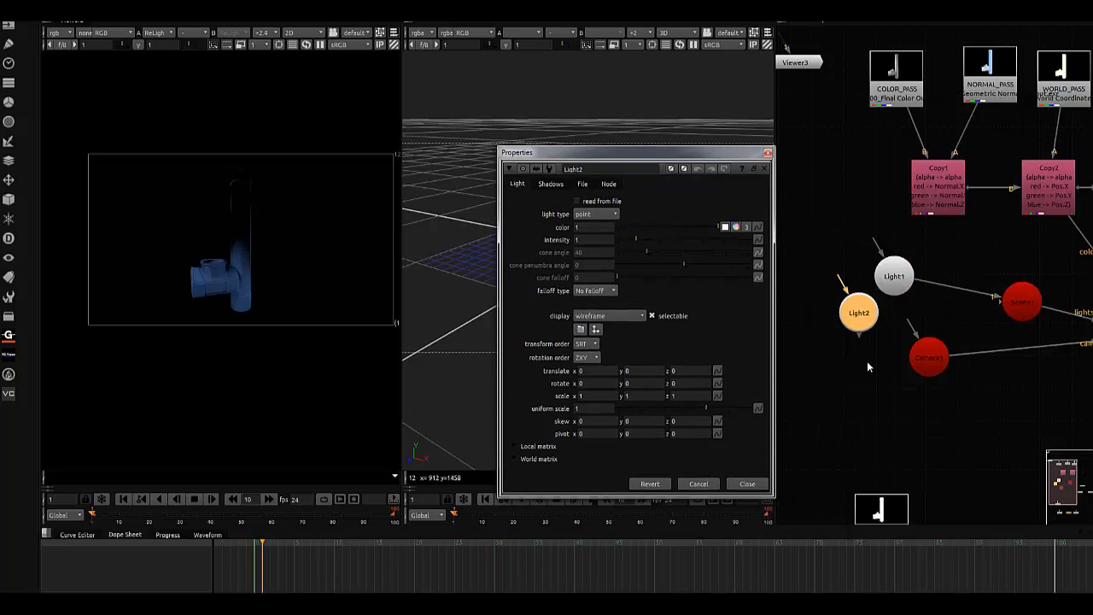
pyautogui.moveTo(681, 237)
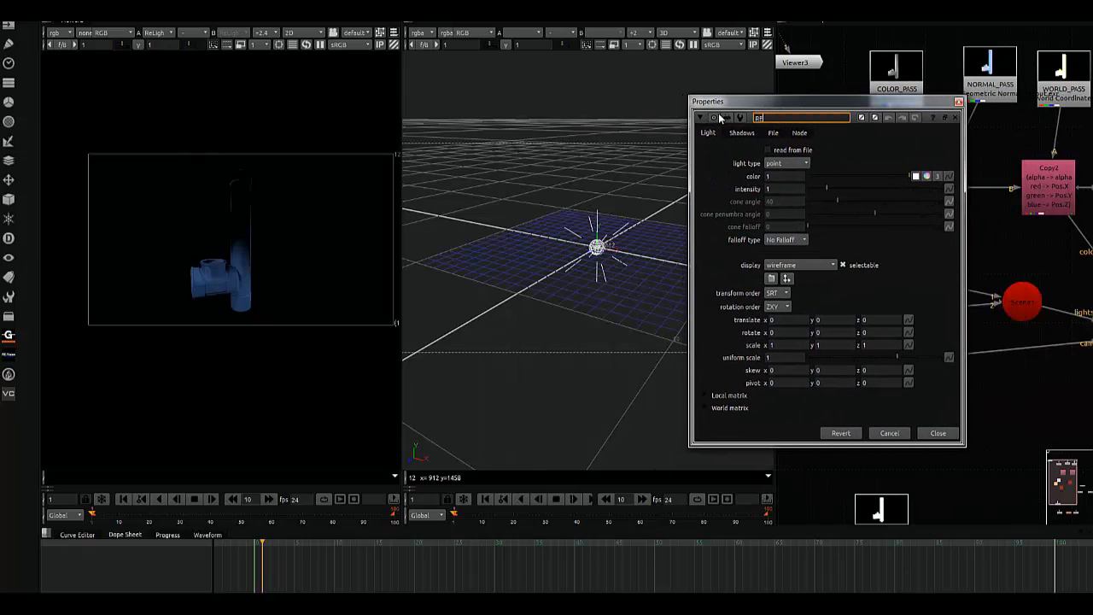
pyautogui.write('RED LIGHT')
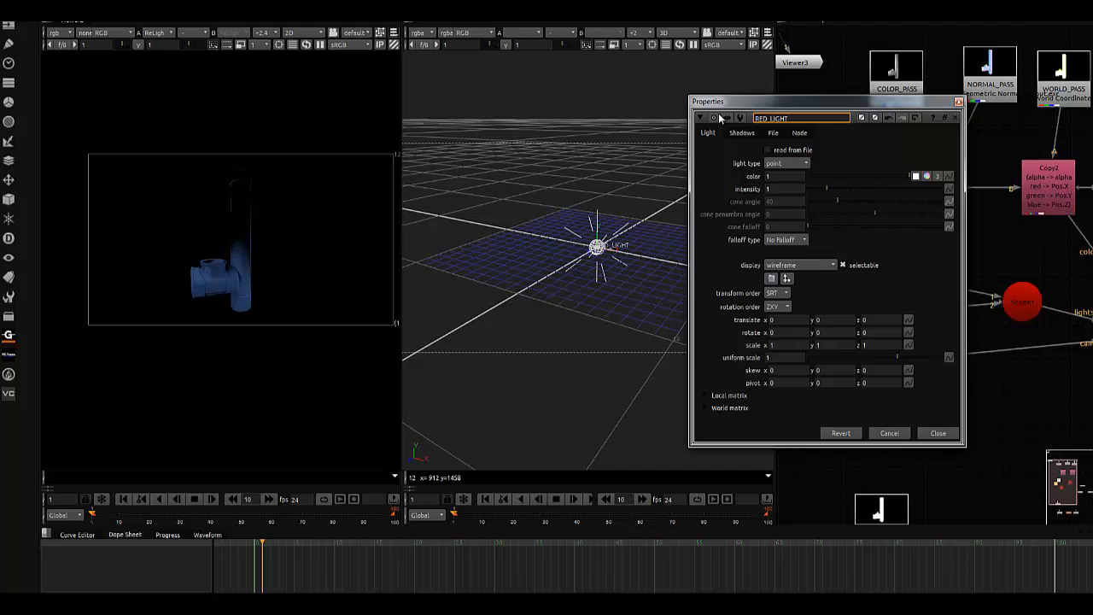
pyautogui.click(938, 433)
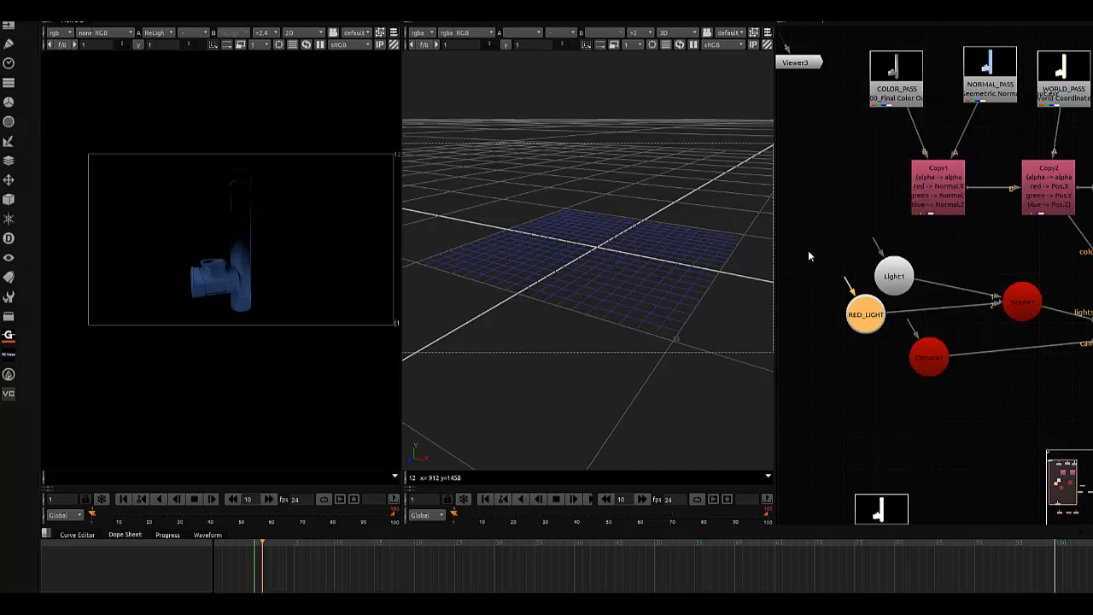
# Step: Raise RED_LIGHT above the ground grid and set its colour to pure red
pyautogui.doubleClick(866, 314)
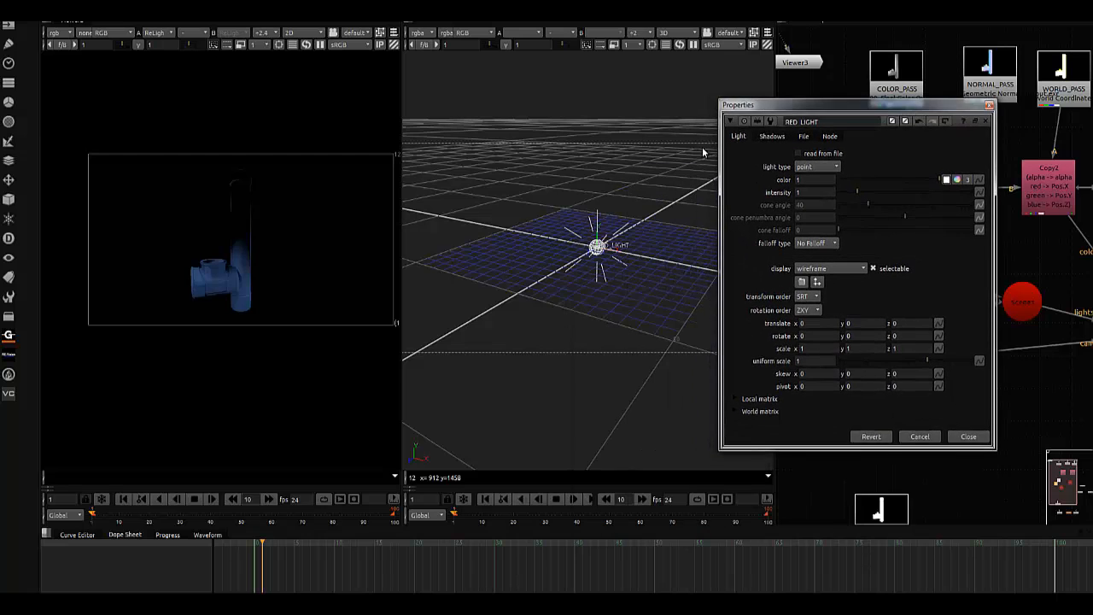
pyautogui.moveTo(598, 246); pyautogui.dragTo(598, 177)
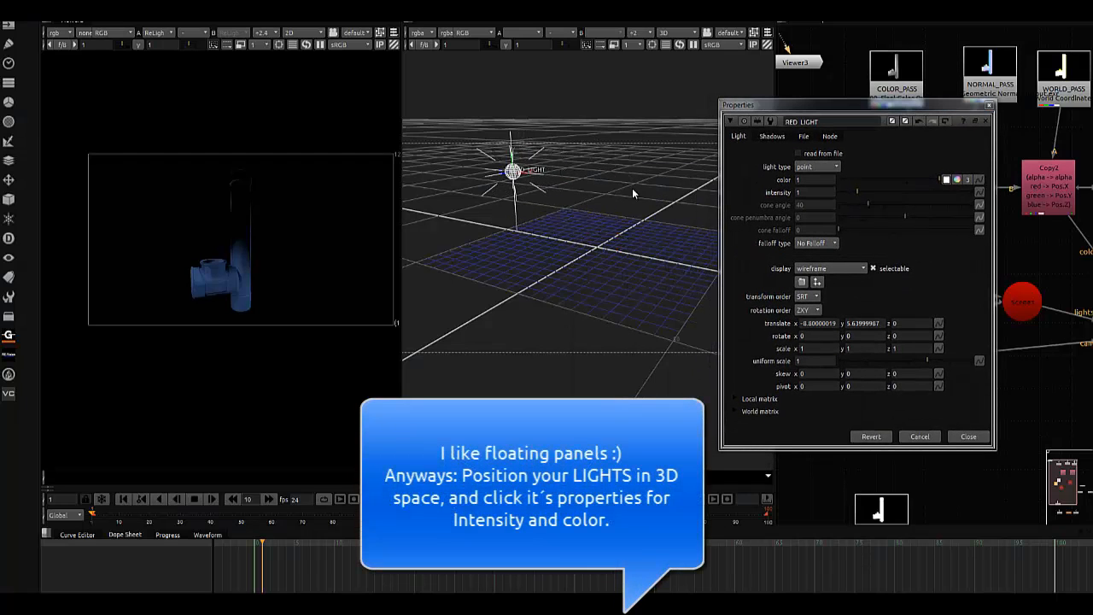
pyautogui.click(798, 179)
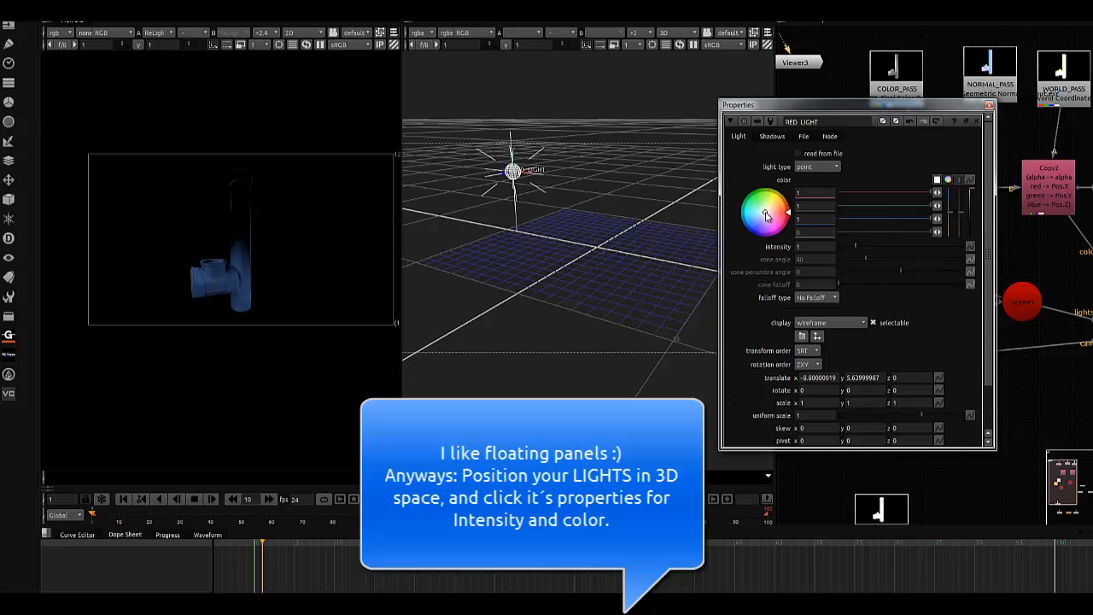
pyautogui.click(763, 213)
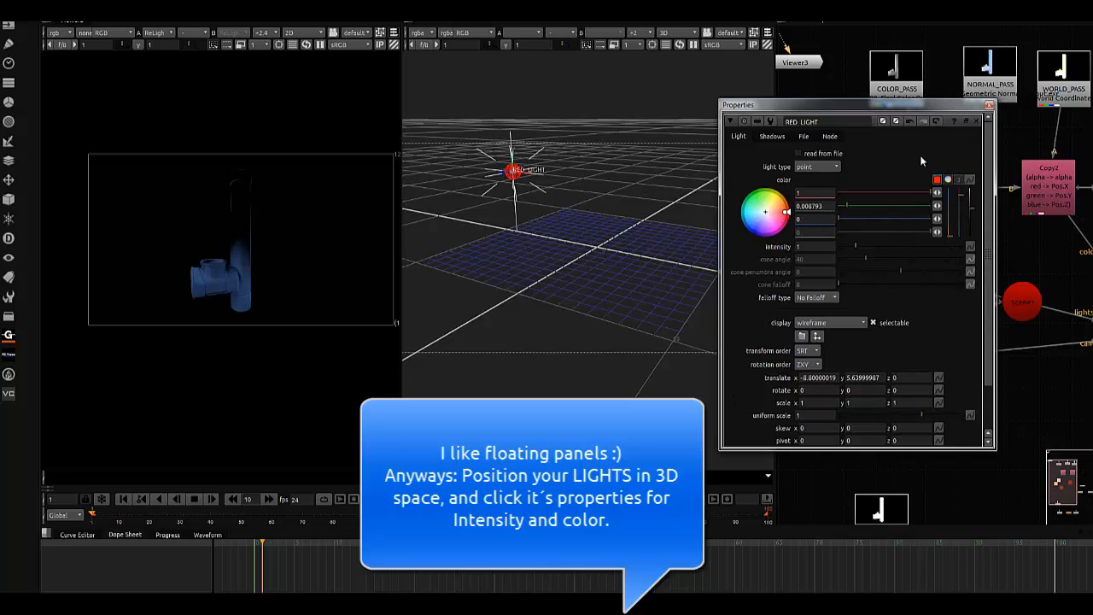
pyautogui.click(988, 105)
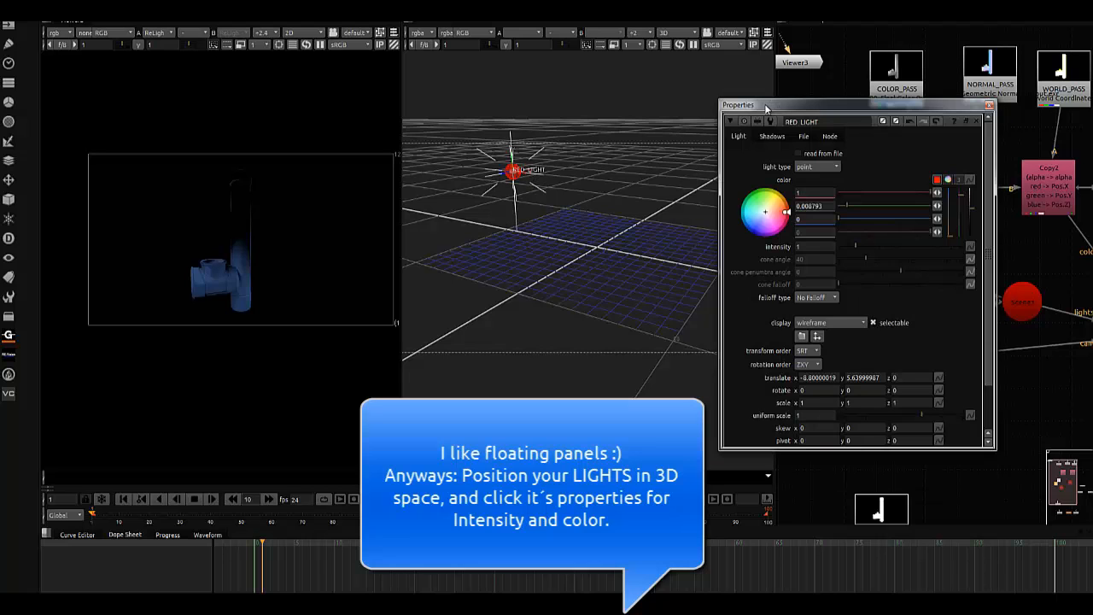
pyautogui.moveTo(764, 104); pyautogui.dragTo(859, 104)
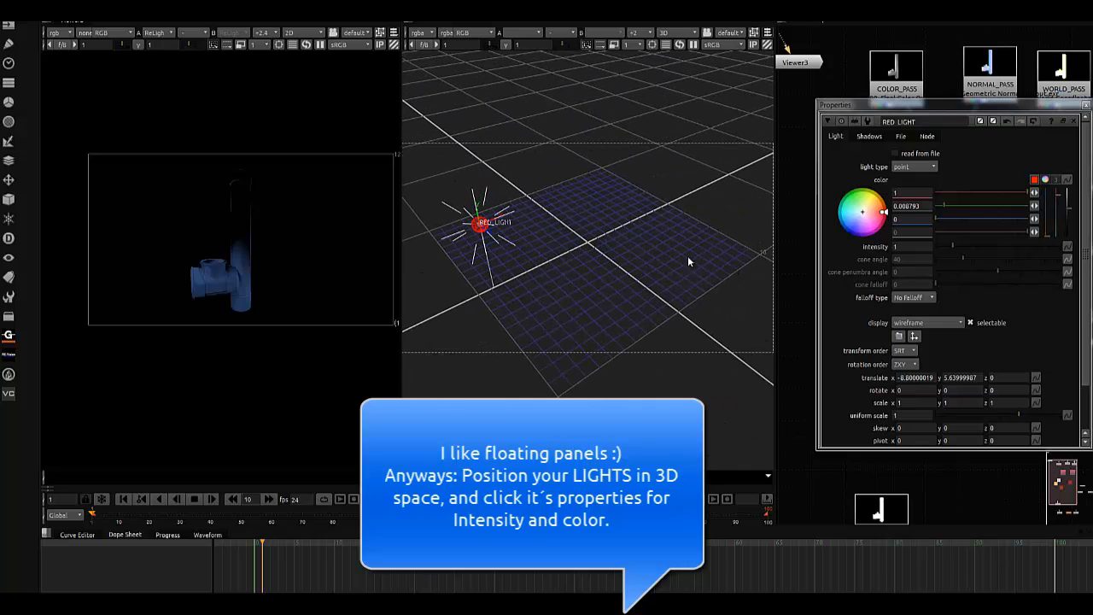
# Step: Drag RED_LIGHT around the 3D scene until it sits just beside the pipe
pyautogui.moveTo(478, 223); pyautogui.dragTo(540, 283)
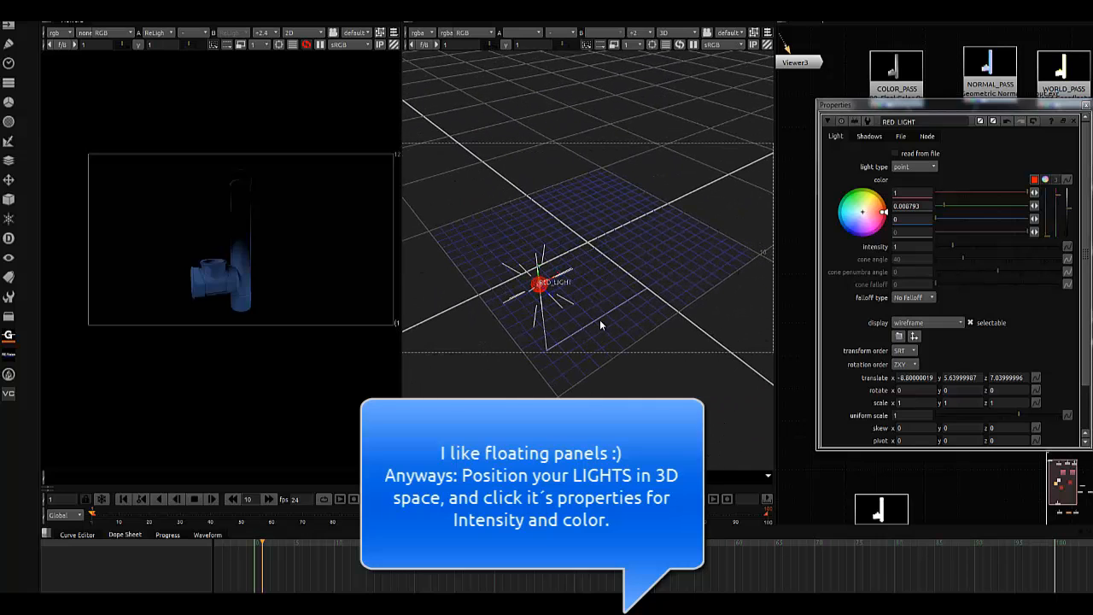
pyautogui.moveTo(539, 282); pyautogui.dragTo(606, 250)
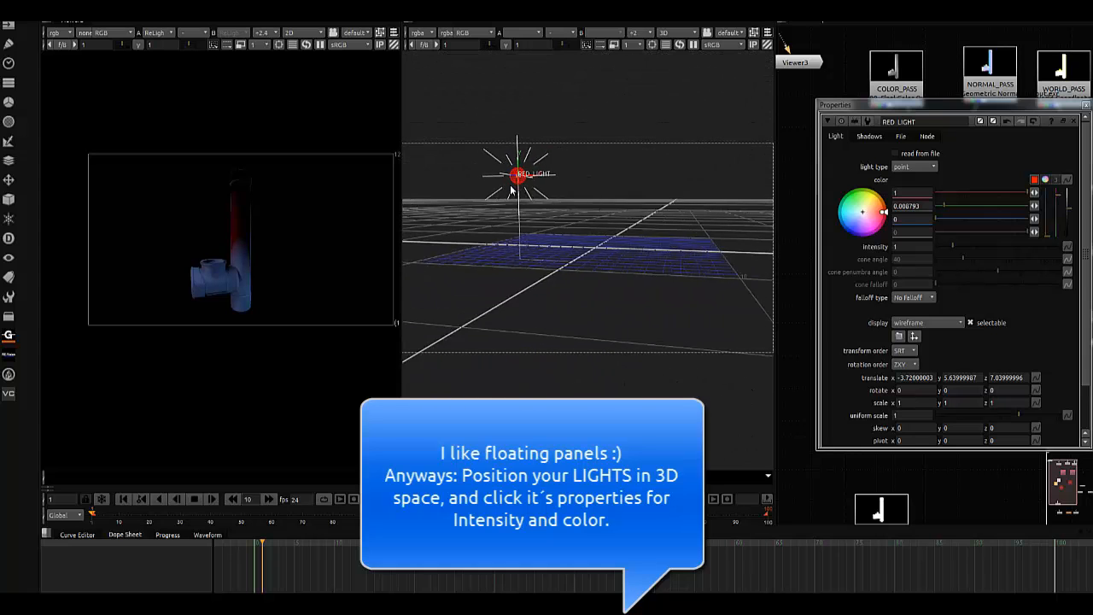
pyautogui.moveTo(518, 175); pyautogui.dragTo(510, 235)
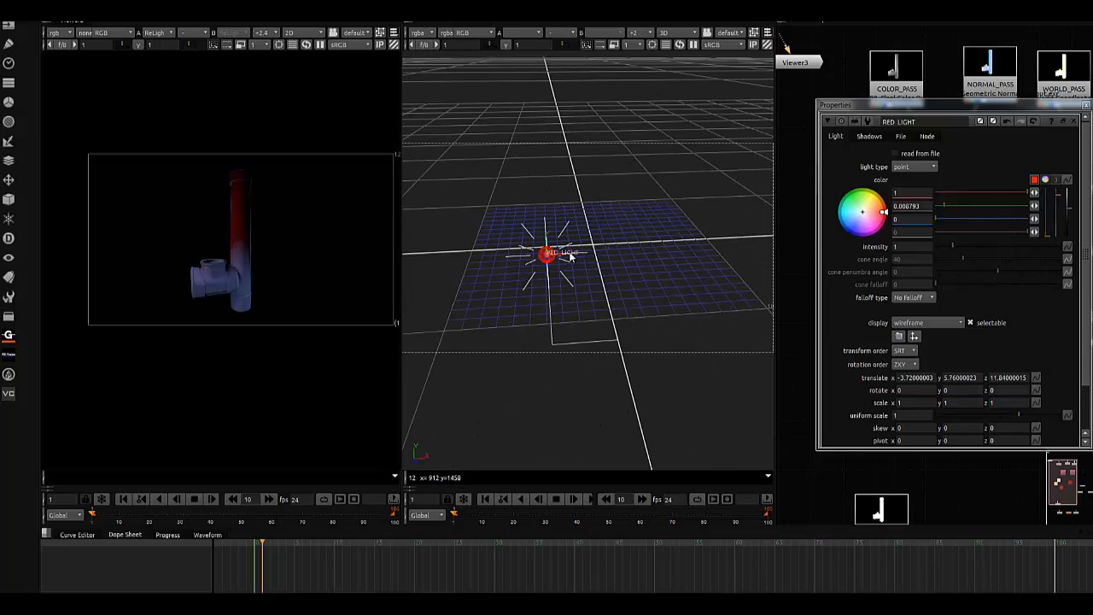
pyautogui.moveTo(547, 254); pyautogui.dragTo(438, 259)
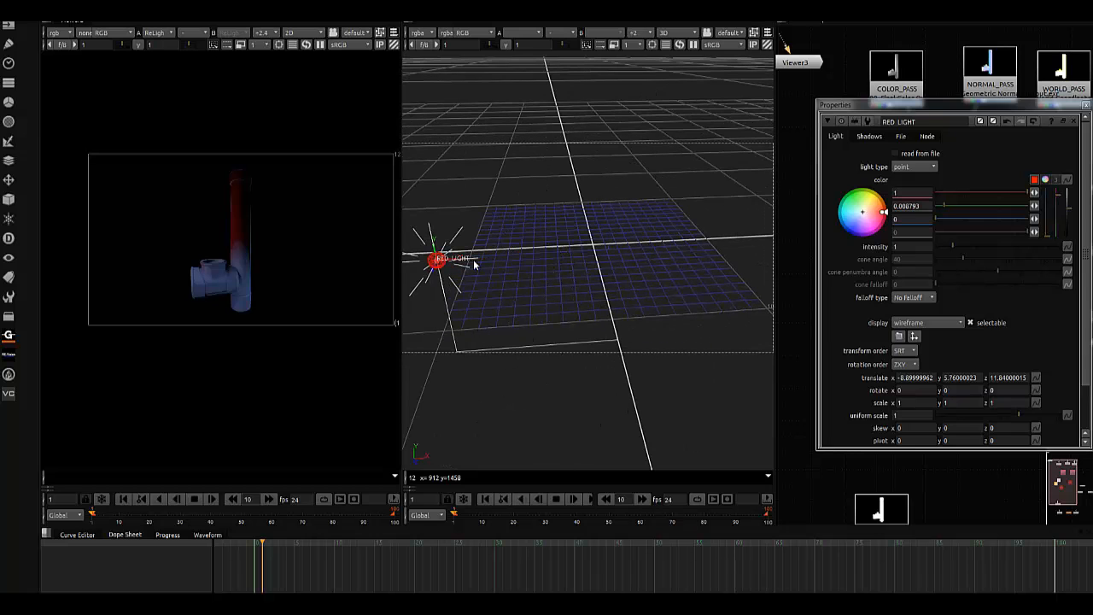
pyautogui.moveTo(435, 263); pyautogui.dragTo(453, 389)
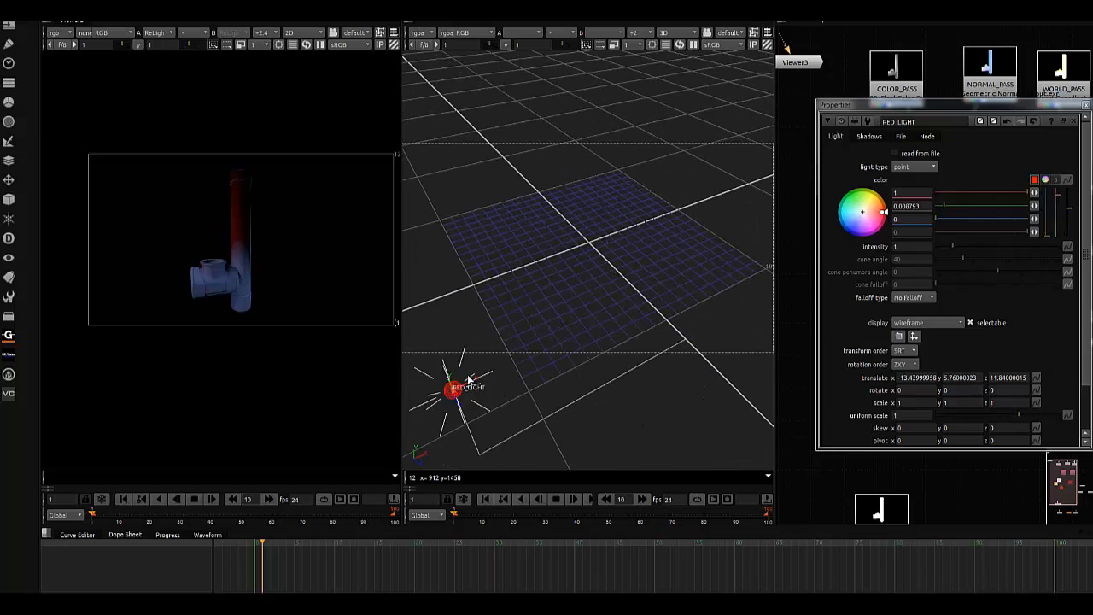
pyautogui.moveTo(453, 389); pyautogui.dragTo(431, 337)
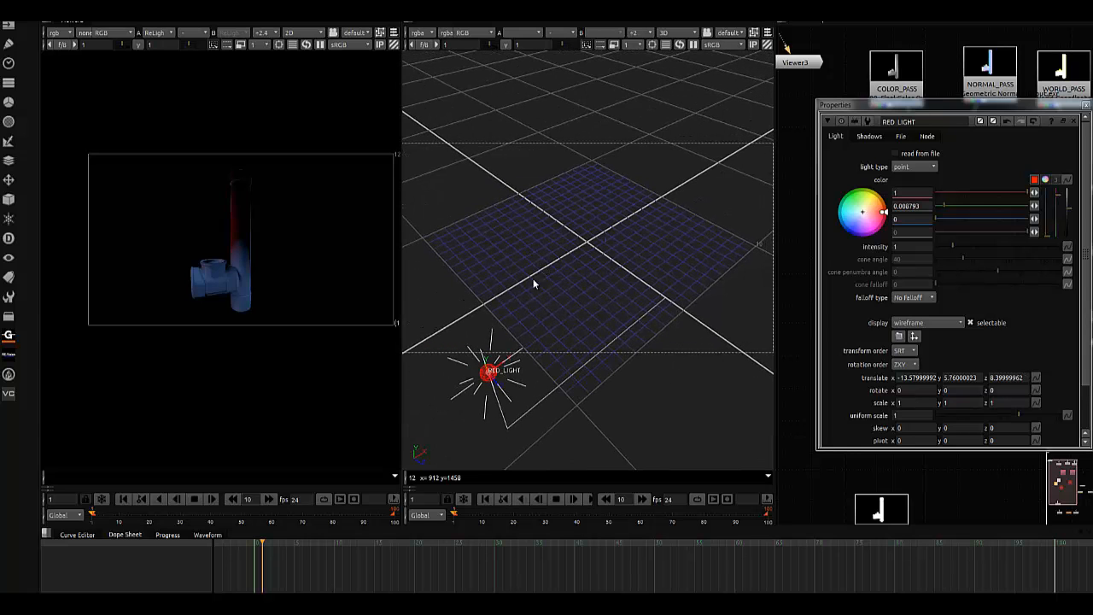
pyautogui.moveTo(500, 369); pyautogui.dragTo(478, 359)
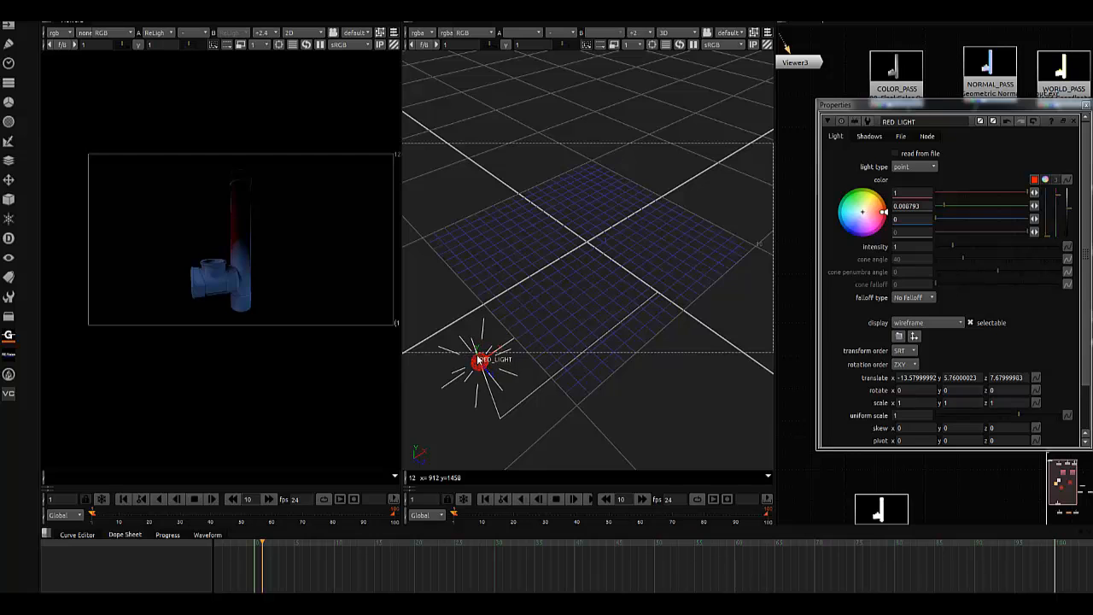
pyautogui.moveTo(483, 359); pyautogui.dragTo(491, 388)
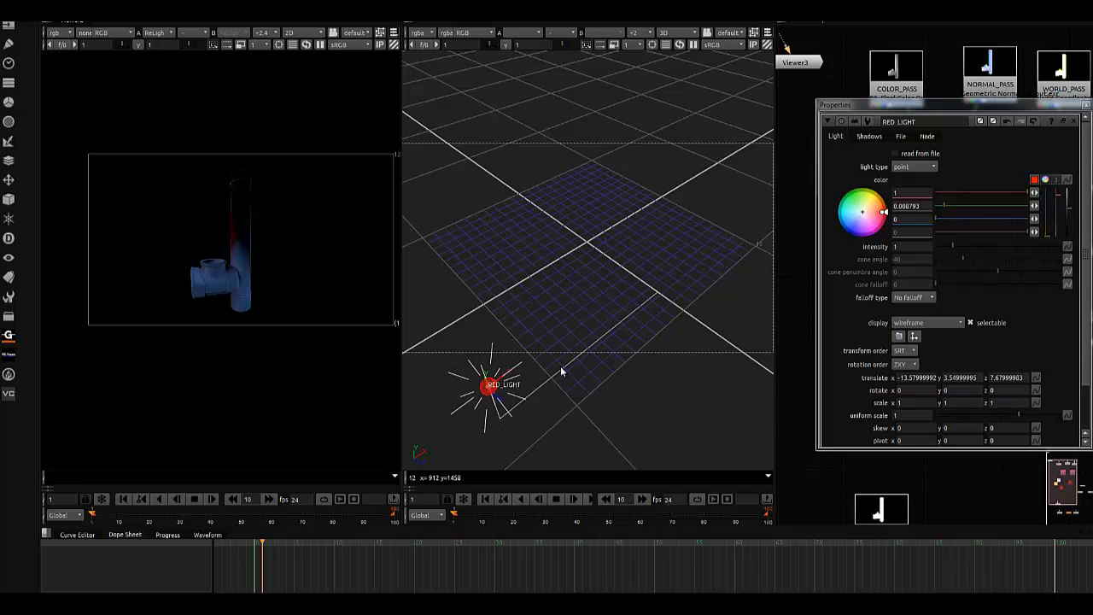
pyautogui.moveTo(563, 376); pyautogui.dragTo(547, 265)
pyautogui.write('28')
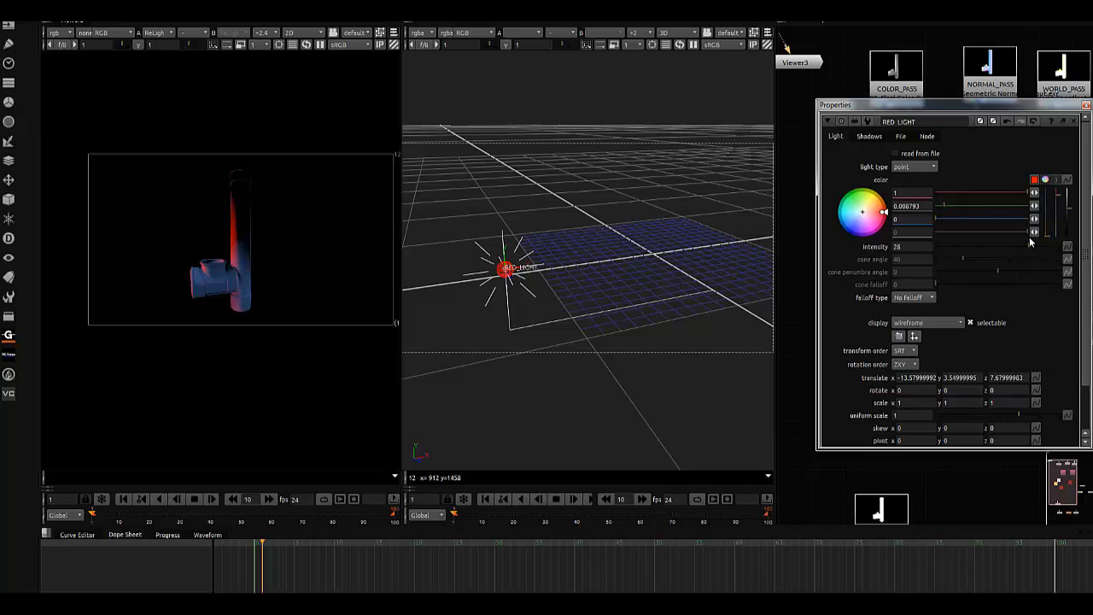
# Step: Set RED_LIGHT intensity to 28, checking its falloff type and shadow settings
pyautogui.click(914, 298)
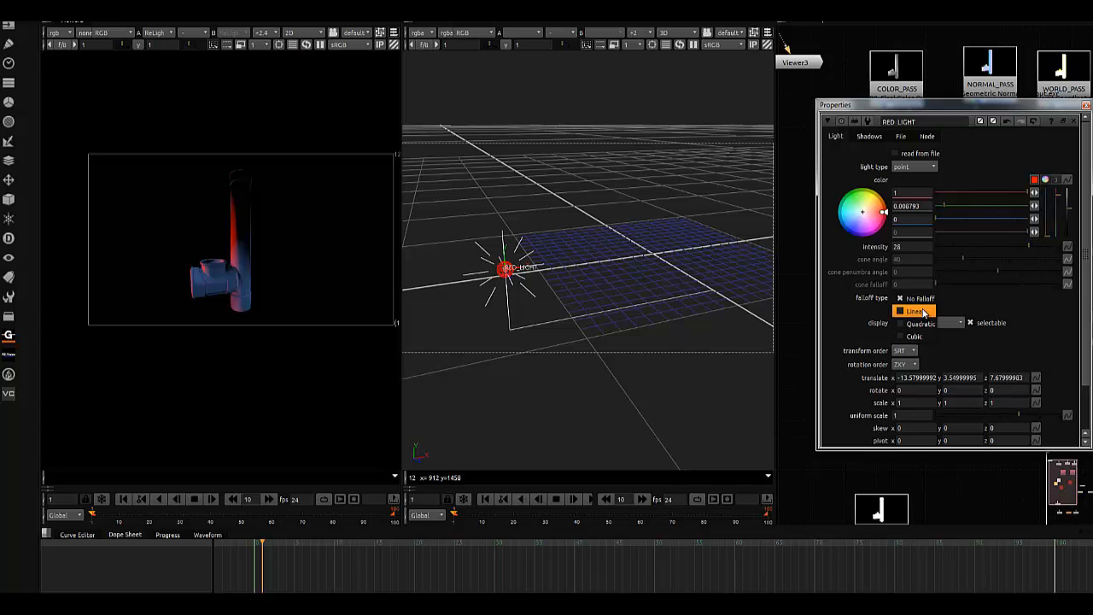
pyautogui.click(869, 137)
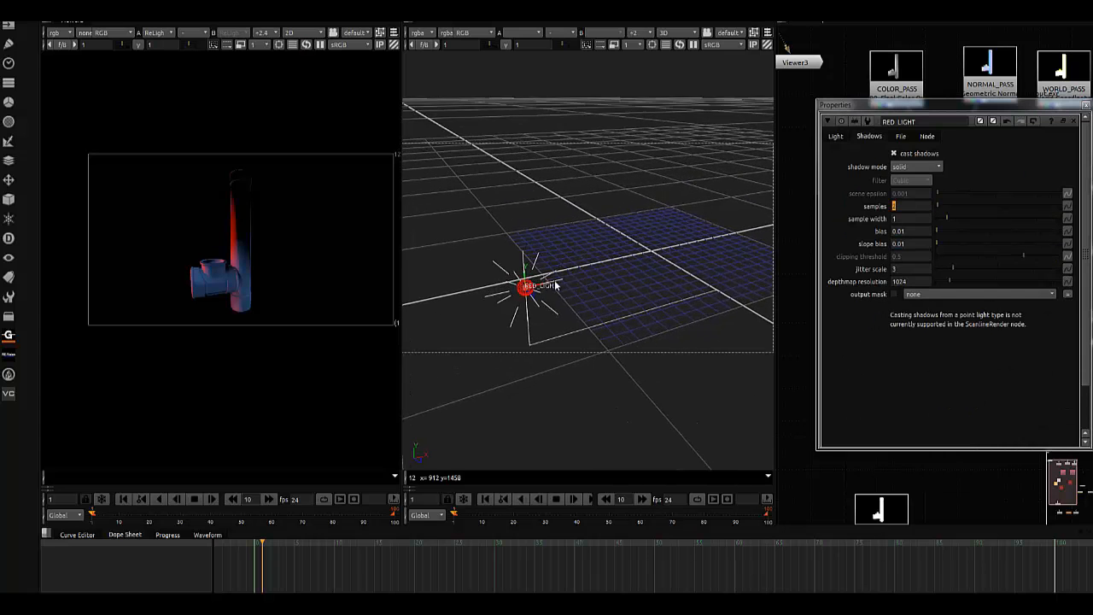
pyautogui.moveTo(527, 287); pyautogui.dragTo(623, 265)
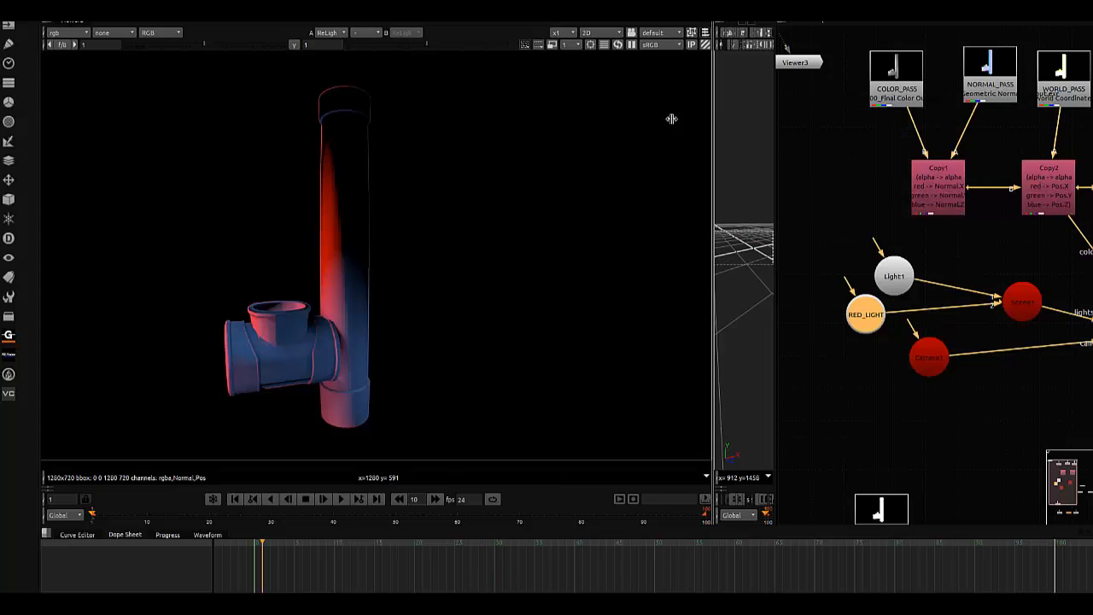
# Step: Close the 3D viewer pane and make Light1 a bluish BLUE_LIGHT at intensity 4.2
pyautogui.click(484, 33)
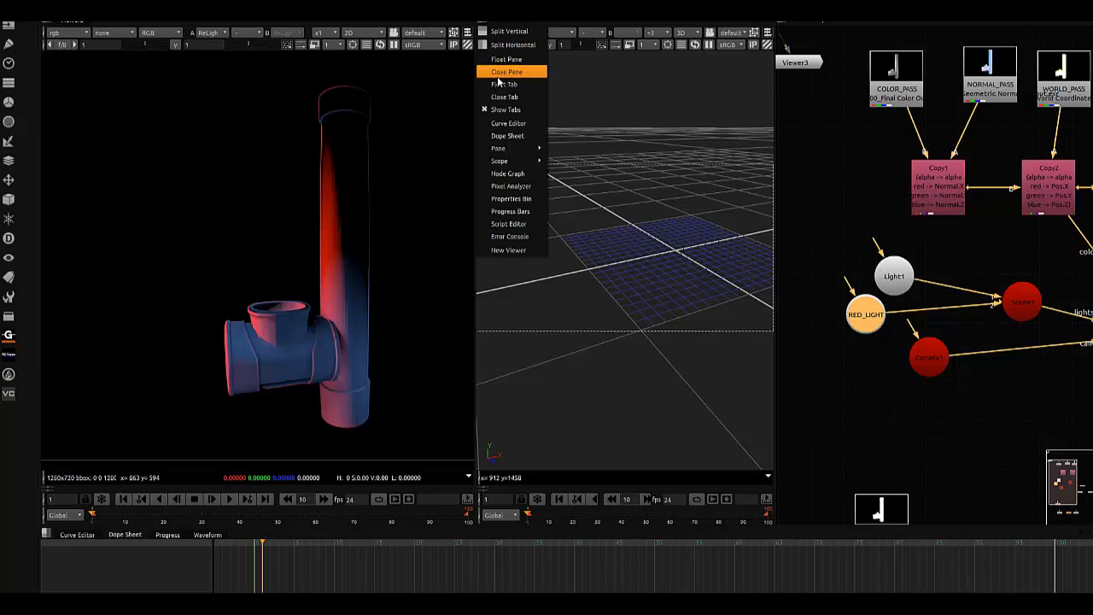
pyautogui.click(507, 72)
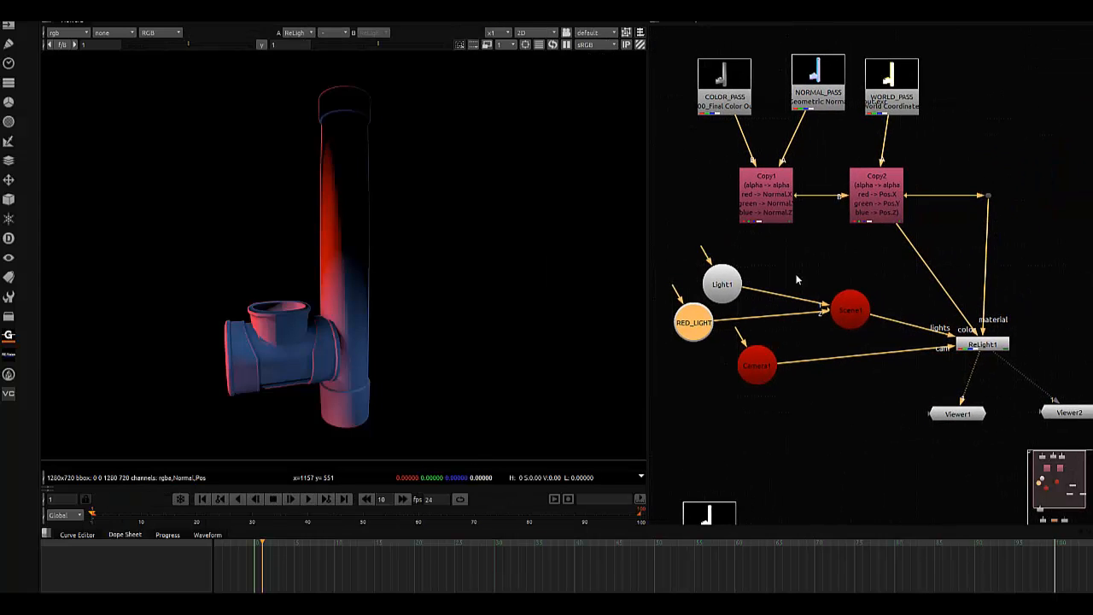
pyautogui.doubleClick(723, 283)
pyautogui.write('BLUE_LIGHT')
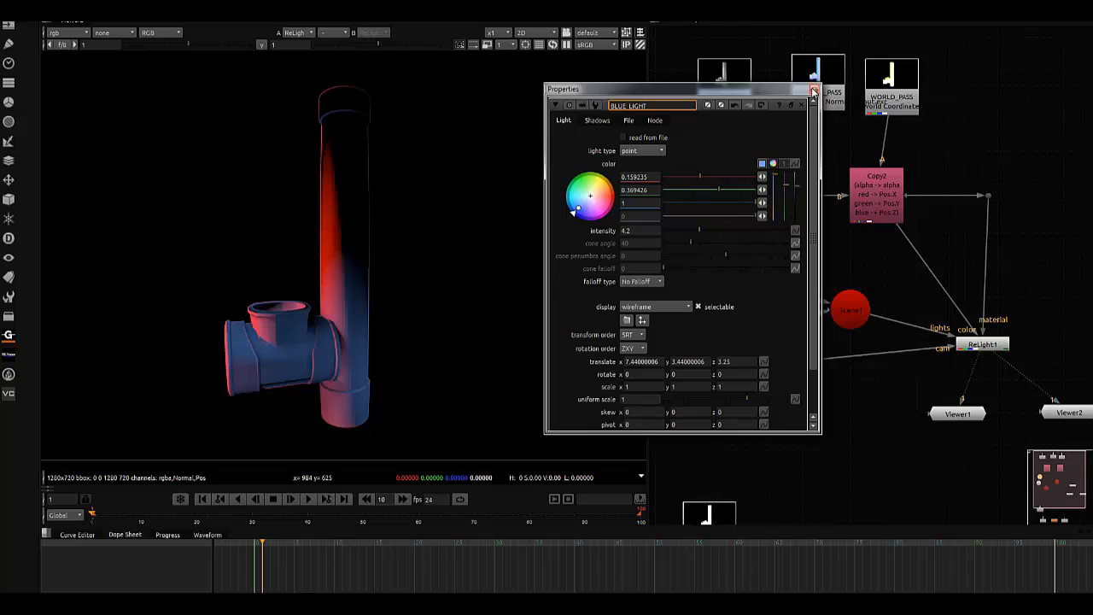
pyautogui.click(812, 91)
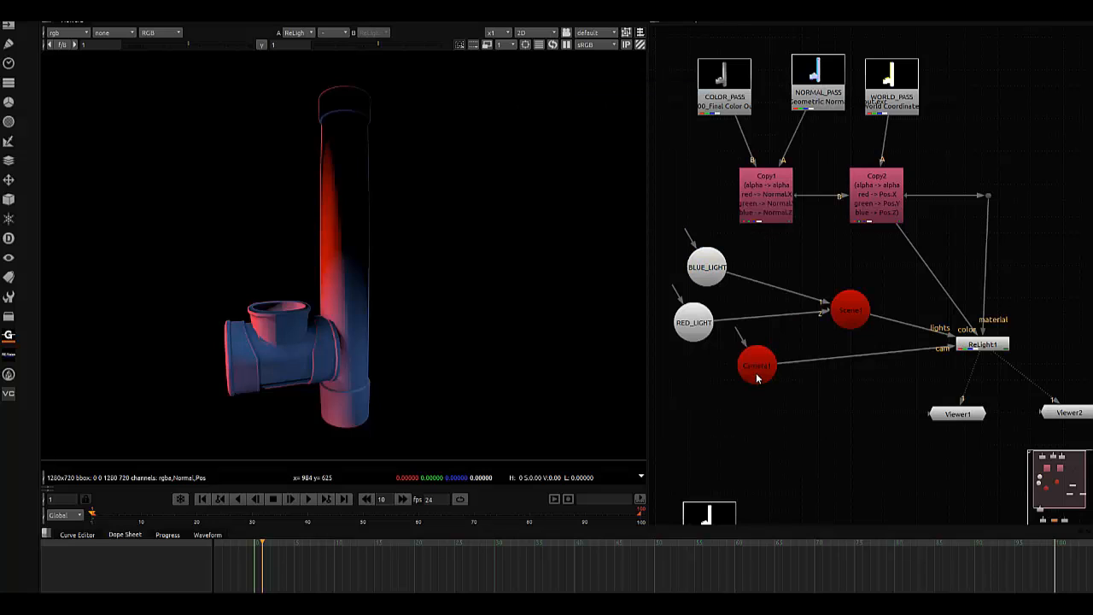
pyautogui.click(1046, 413)
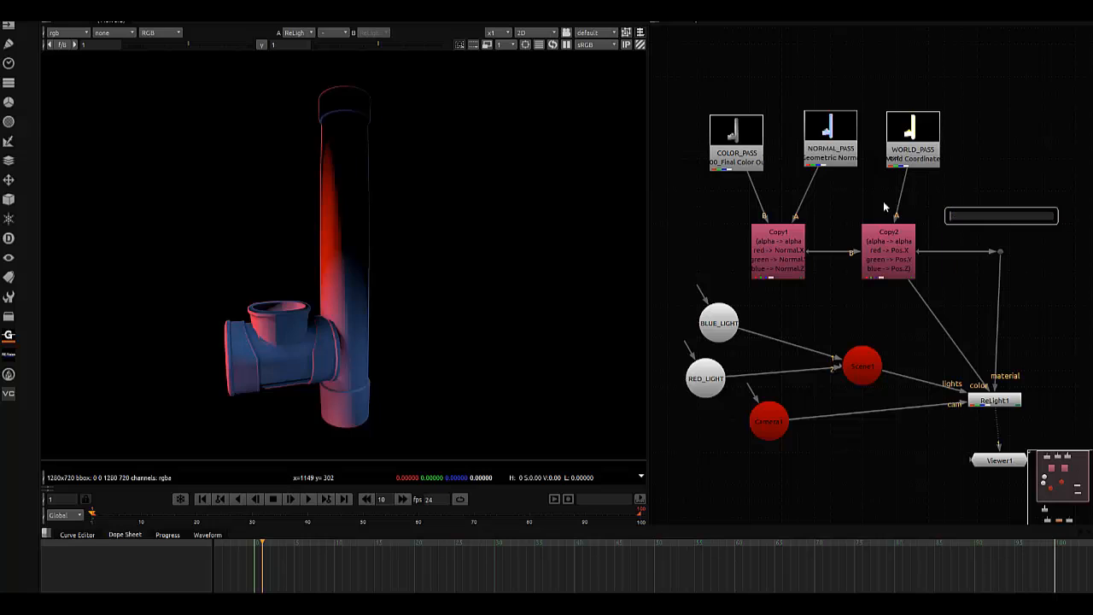
# Step: Add PositionToPoints1 with point detail 0.5 and point size 5
pyautogui.write('position')
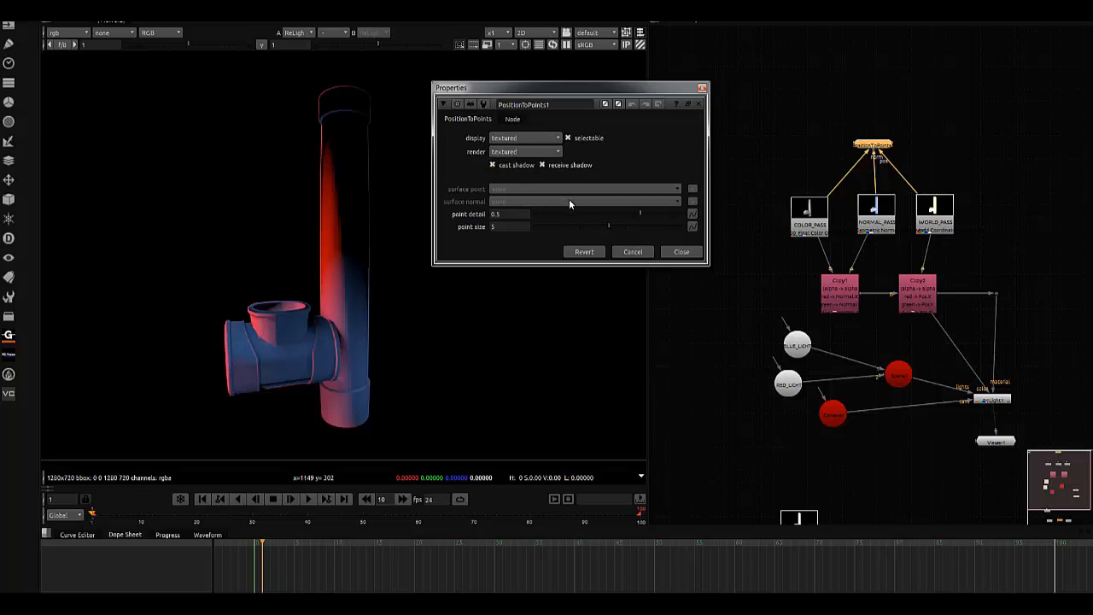
pyautogui.moveTo(682, 255)
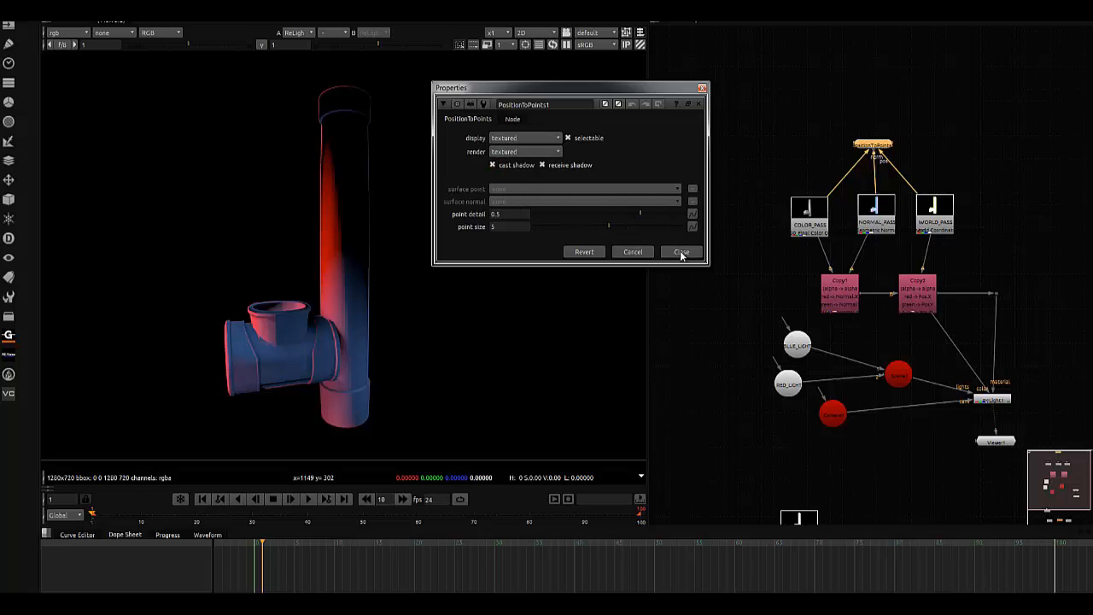
pyautogui.click(681, 251)
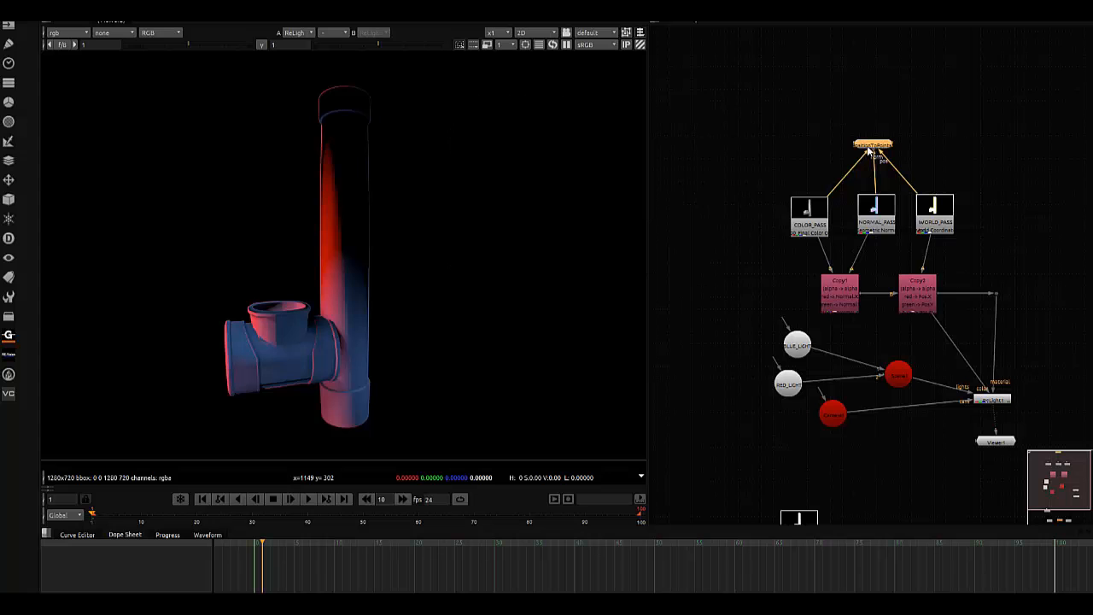
pyautogui.moveTo(470, 154)
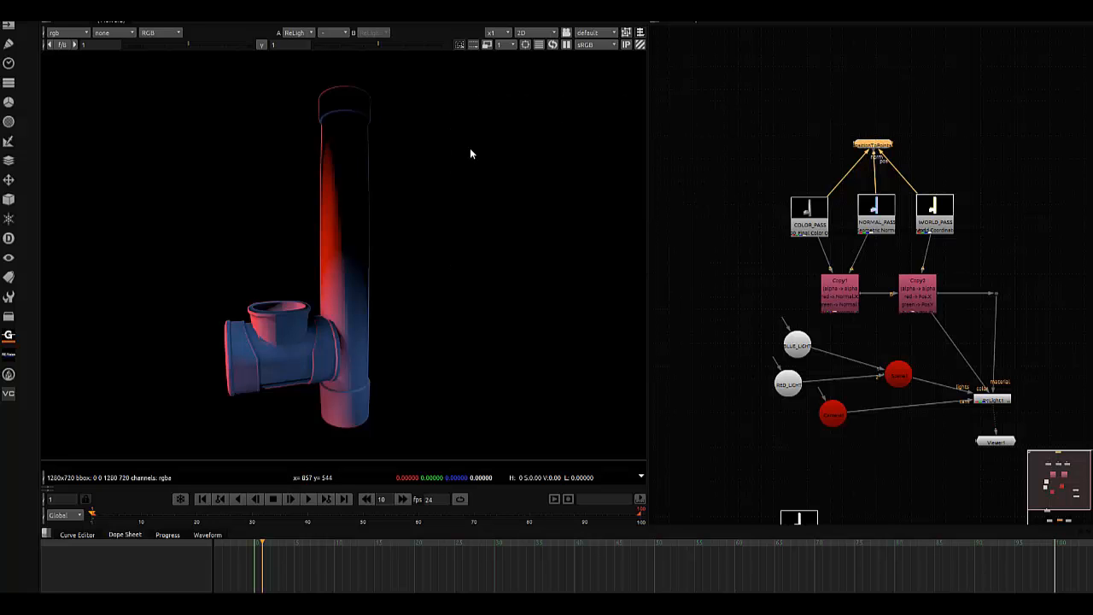
pyautogui.click(535, 33)
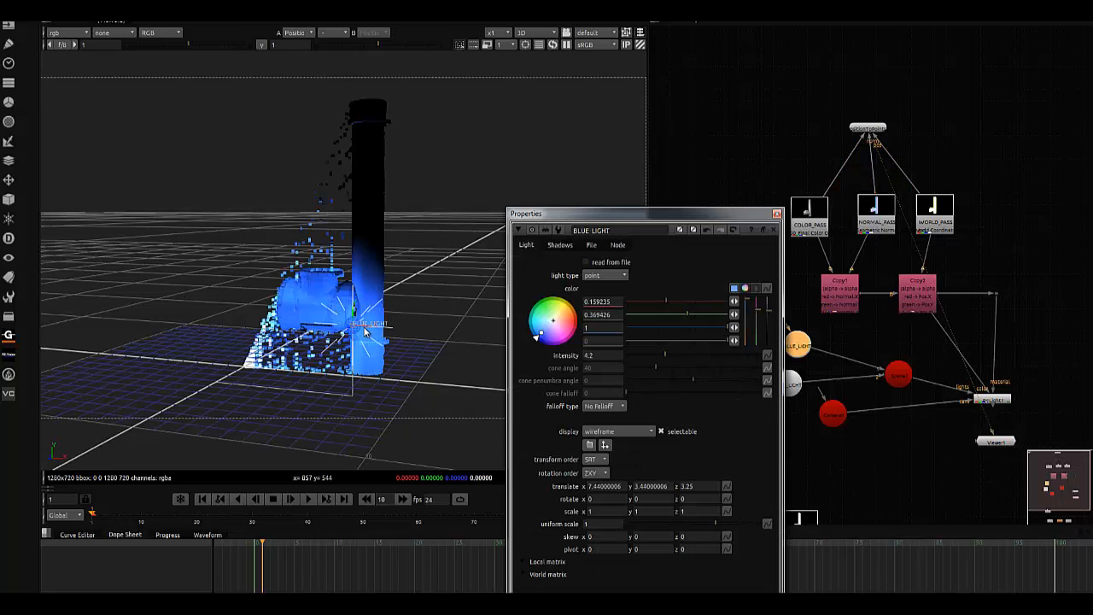
# Step: Drag BLUE_LIGHT to the right of the pipe and open RED_LIGHT's settings
pyautogui.moveTo(355, 322); pyautogui.dragTo(427, 278)
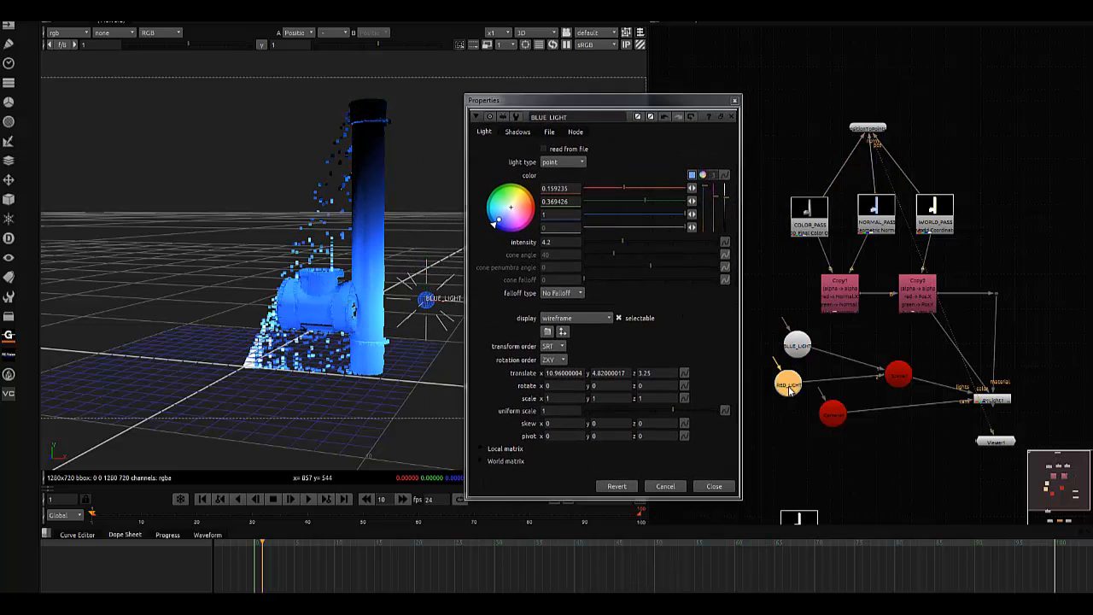
pyautogui.doubleClick(786, 383)
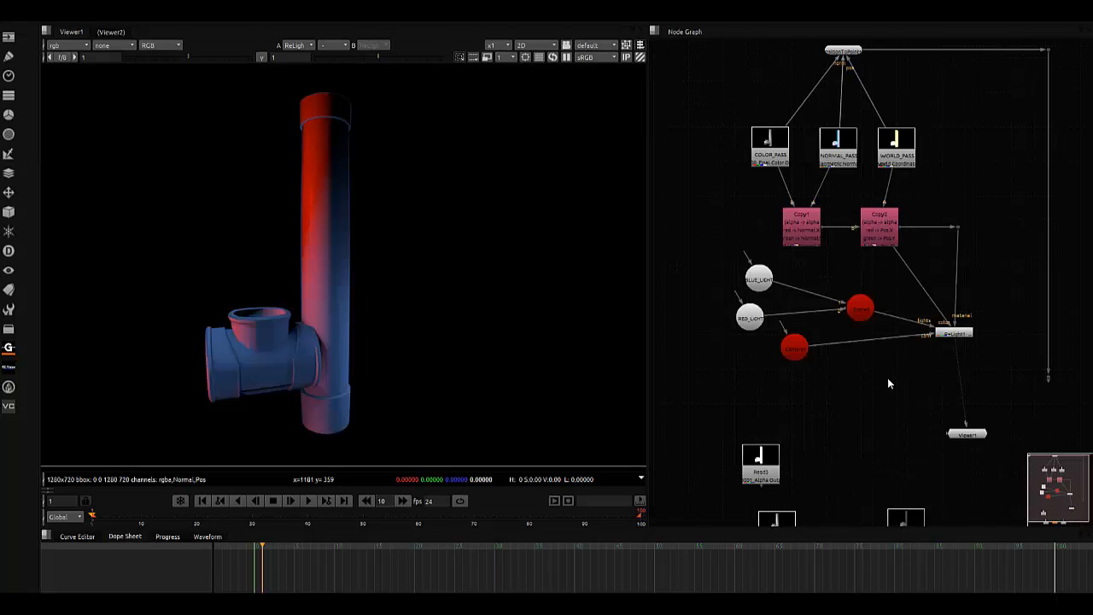
# Step: Duplicate the COLOR_PASS read below the lights and merge it with ReLight1
pyautogui.click(770, 156)
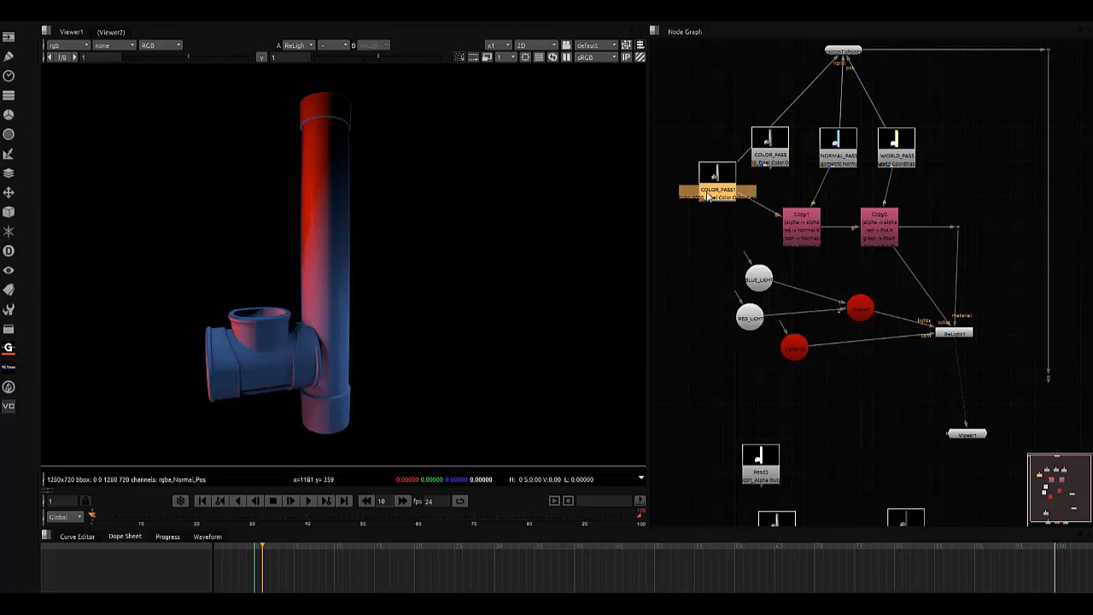
pyautogui.moveTo(715, 183); pyautogui.dragTo(679, 235)
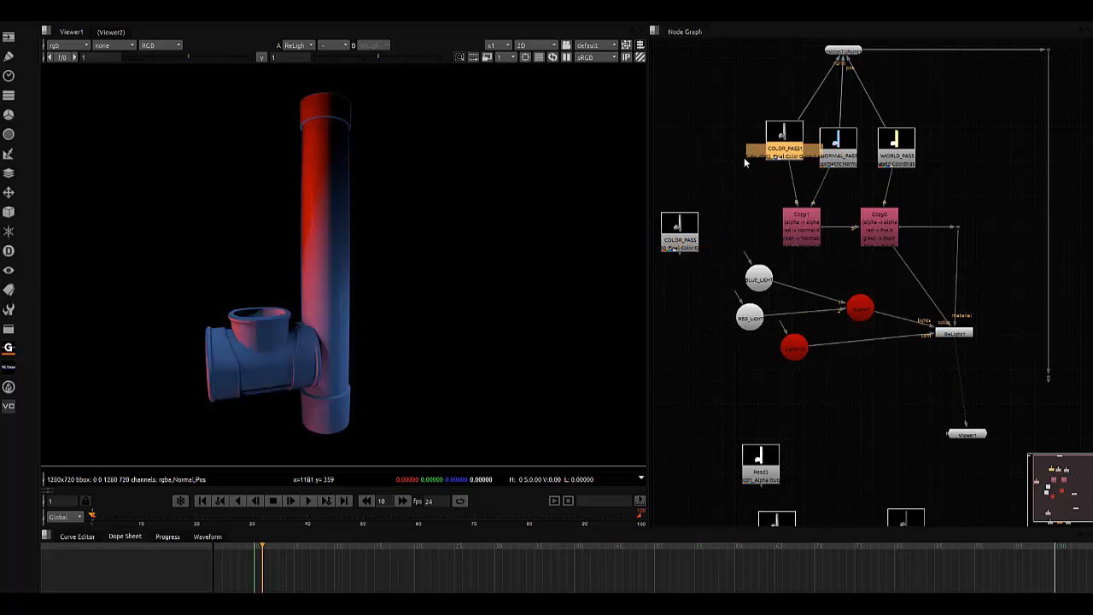
pyautogui.moveTo(785, 149); pyautogui.dragTo(762, 359)
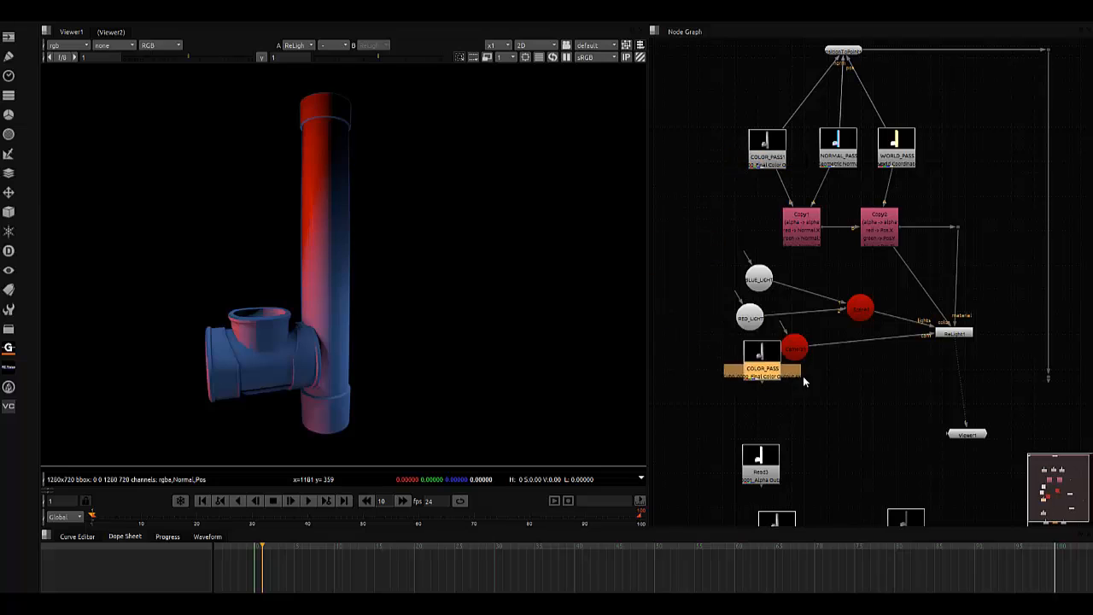
pyautogui.doubleClick(760, 352)
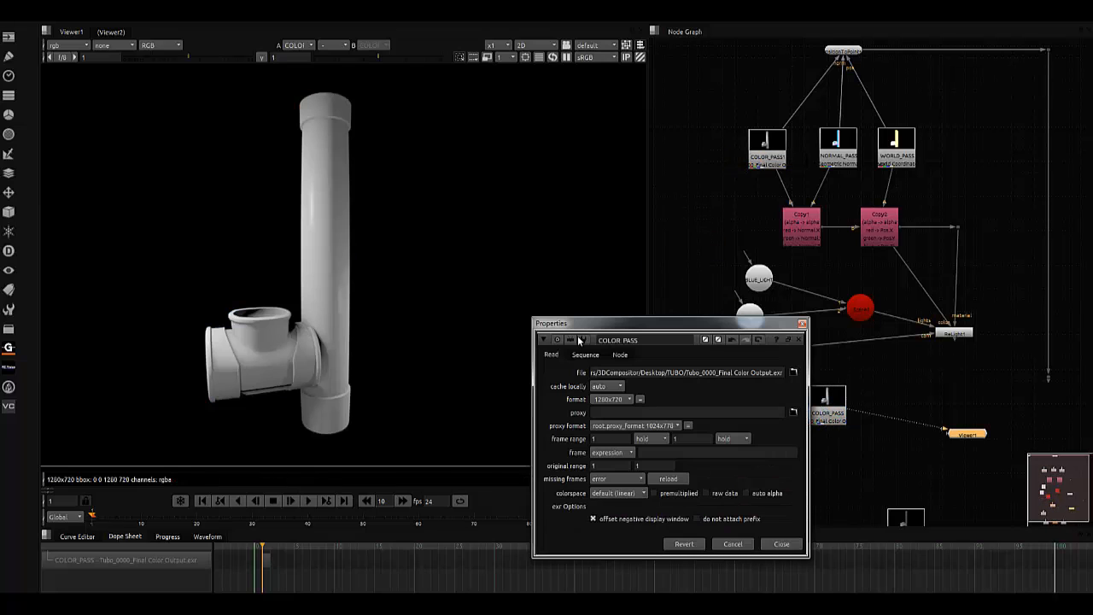
pyautogui.moveTo(721, 328)
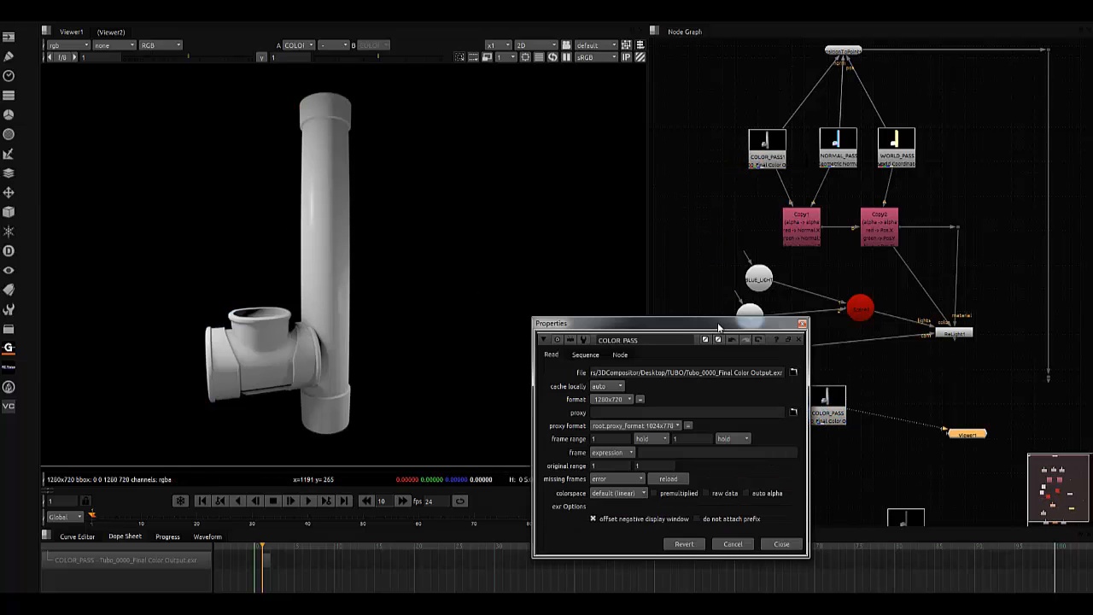
pyautogui.click(780, 544)
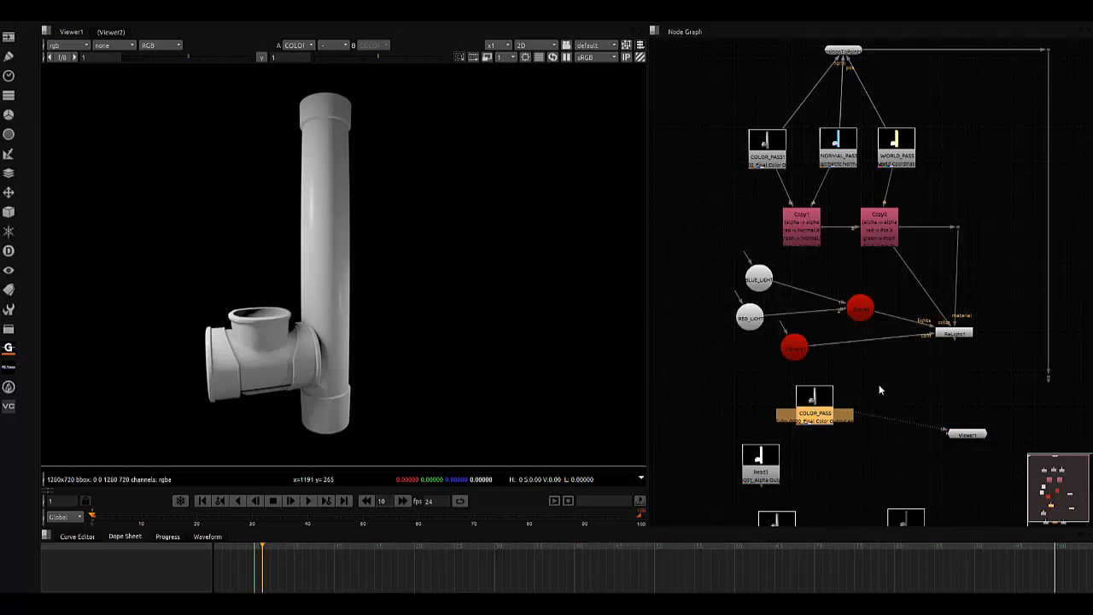
pyautogui.click(954, 333)
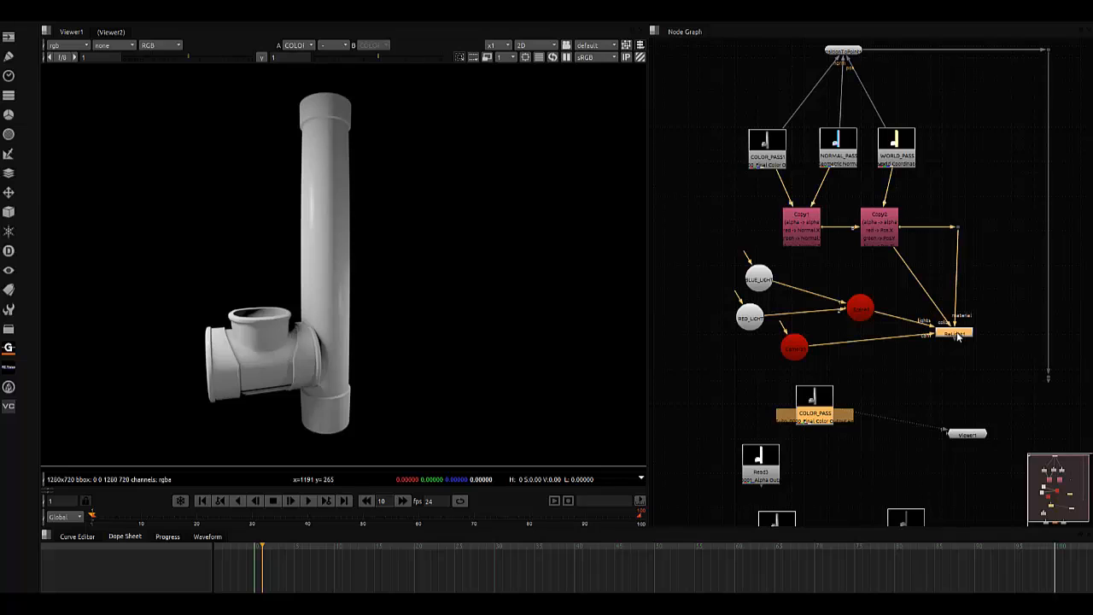
pyautogui.doubleClick(955, 332)
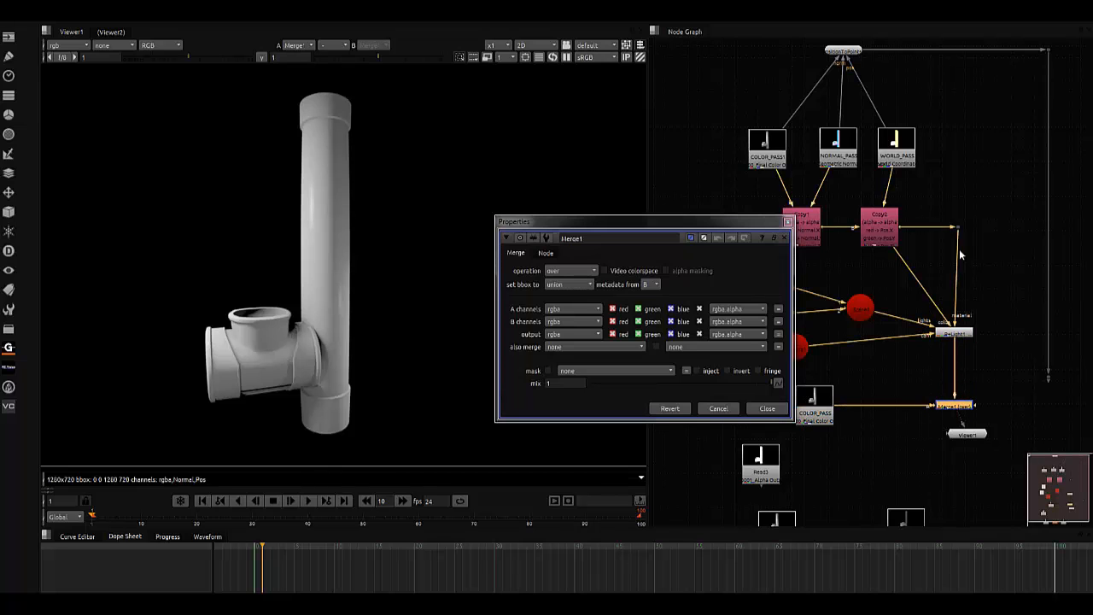
pyautogui.click(953, 404)
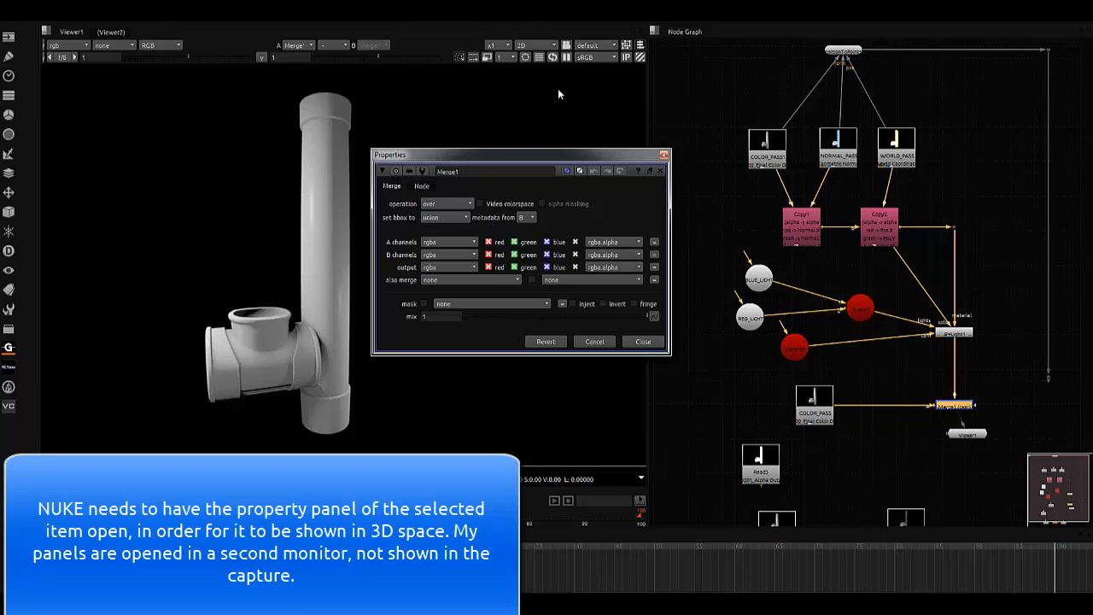
pyautogui.moveTo(521, 154); pyautogui.dragTo(828, 137)
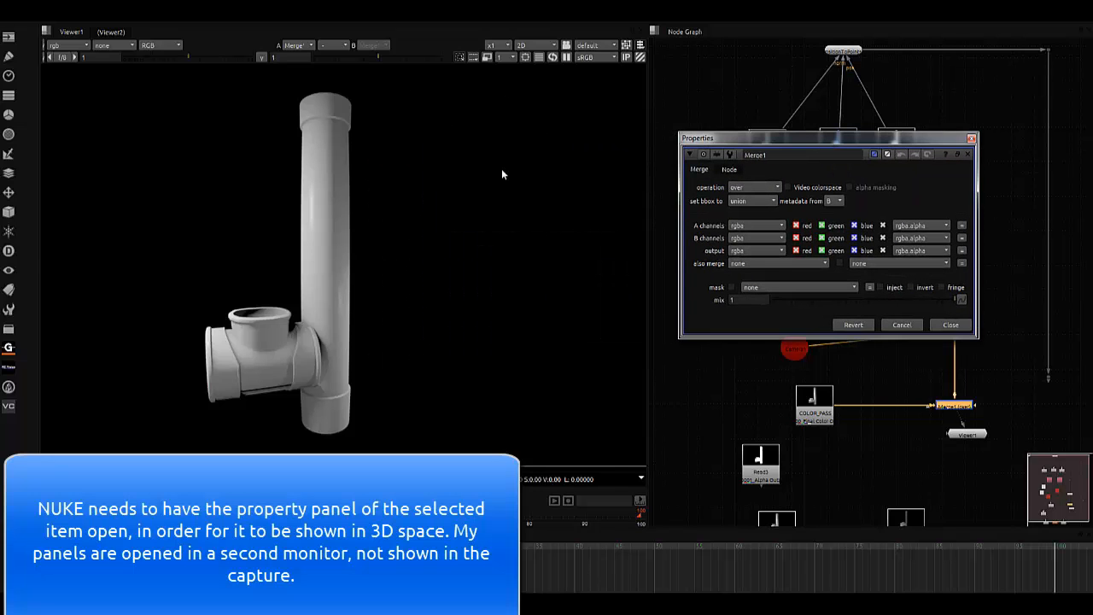
pyautogui.click(534, 44)
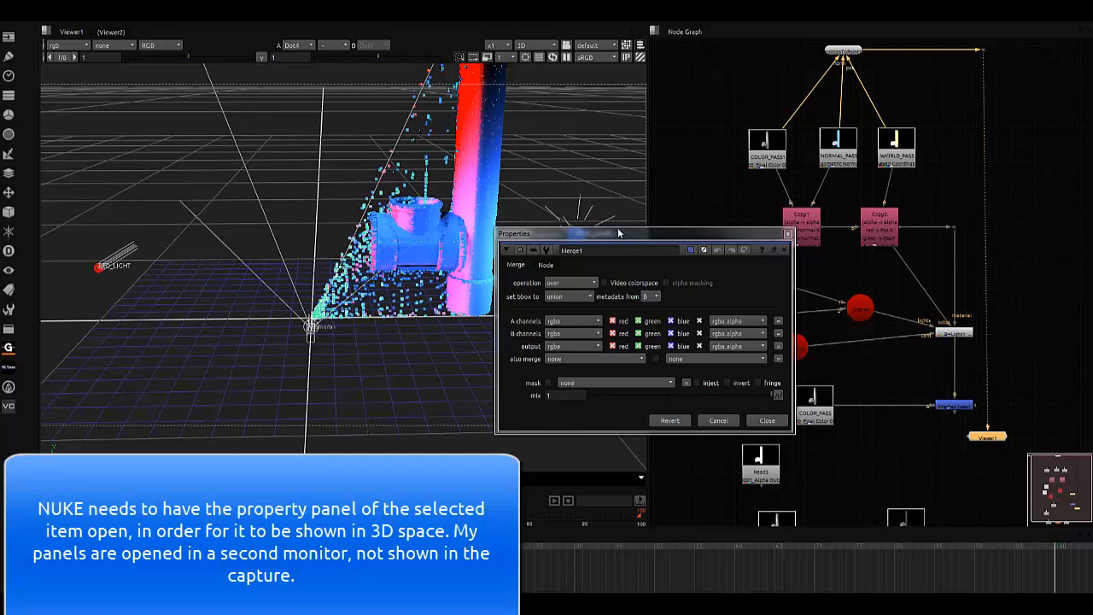
pyautogui.moveTo(619, 233); pyautogui.dragTo(671, 189)
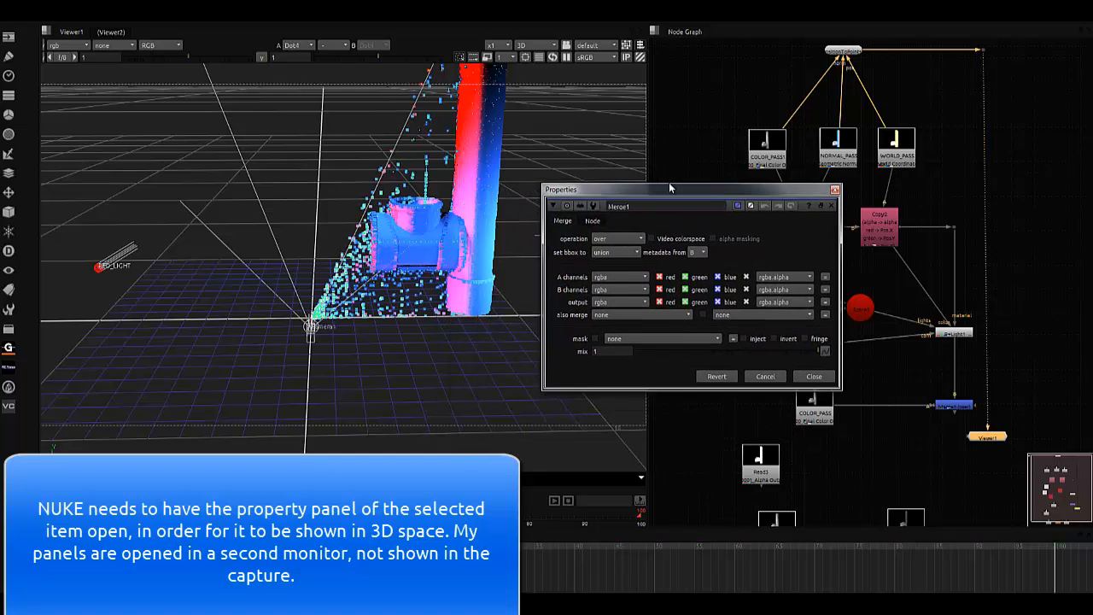
pyautogui.moveTo(671, 189); pyautogui.dragTo(692, 148)
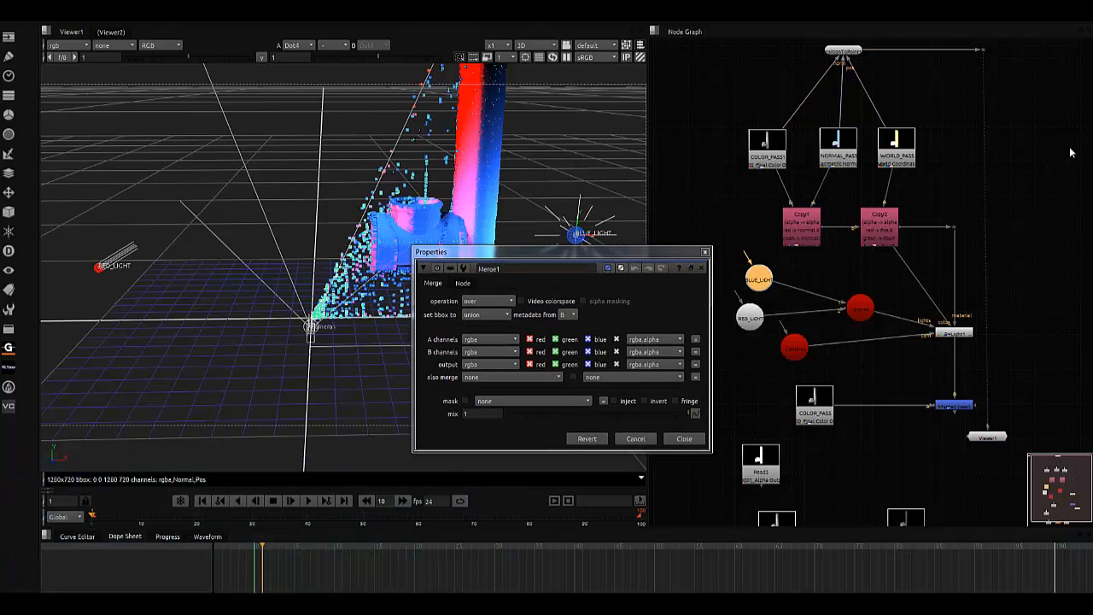
pyautogui.doubleClick(759, 278)
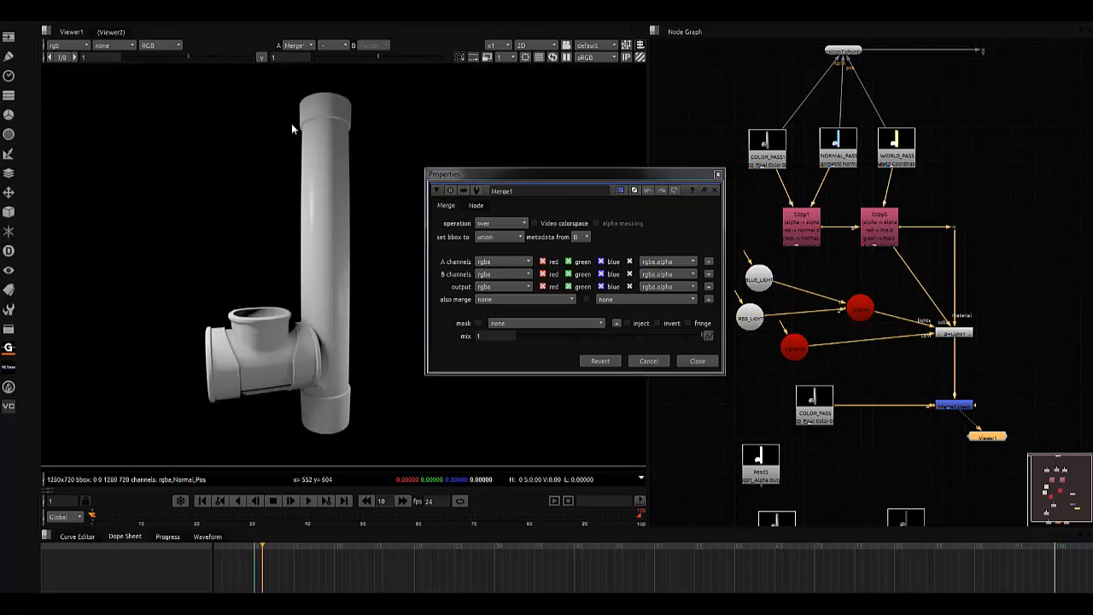
# Step: Switch Merge1's operation to multiply and close its properties
pyautogui.click(500, 237)
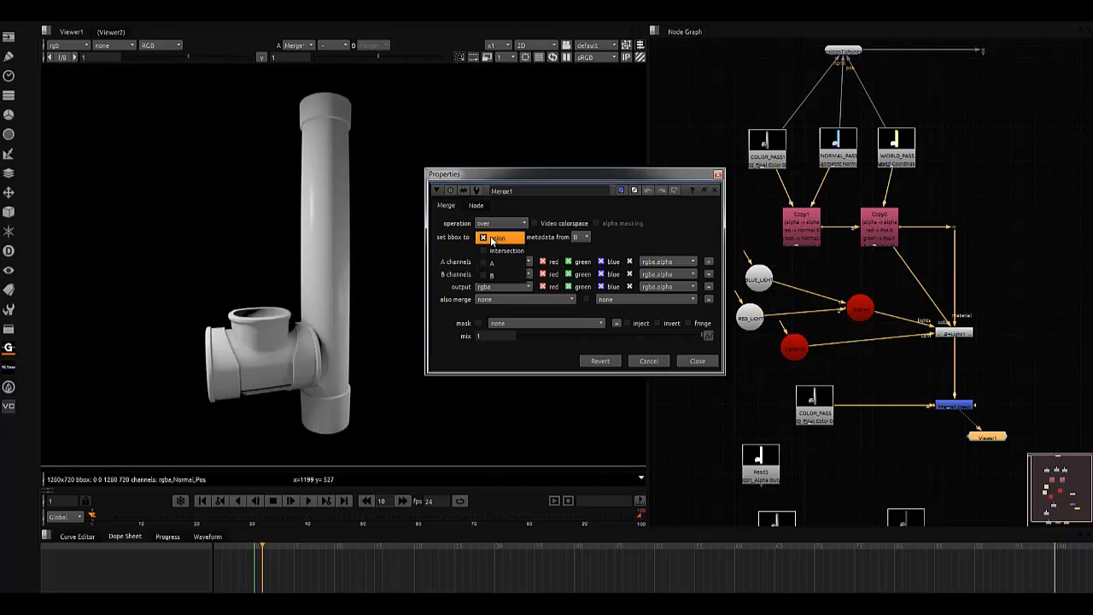
pyautogui.click(504, 223)
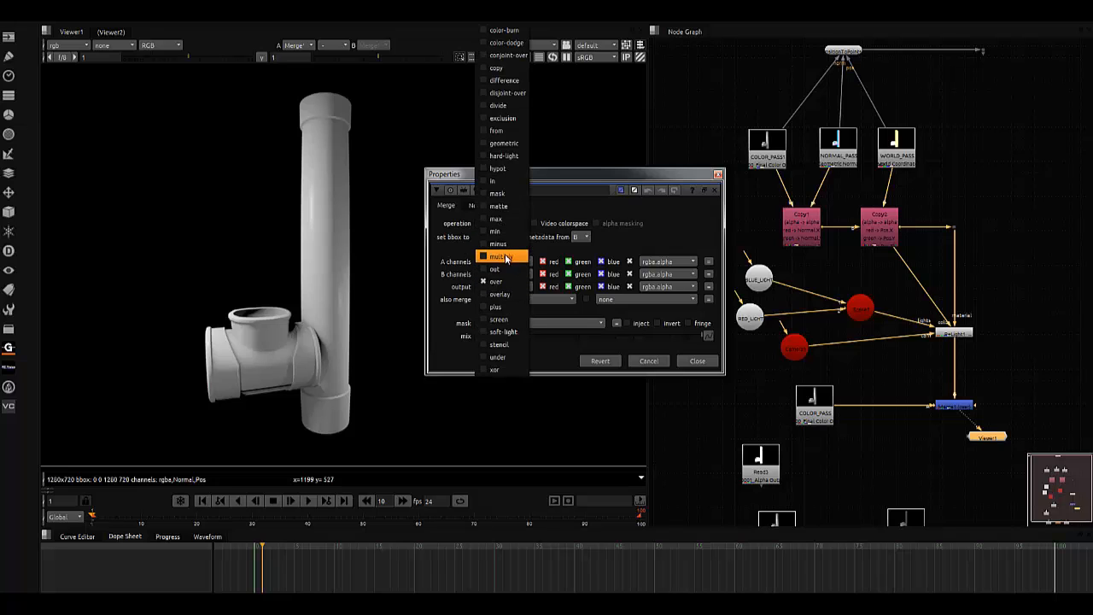
pyautogui.click(498, 256)
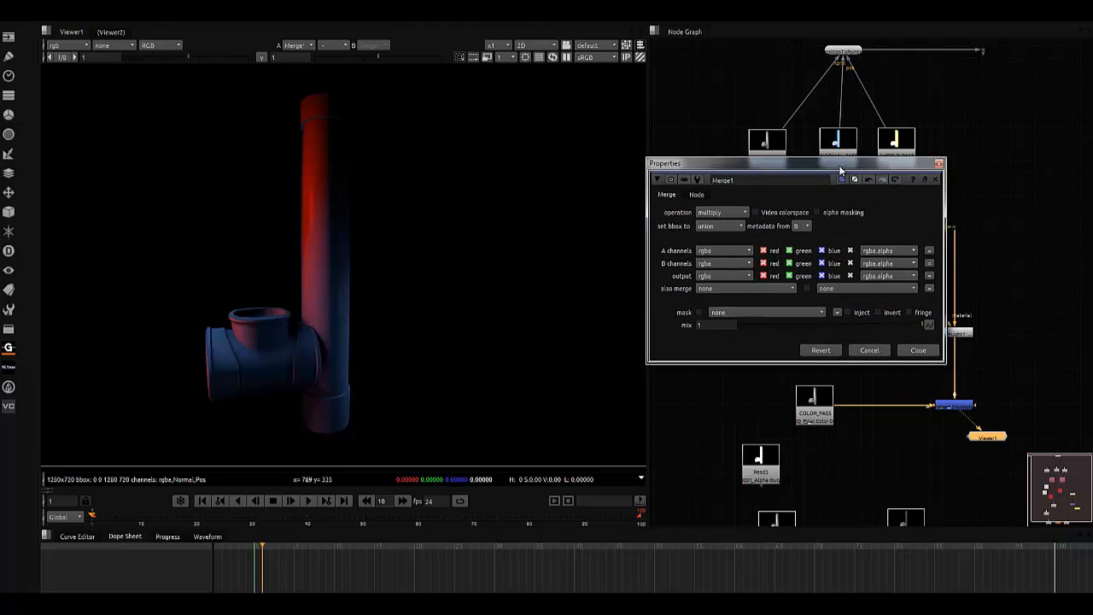
pyautogui.click(919, 350)
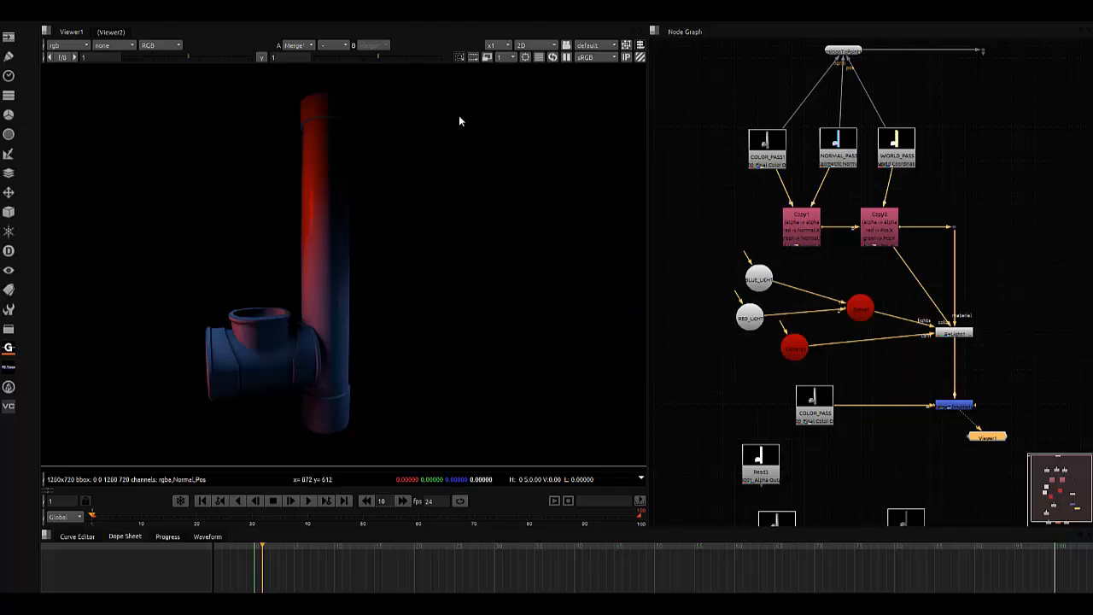
pyautogui.click(47, 34)
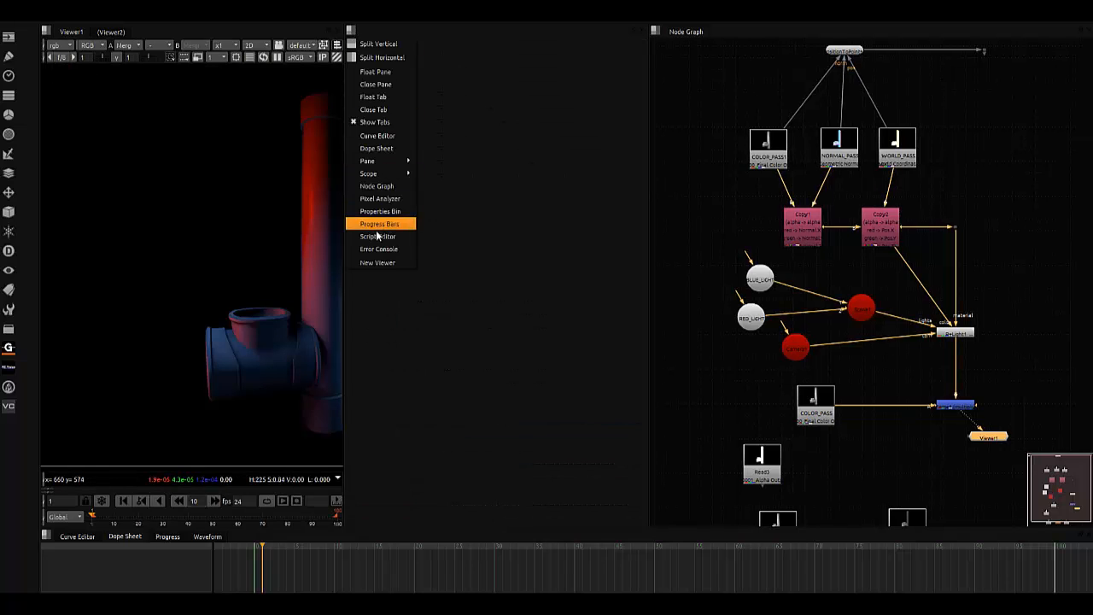
# Step: Split the viewer vertically and lower BLUE_LIGHT toward the pipe base in 3D
pyautogui.click(377, 263)
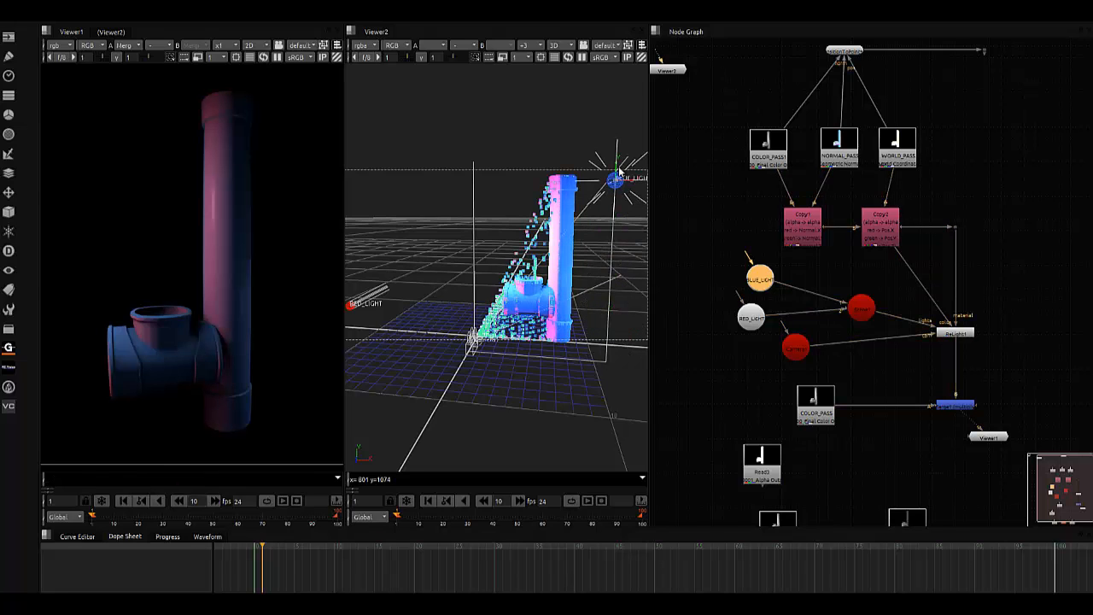
pyautogui.moveTo(611, 176); pyautogui.dragTo(607, 298)
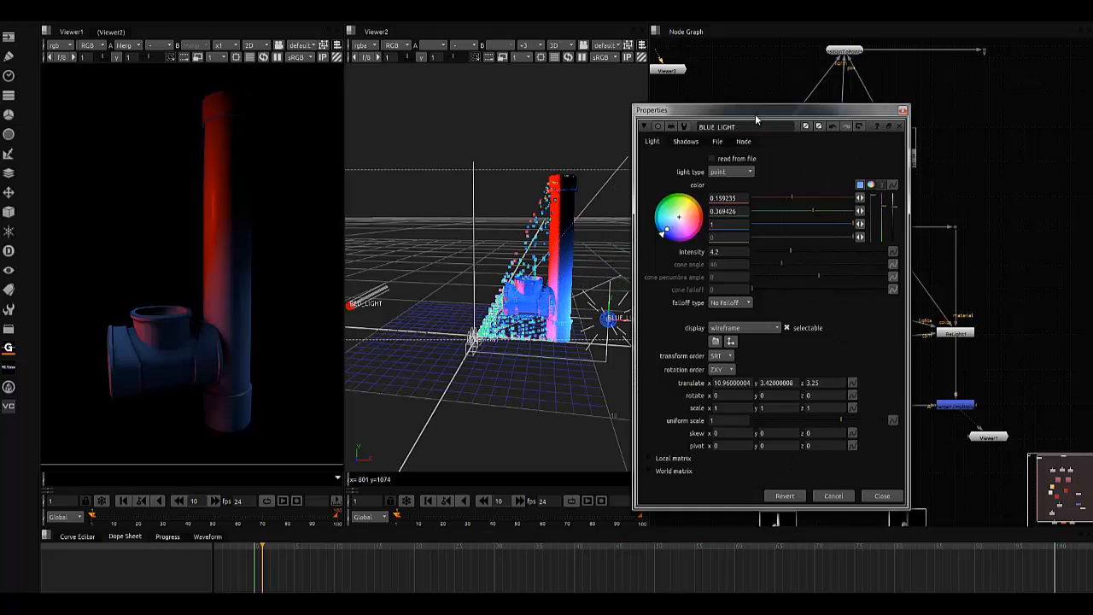
pyautogui.moveTo(756, 110); pyautogui.dragTo(829, 111)
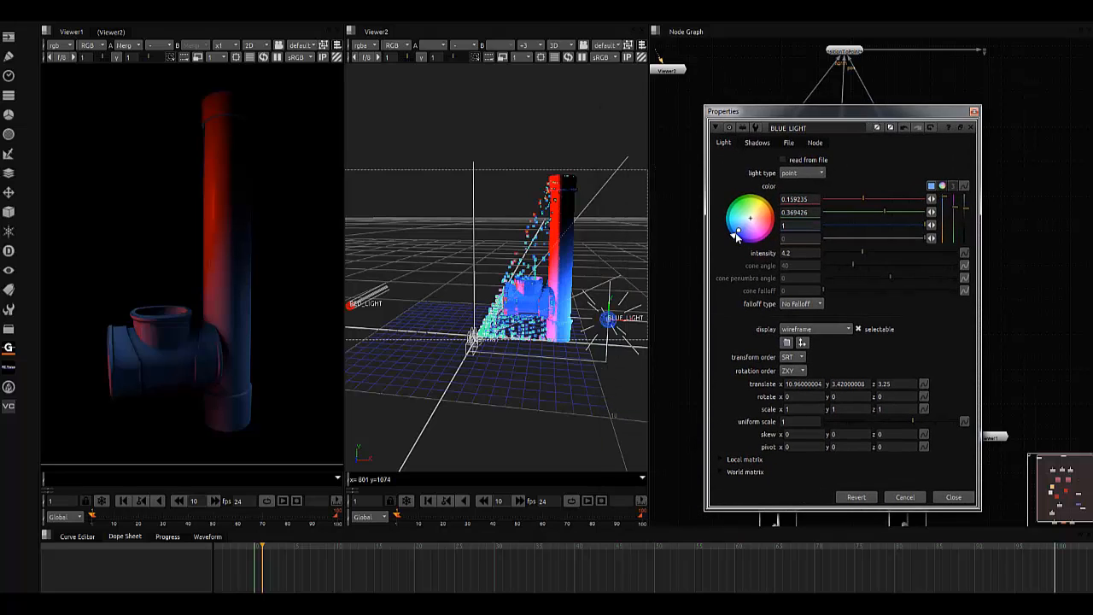